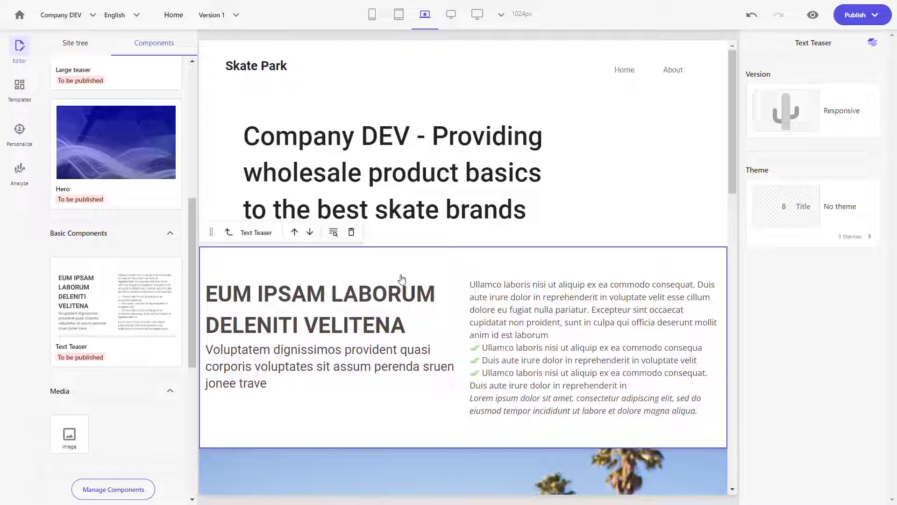
mouse_move(161, 114)
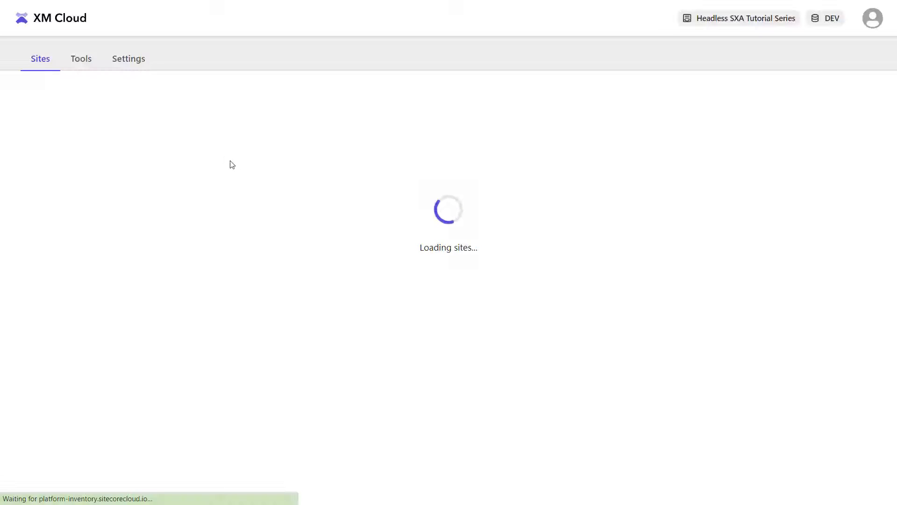
Step: Launch the Content Editor from the XM Cloud Tools list
click(81, 58)
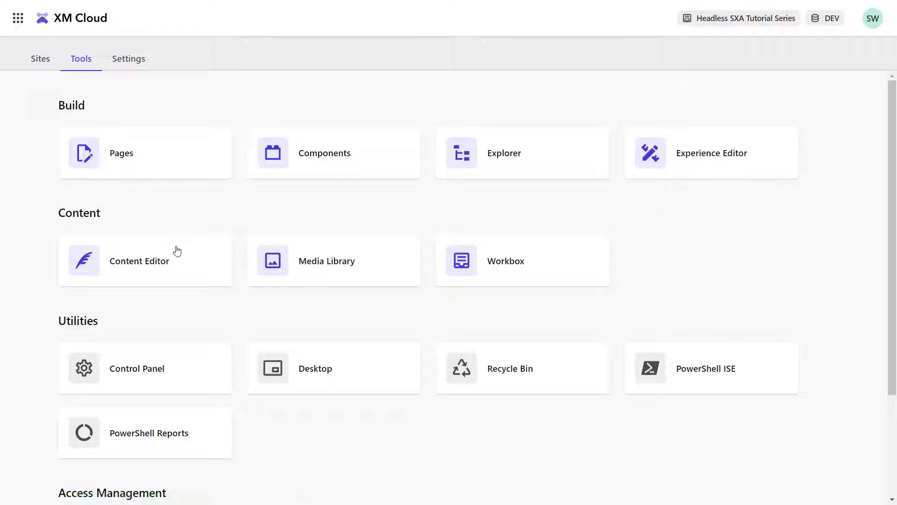
click(139, 261)
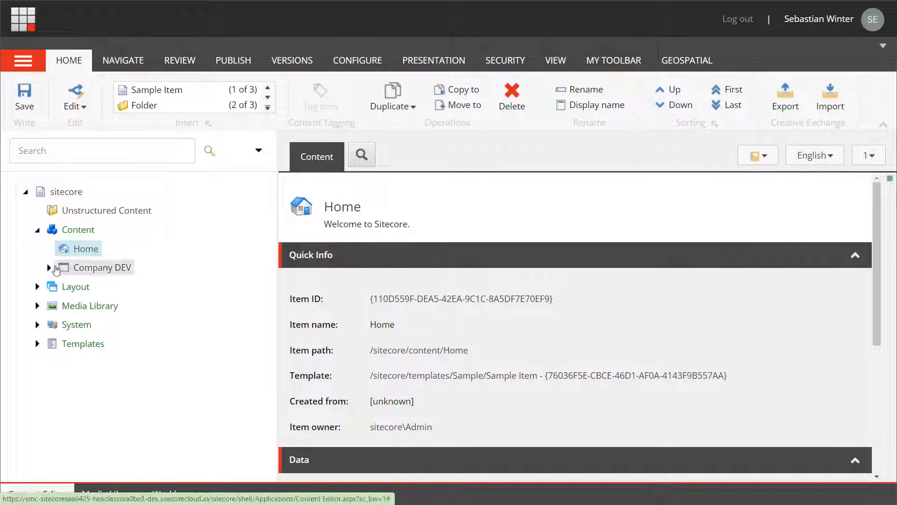
Step: Expand Company DEV, its site, the site's Data folder, Home and Home's Data folder
click(49, 267)
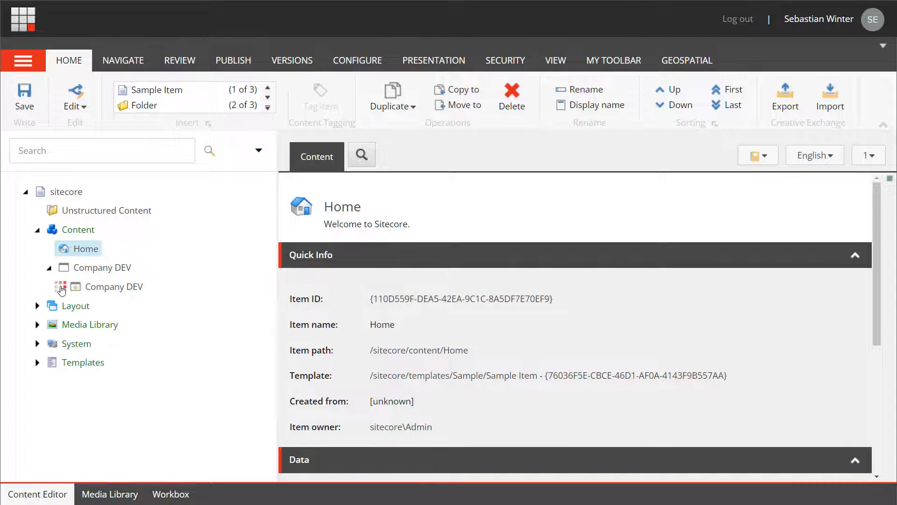
click(61, 286)
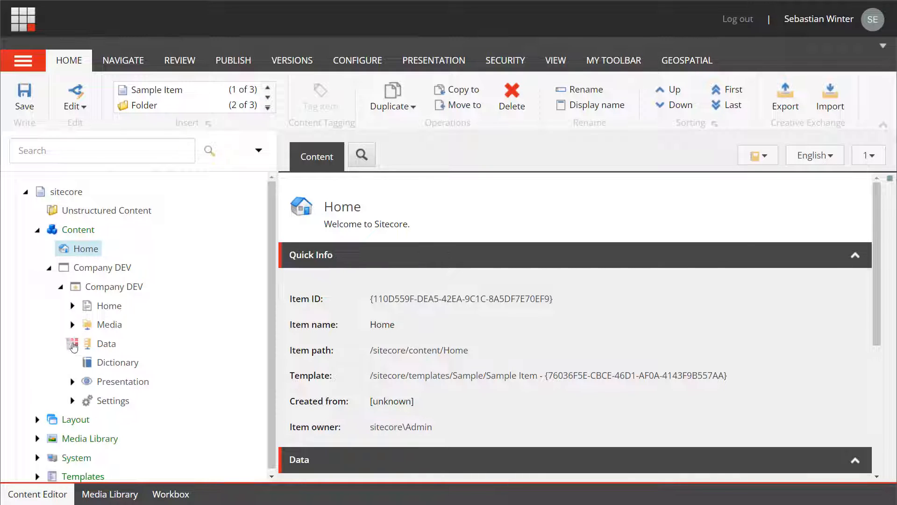
click(73, 344)
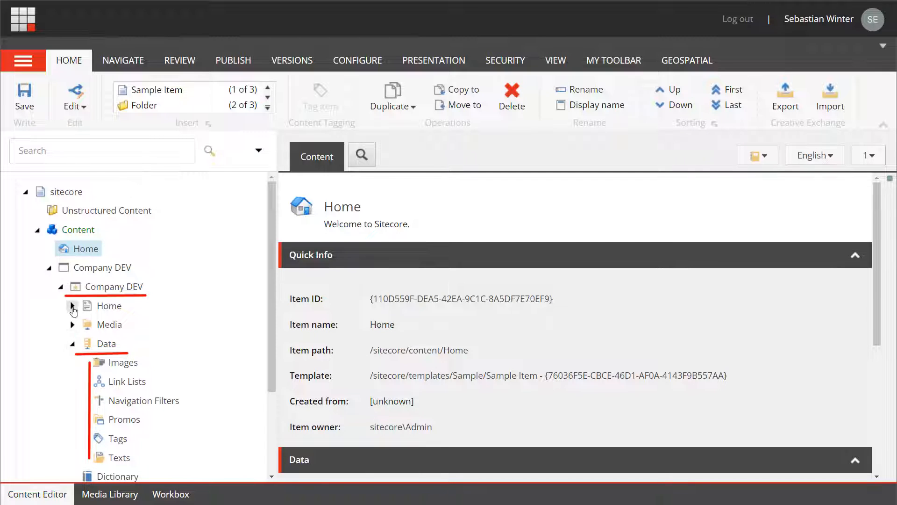
click(72, 305)
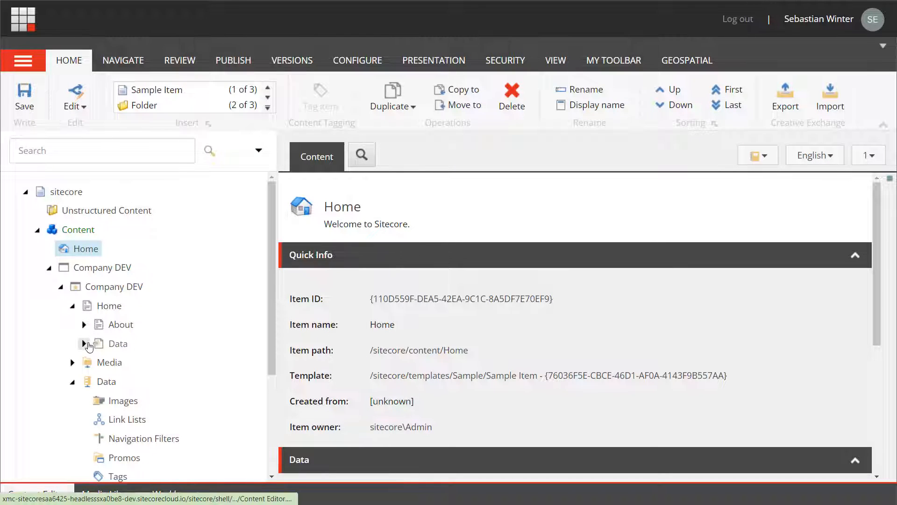
click(84, 343)
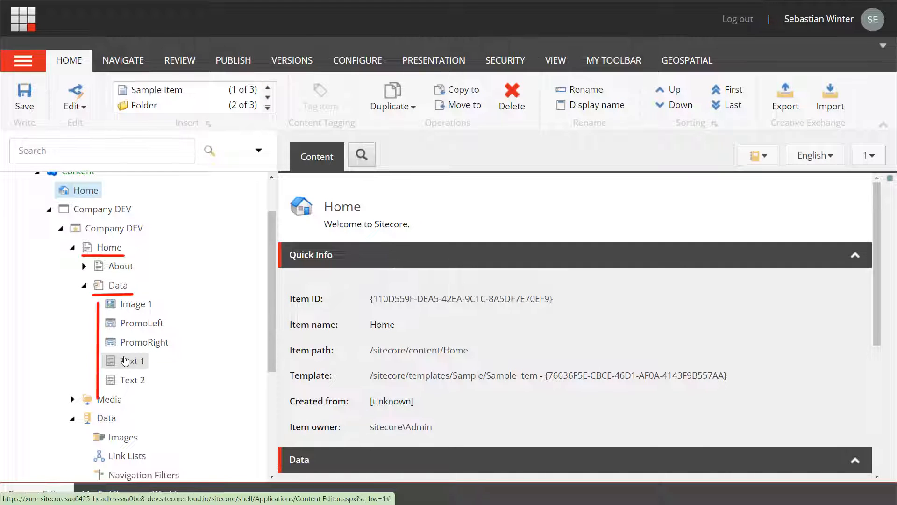
scroll(up, 3)
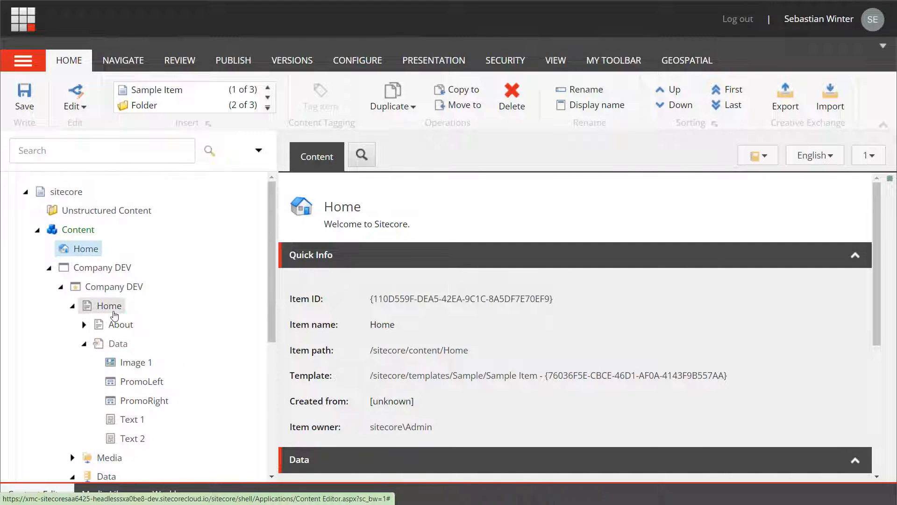
Step: Select the Company DEV Home item to view its Title, Content and Page design fields
click(109, 305)
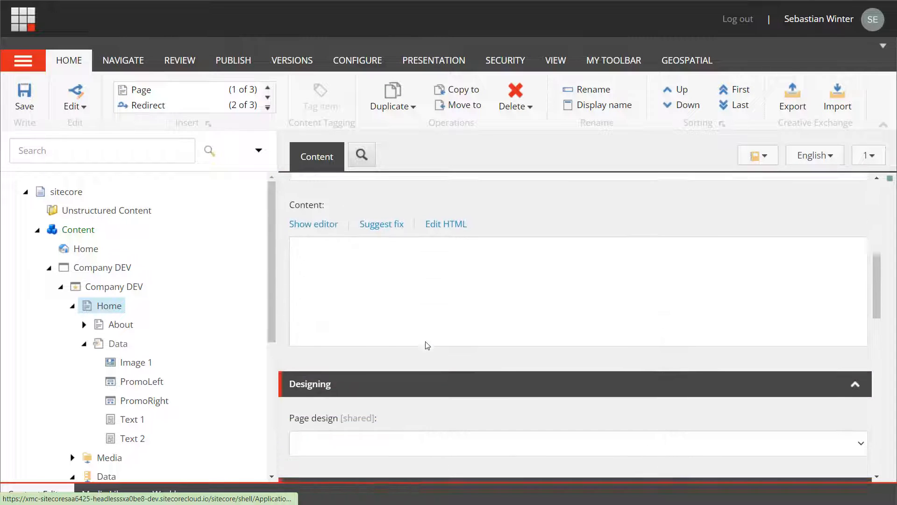
scroll(up, 3)
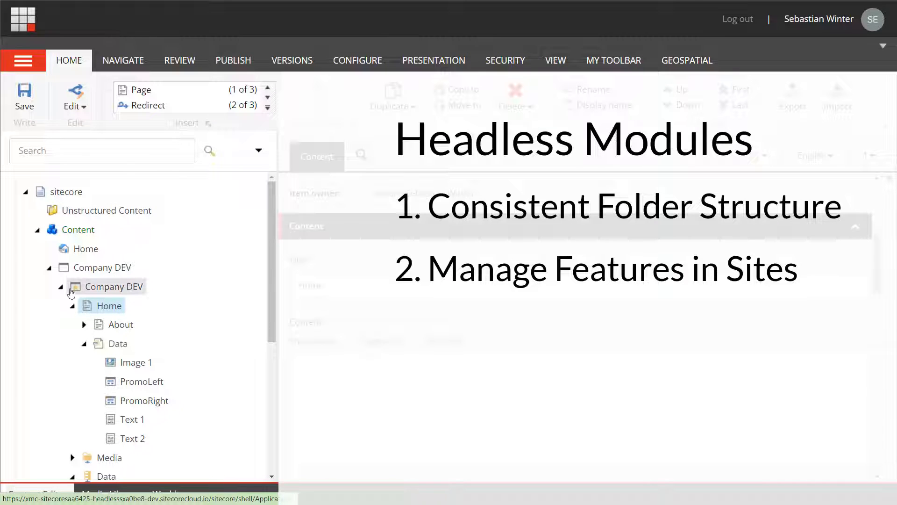
Step: Create a folder named 'Company Dev' under System > Settings > Project
click(61, 286)
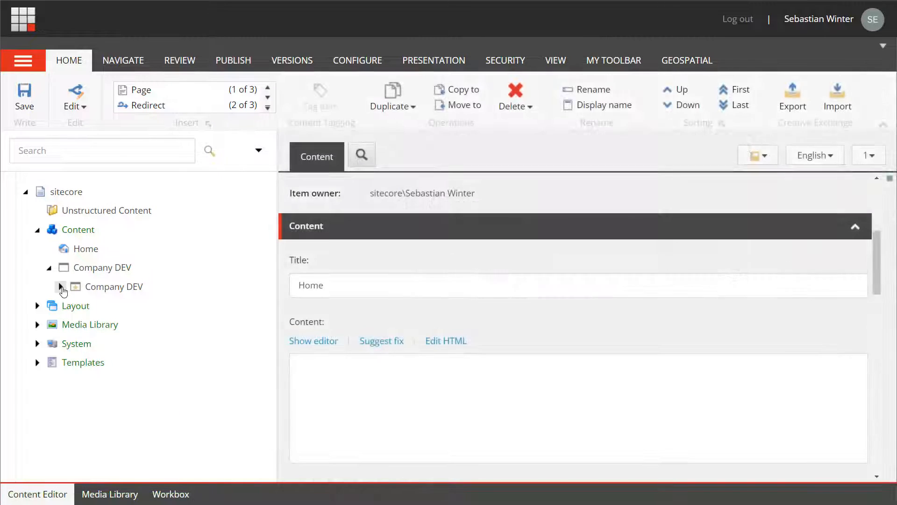
click(37, 343)
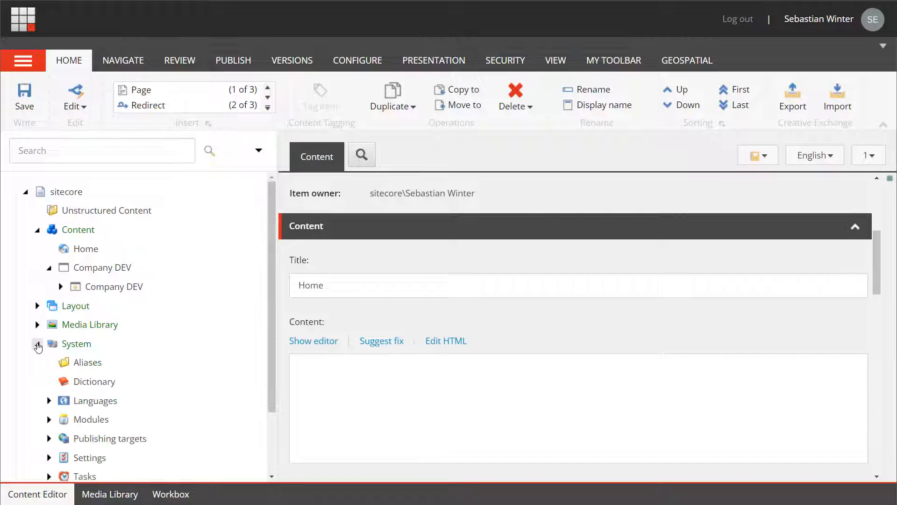
scroll(down, 3)
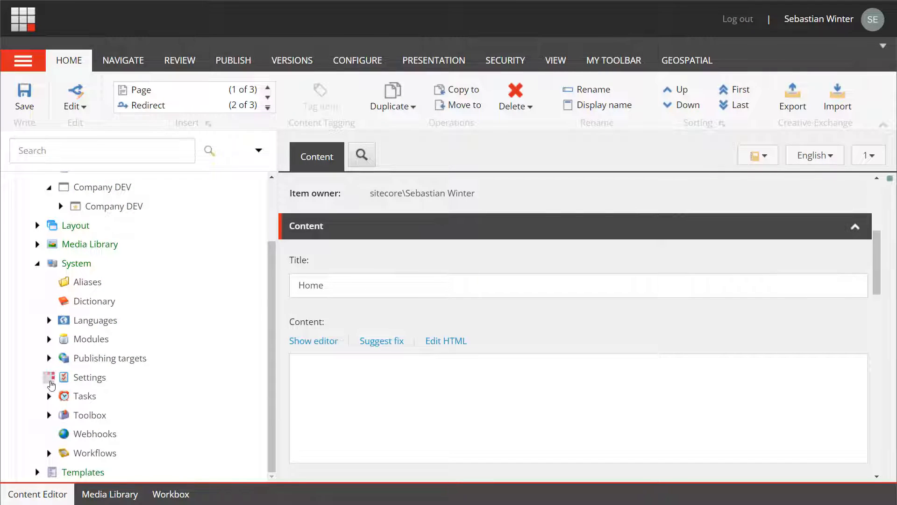
click(49, 377)
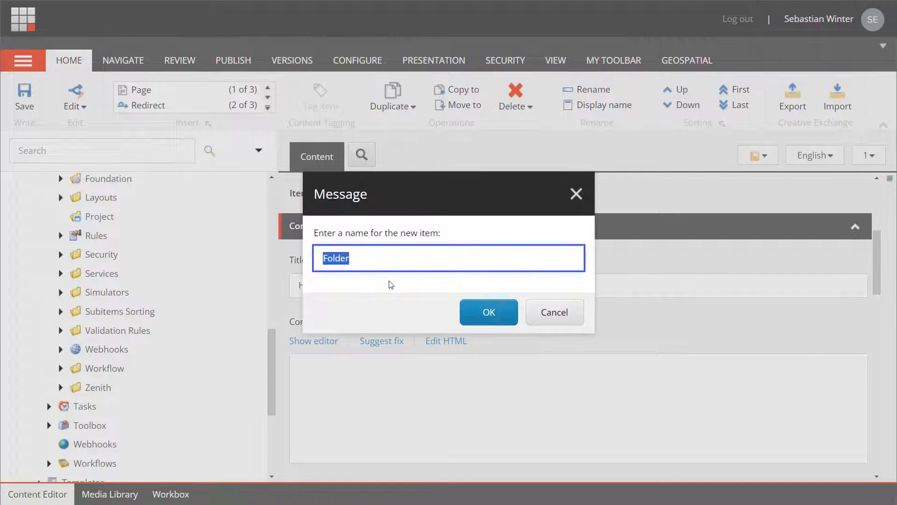
text(Company Dev)
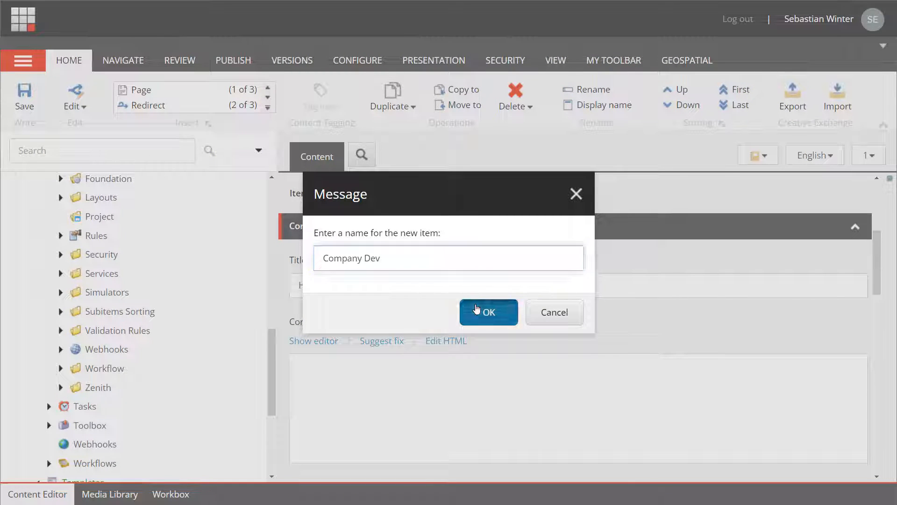
click(488, 312)
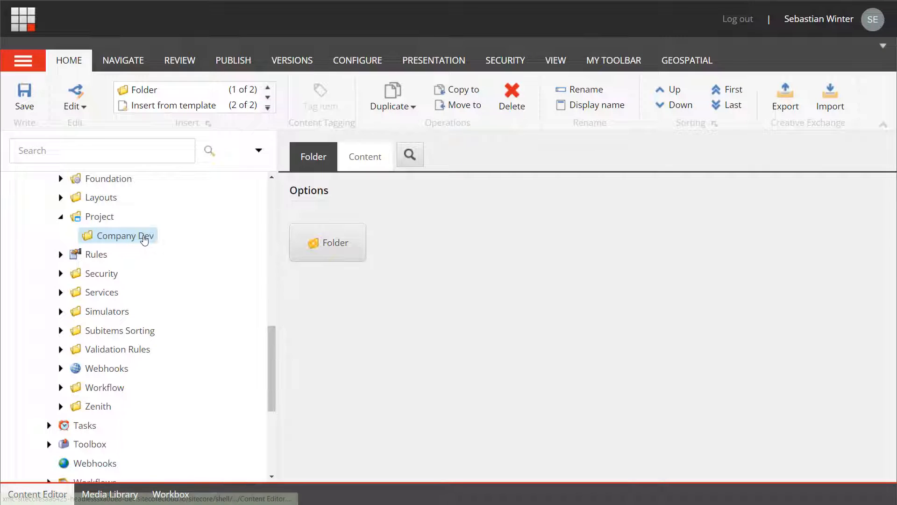
right_click(122, 235)
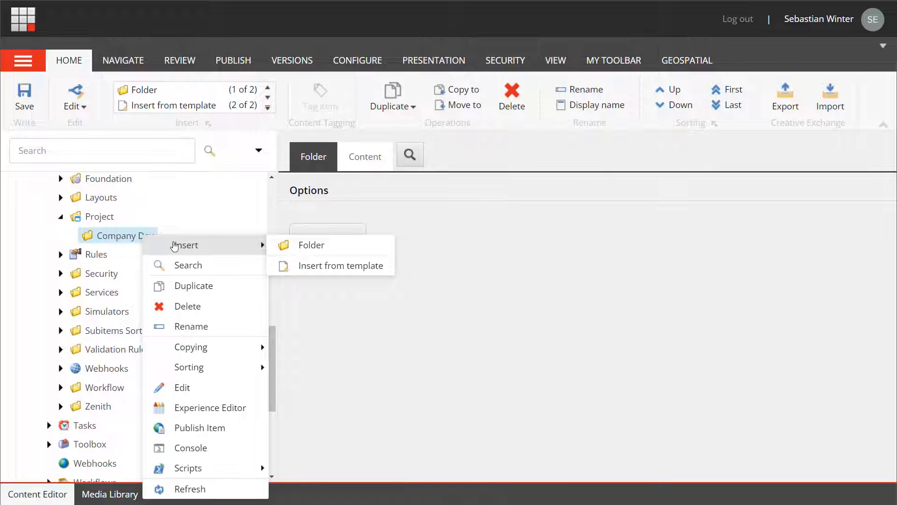
mouse_move(80, 220)
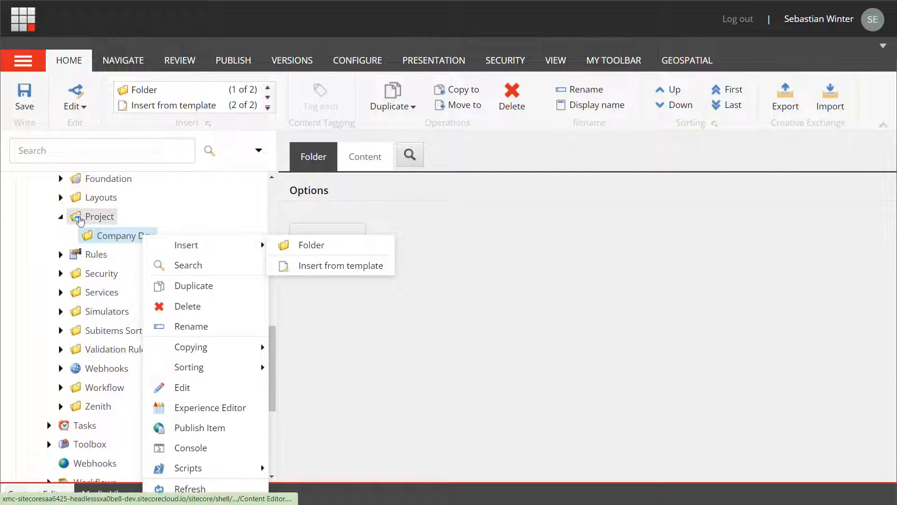
Step: Draft headless module 'Basic Components' in Project/Company Dev, unchecking Settings and Layouts
click(311, 245)
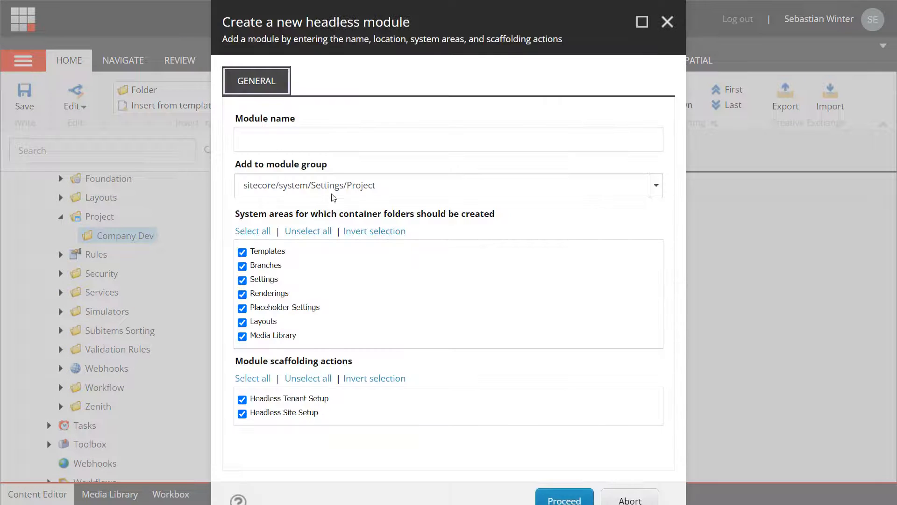
text(Basic)
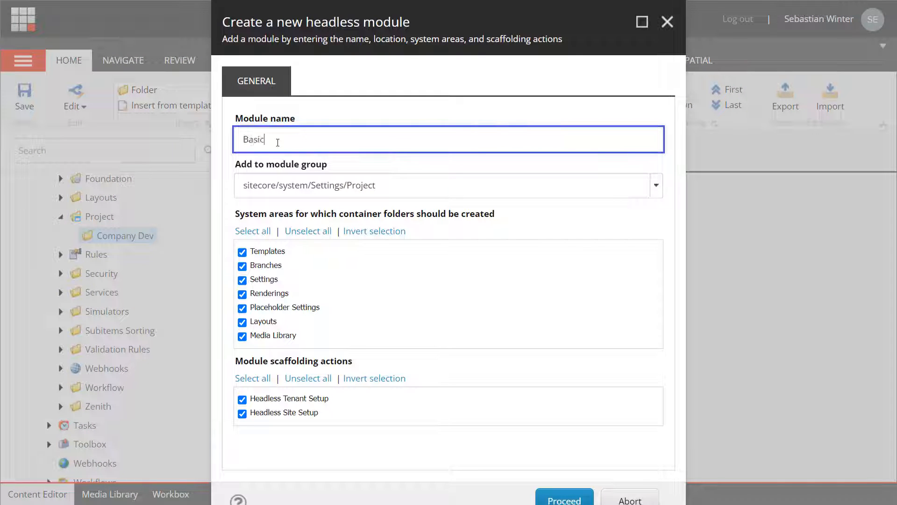
text(Components)
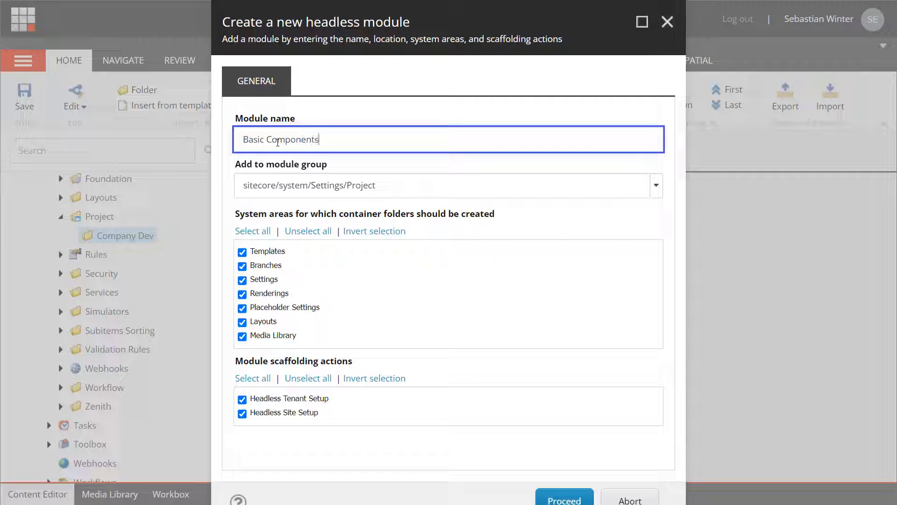
mouse_move(656, 186)
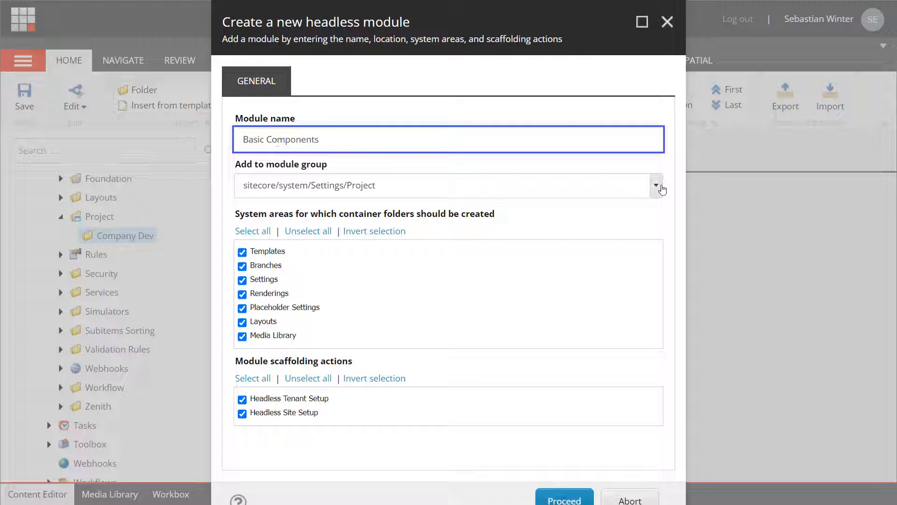
click(657, 185)
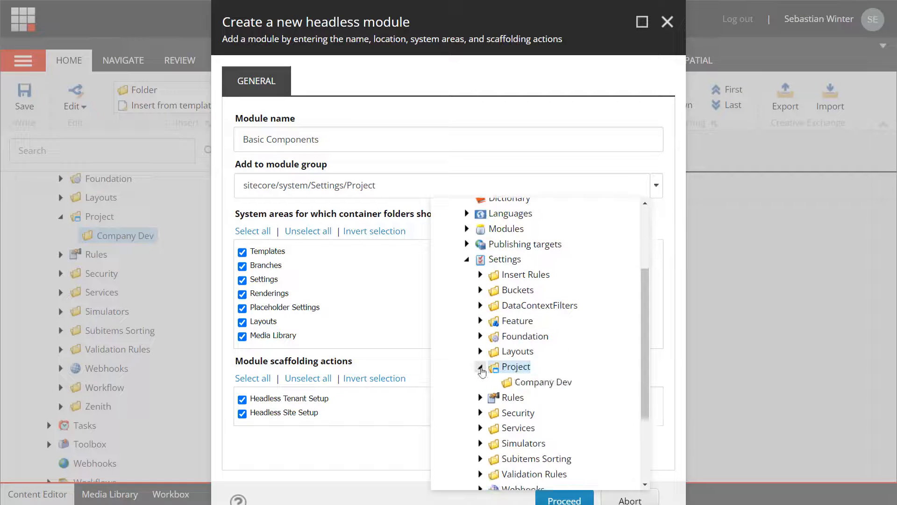
click(541, 382)
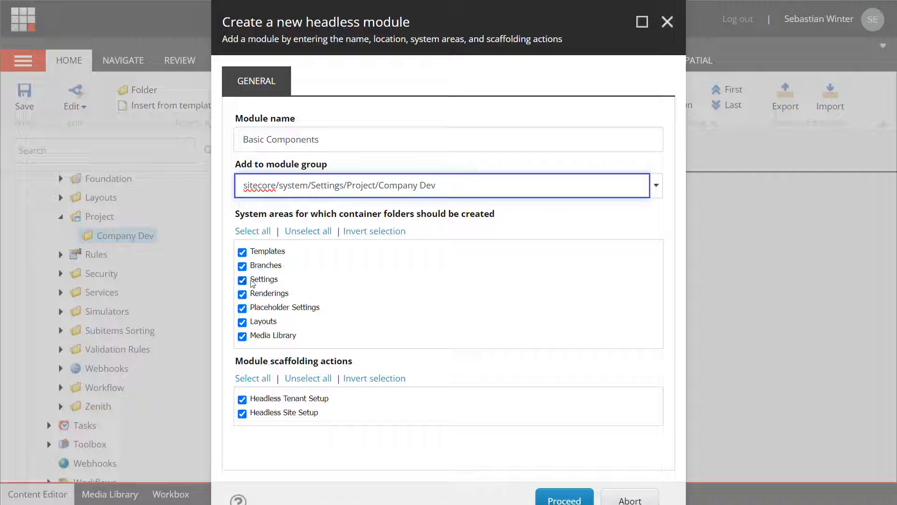
click(242, 280)
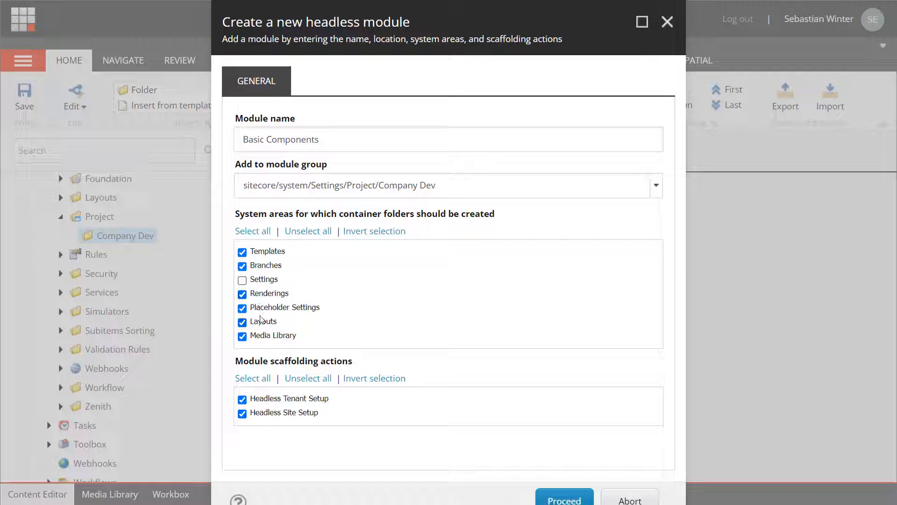
click(242, 335)
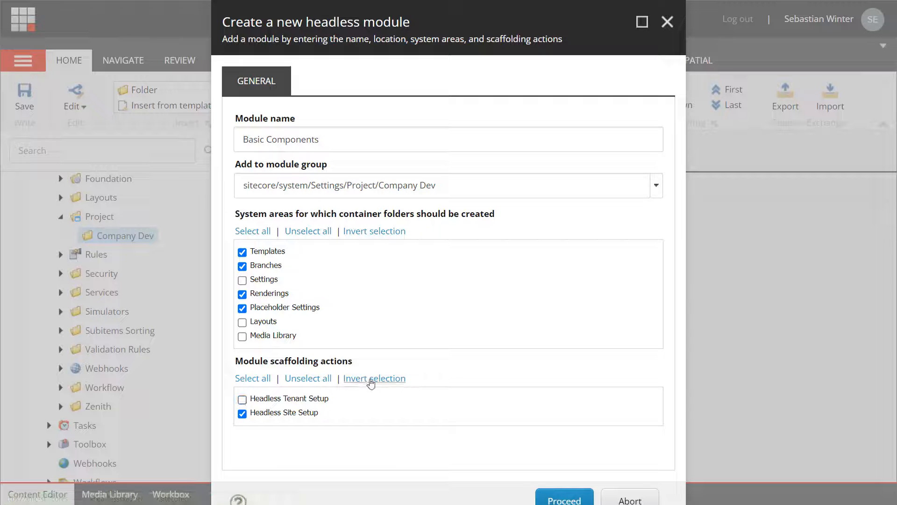
mouse_move(453, 372)
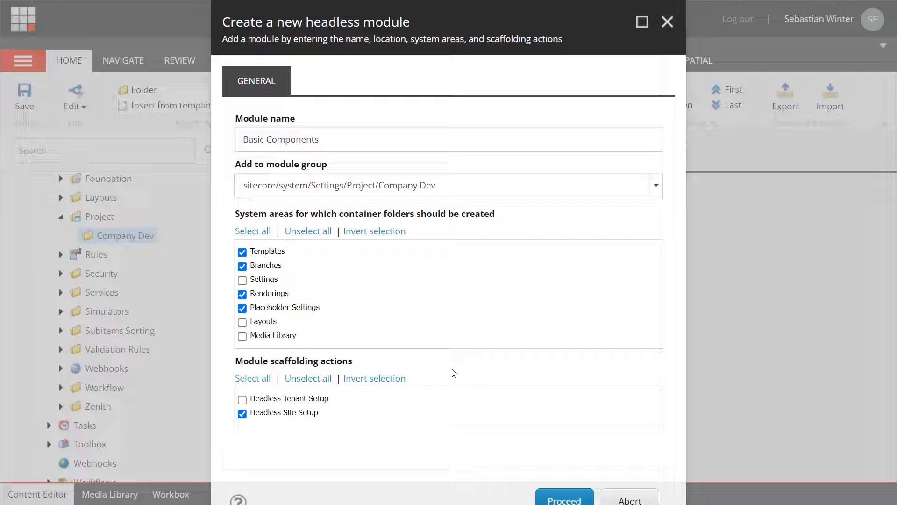
mouse_move(474, 393)
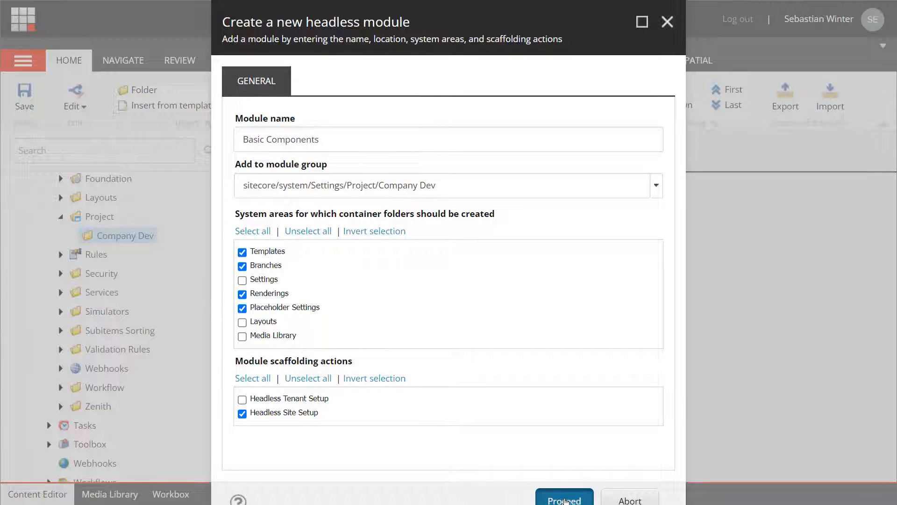
Step: Dismiss the module creation message and expand Basic Components and the Project templates folder
click(563, 496)
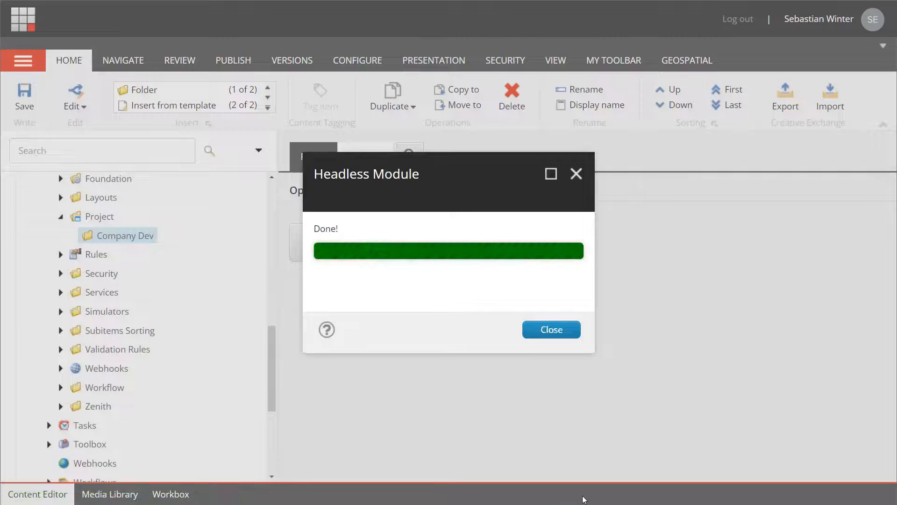
mouse_move(551, 329)
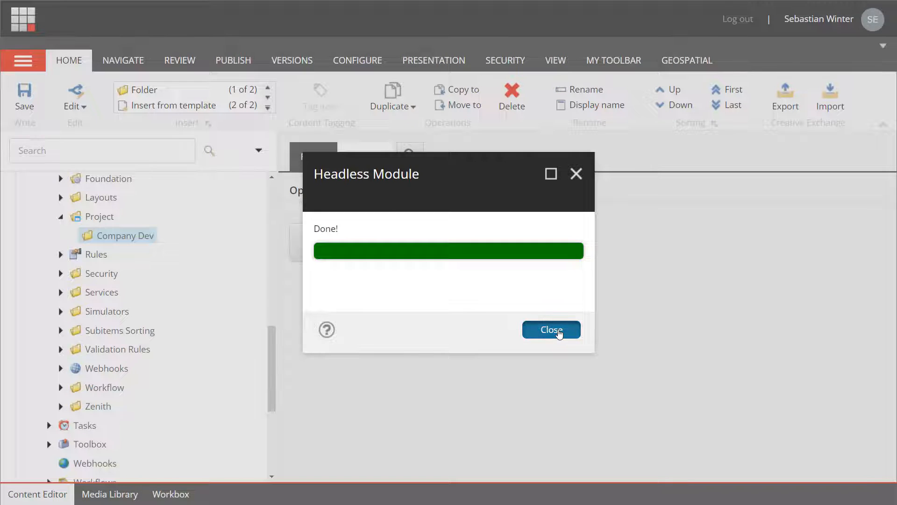
click(550, 330)
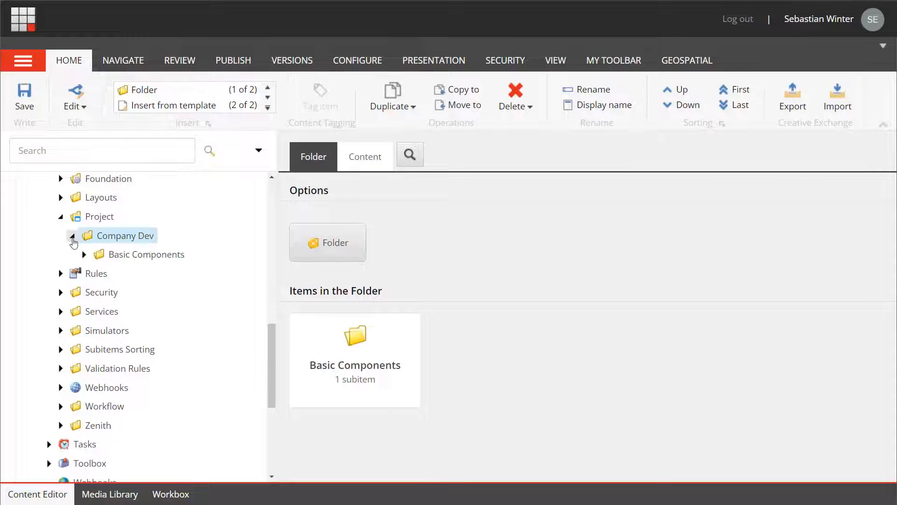
click(83, 254)
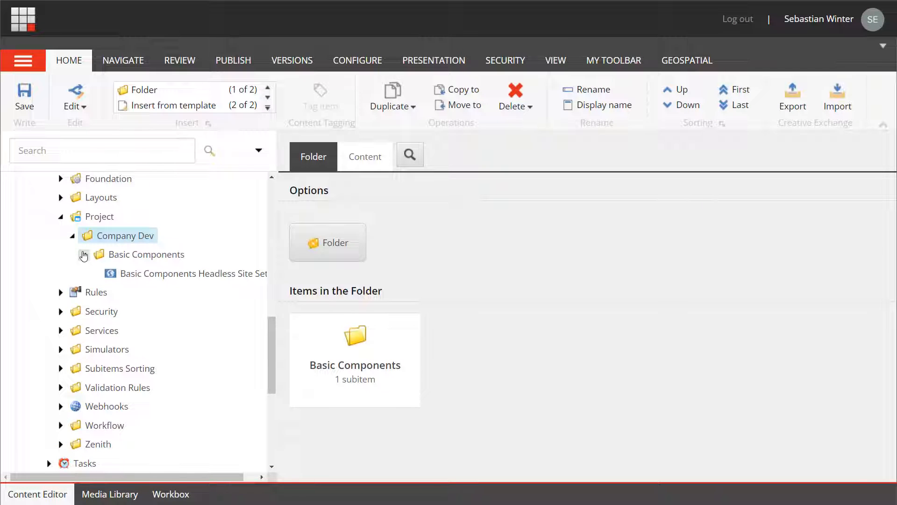
scroll(up, 3)
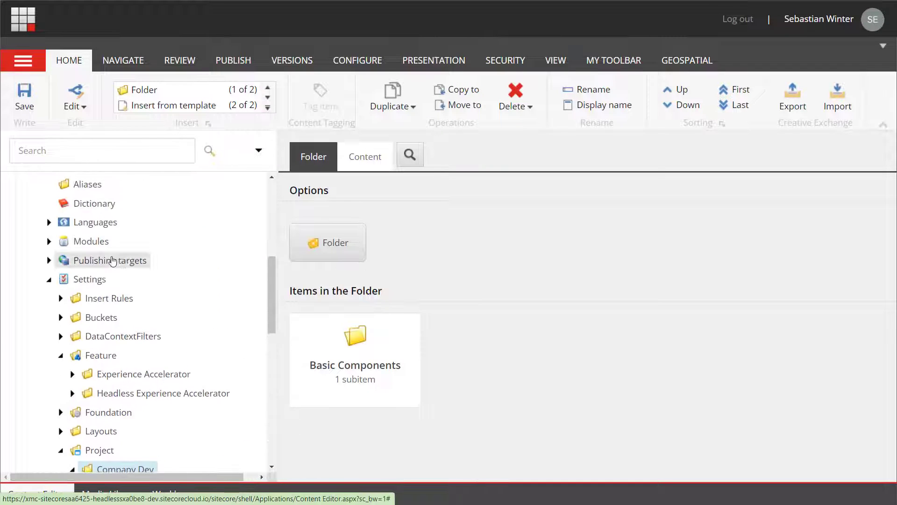
scroll(up, 3)
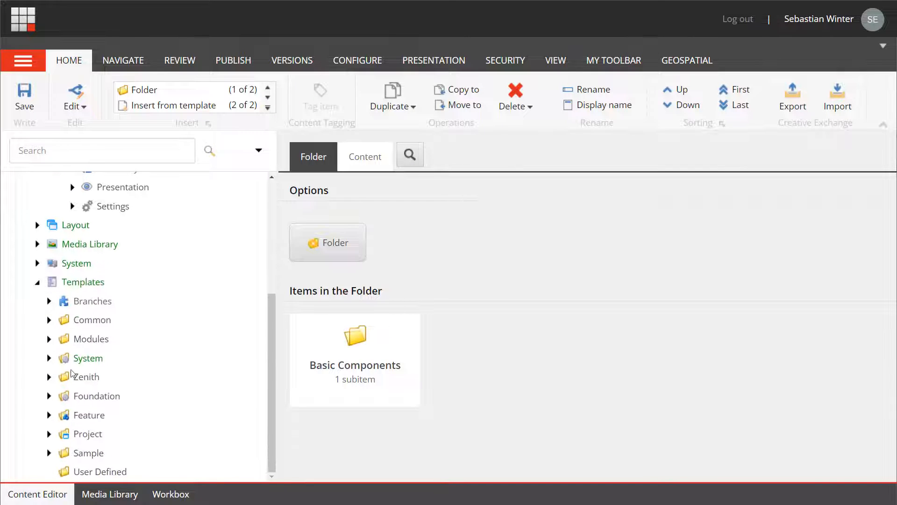
click(49, 433)
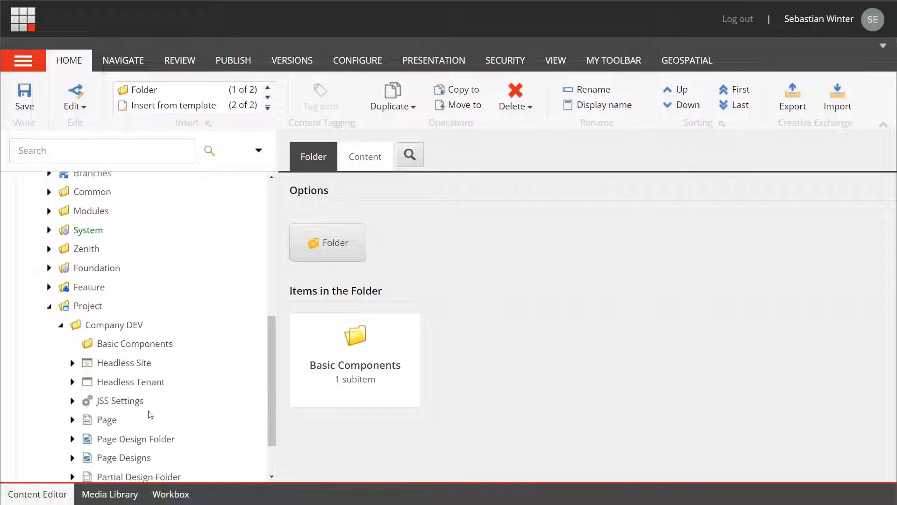
Step: Insert a new 'Text Teaser' template on the standard template inside Basic Components
click(135, 344)
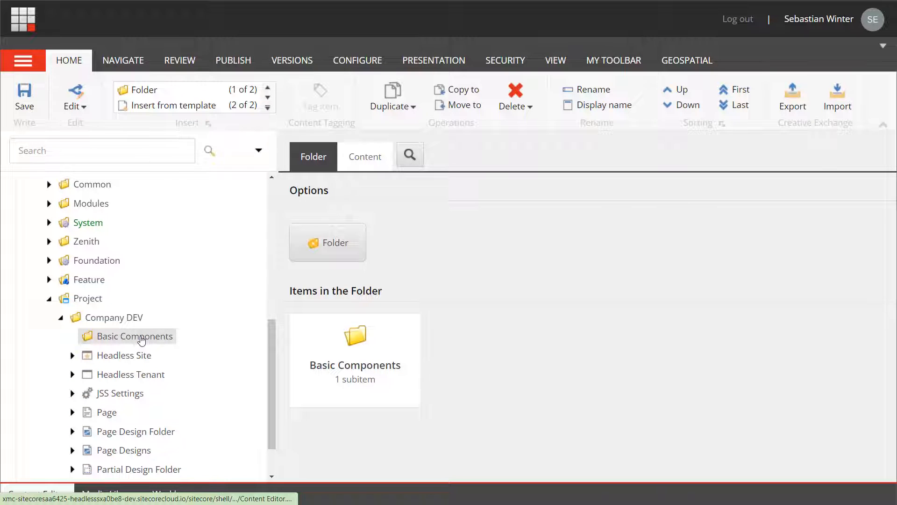
right_click(135, 336)
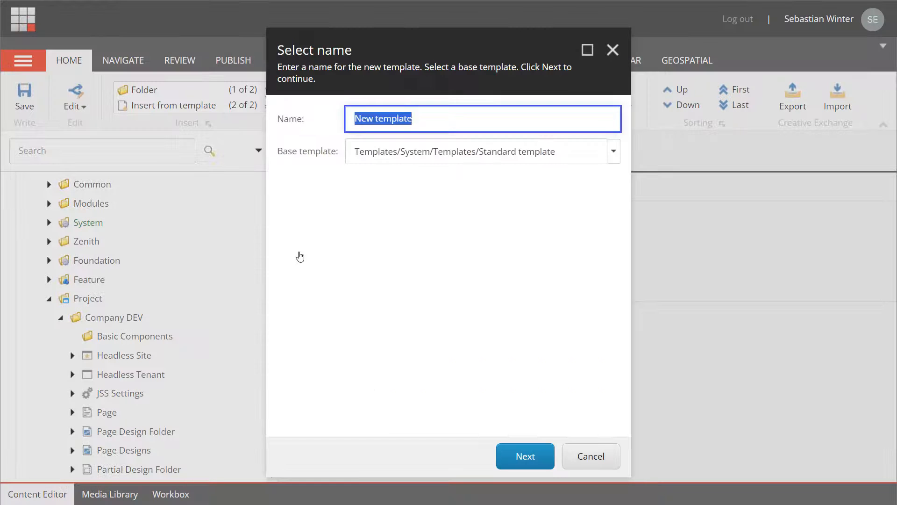
text(Text Teaser)
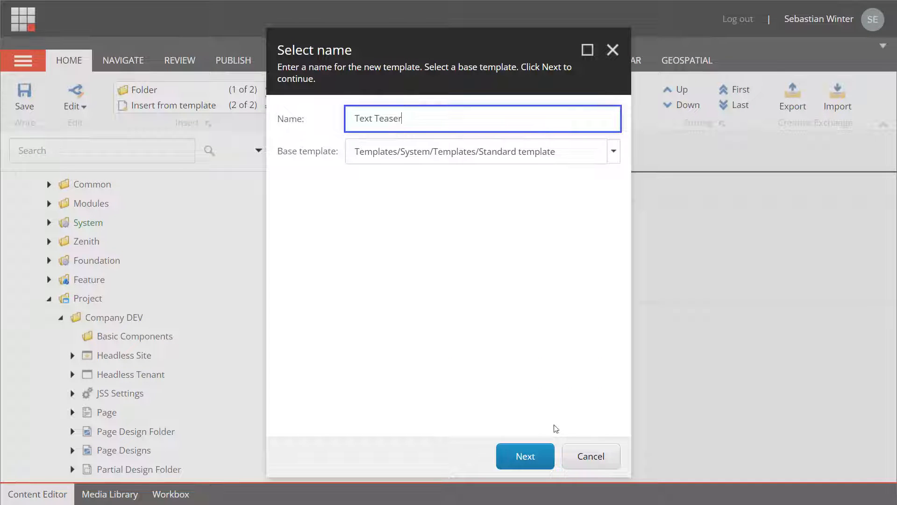
click(525, 456)
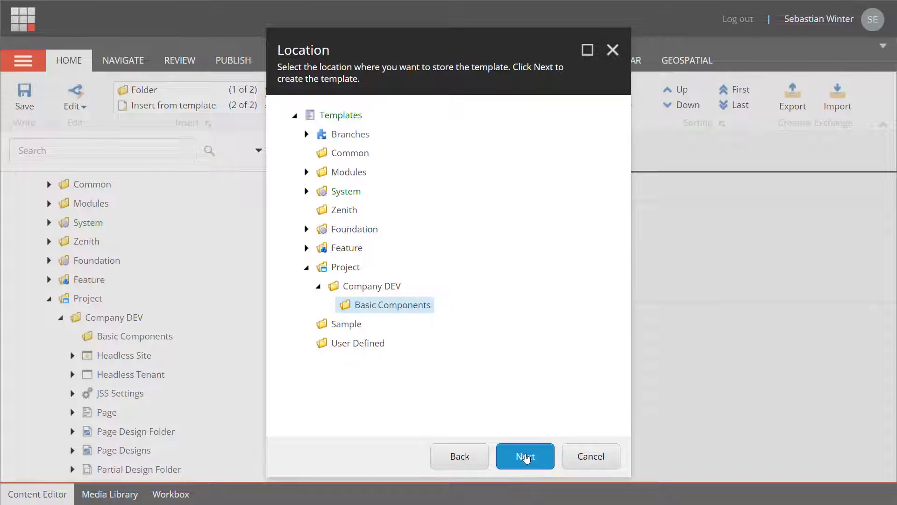
click(525, 456)
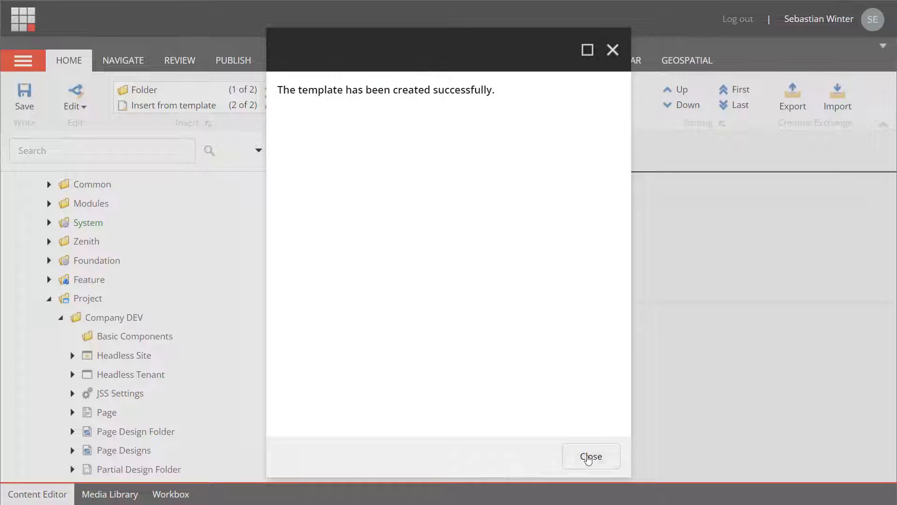
click(591, 456)
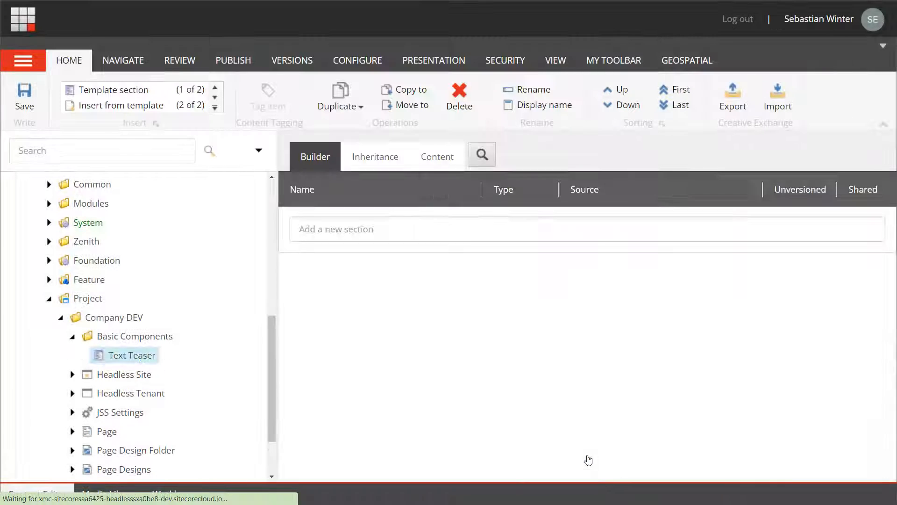
Step: Insert a second new template named 'Text Teaser Folder' in Basic Components
right_click(131, 355)
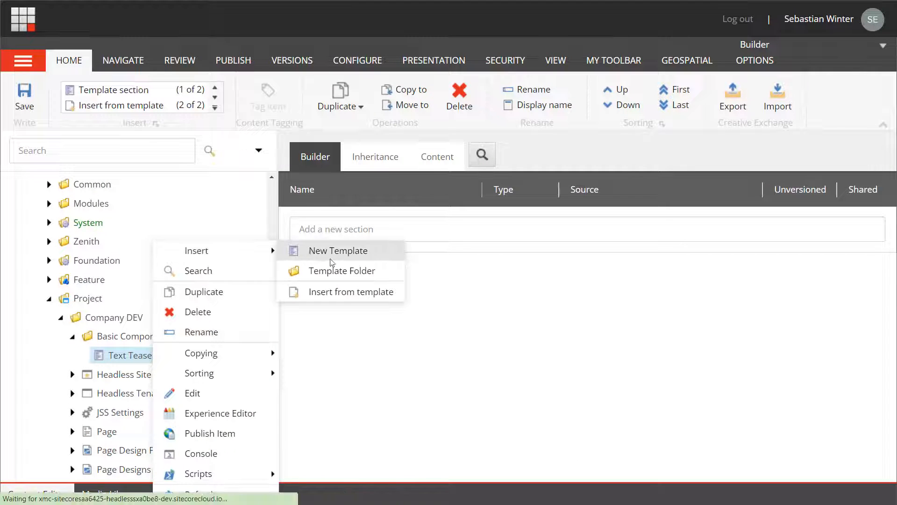
click(338, 250)
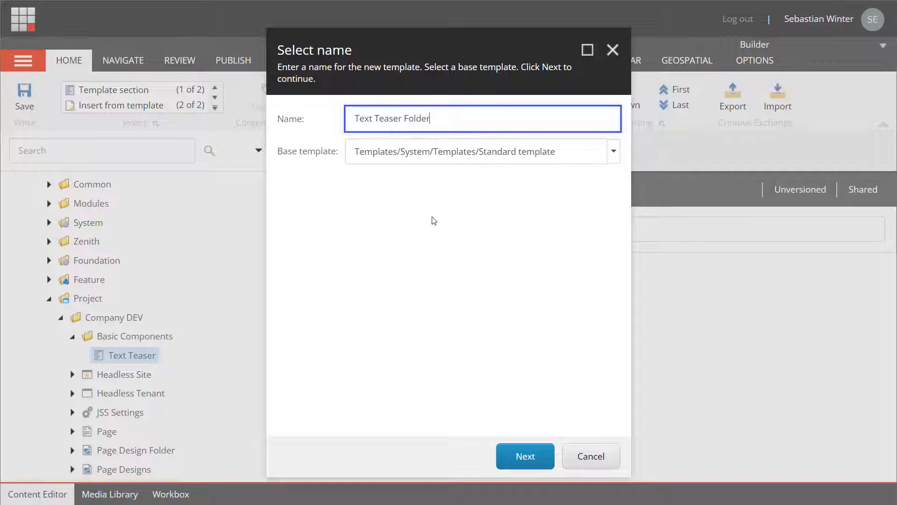
click(524, 456)
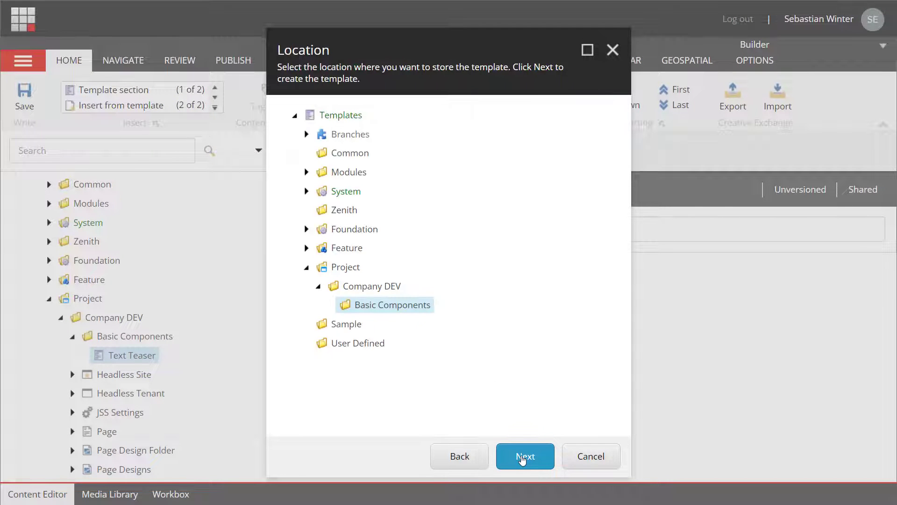
click(525, 456)
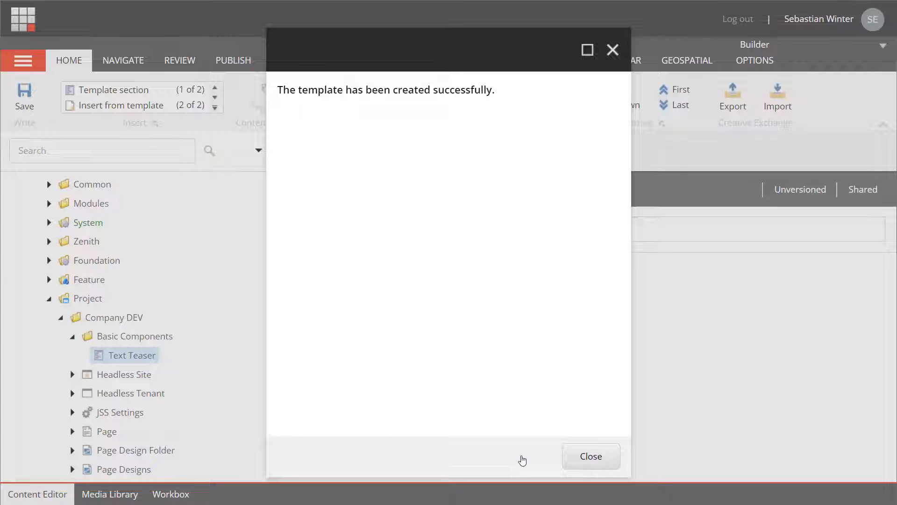
click(591, 456)
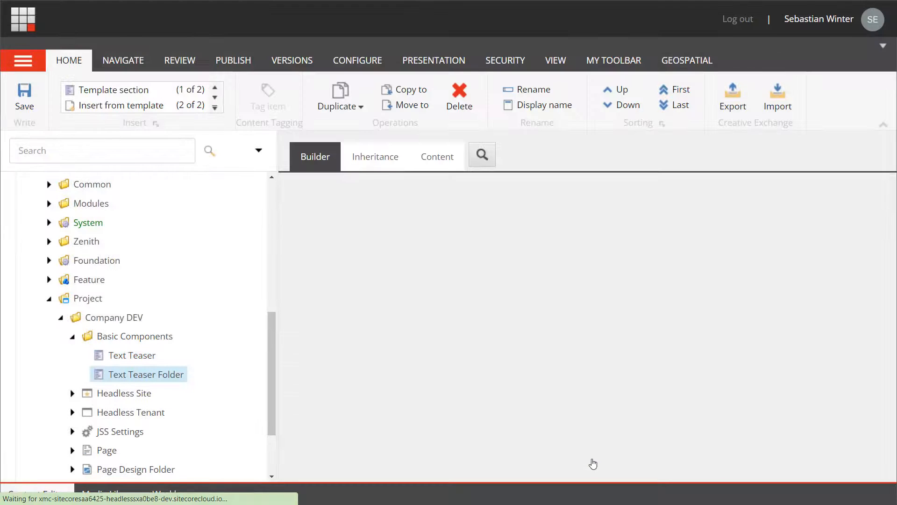
Step: Add a Content section with Headline, Subheadline and Rich Text Content fields, and save
click(131, 355)
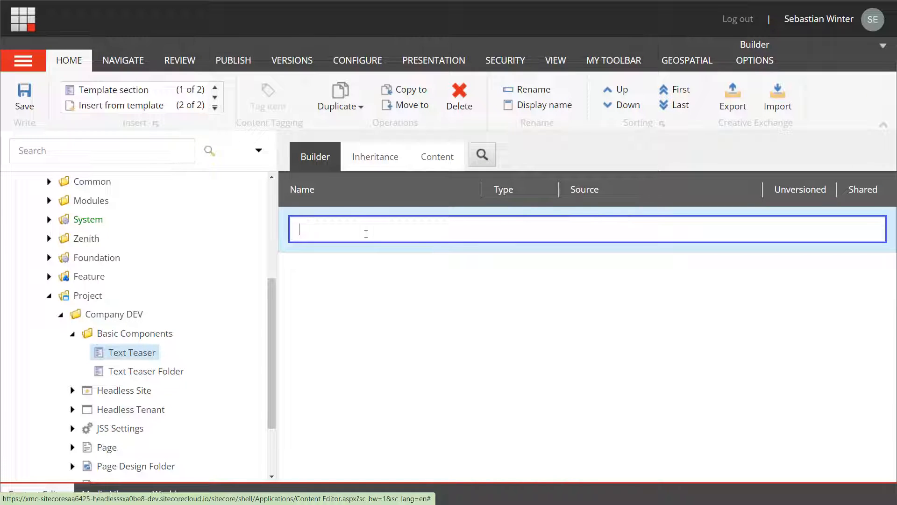
text(Content)
text(Headline)
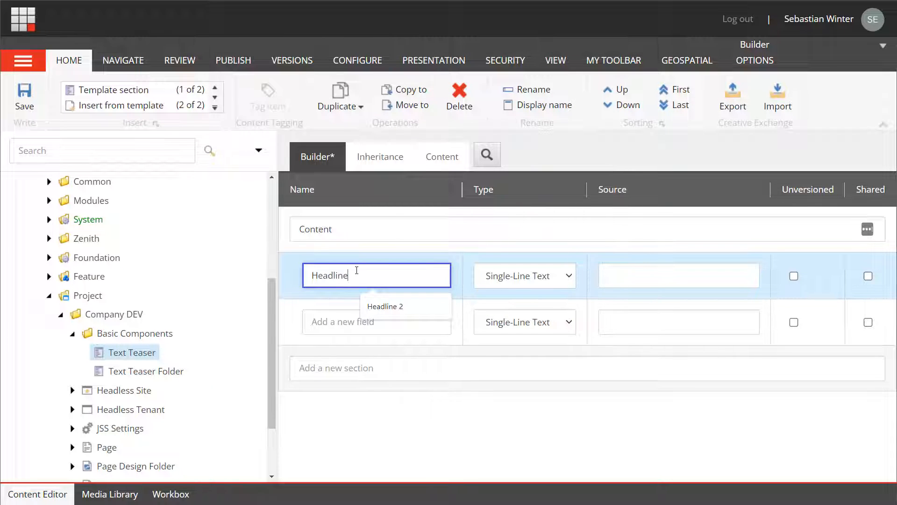
click(377, 321)
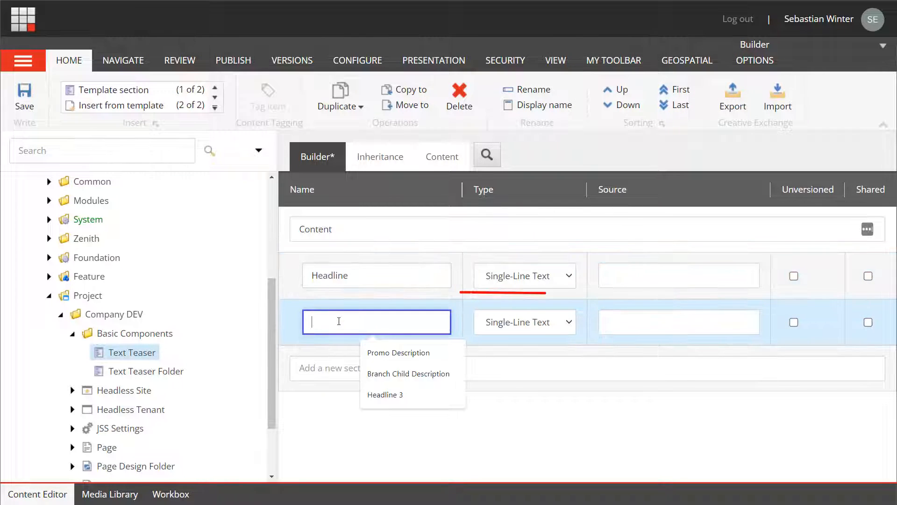
text(Subheadline)
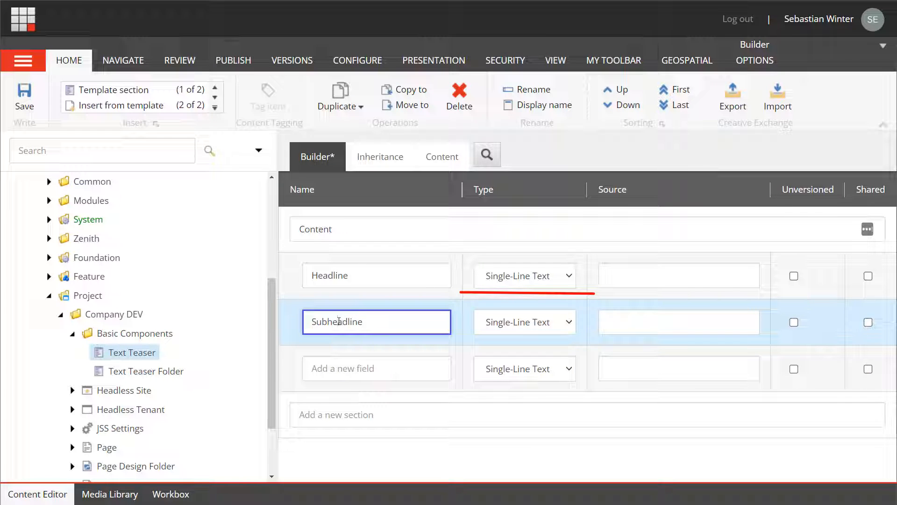
click(376, 368)
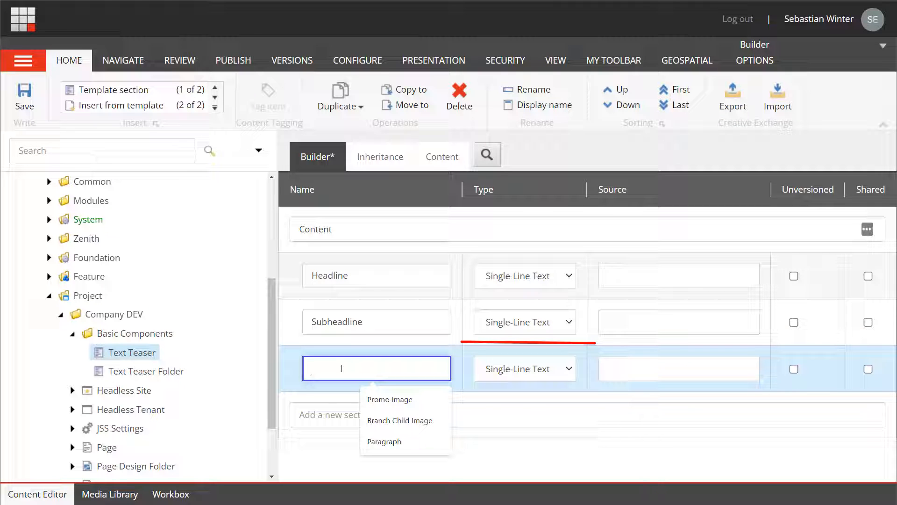
text(Content)
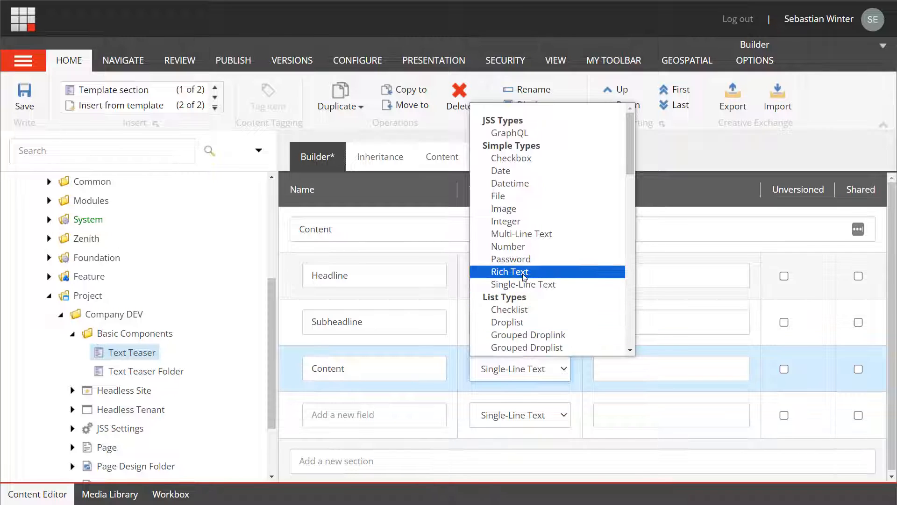
click(510, 271)
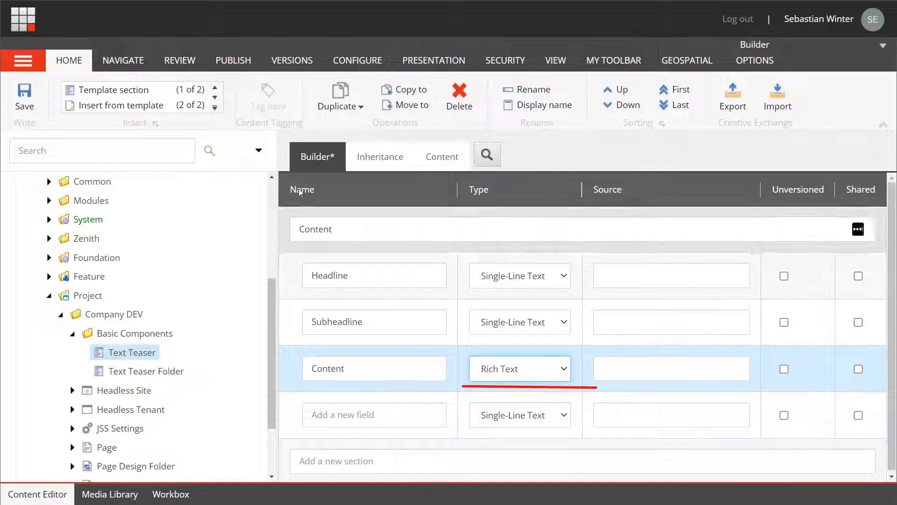
click(23, 100)
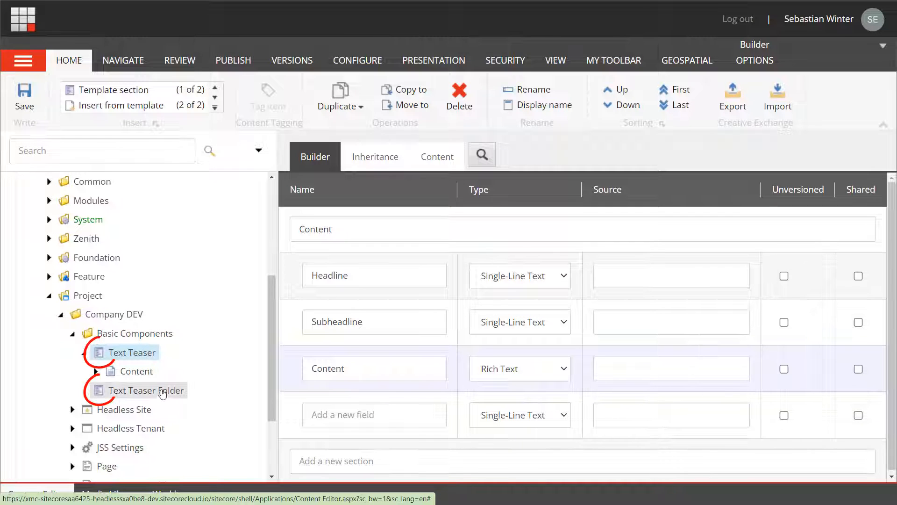
Step: Assign a folder icon to the Text Teaser Folder template via Configure > Icon
click(152, 390)
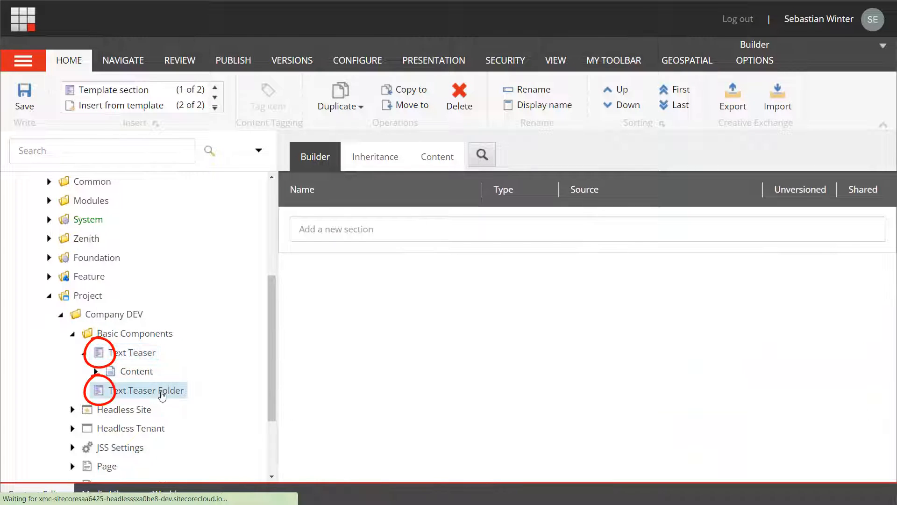
click(152, 389)
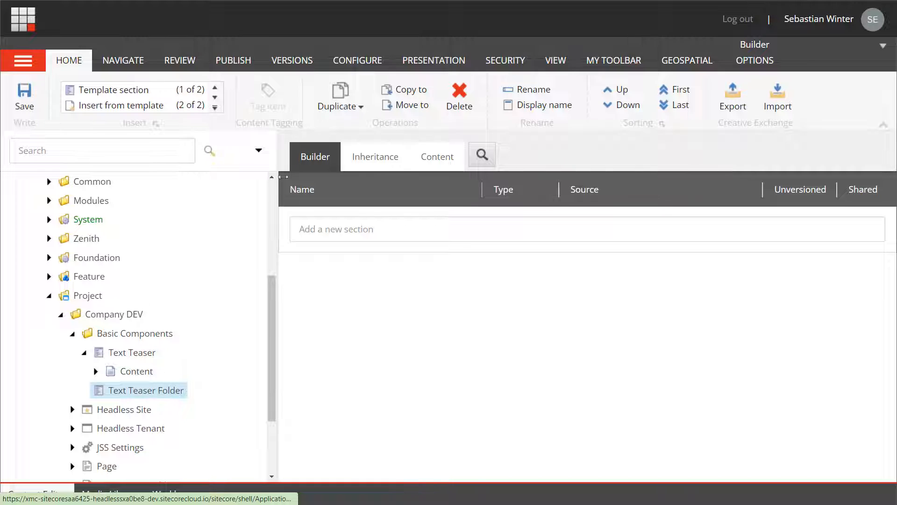
click(357, 61)
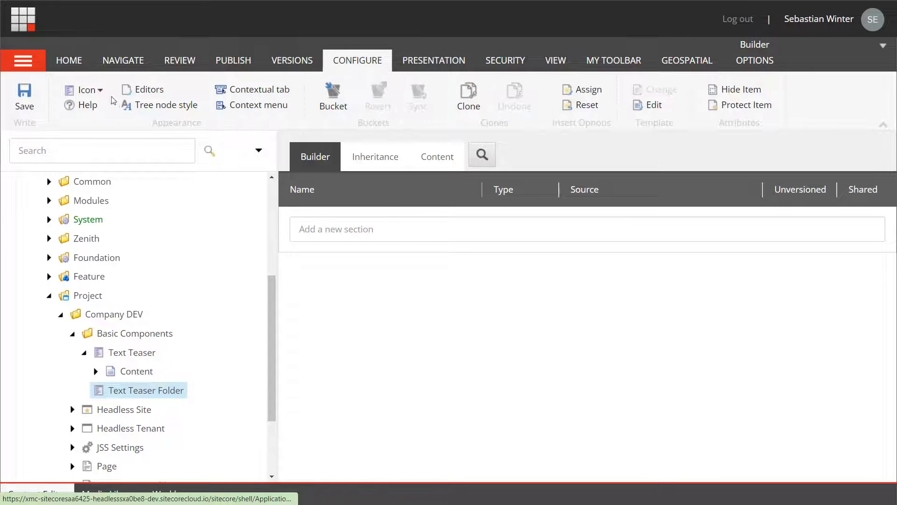
click(83, 89)
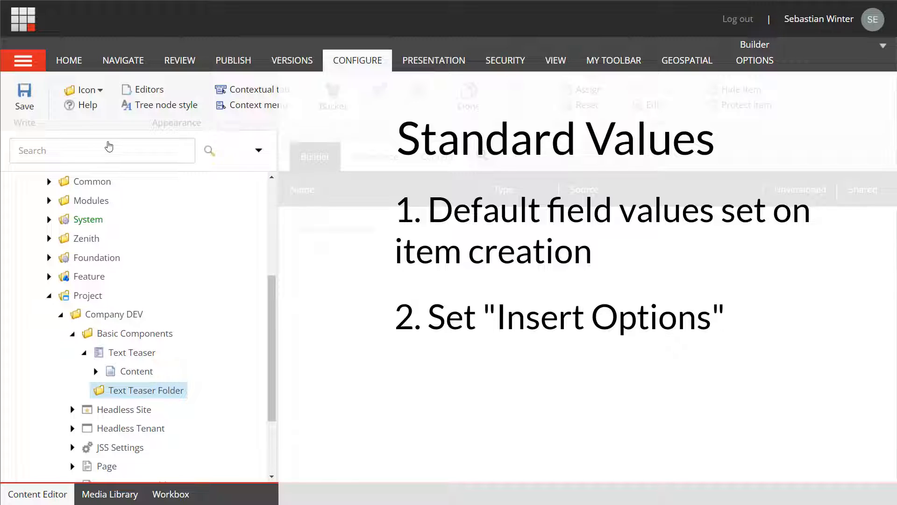
Step: Create Text Teaser Folder standard values with Text Teaser and Text Teaser Folder as insert options
click(754, 61)
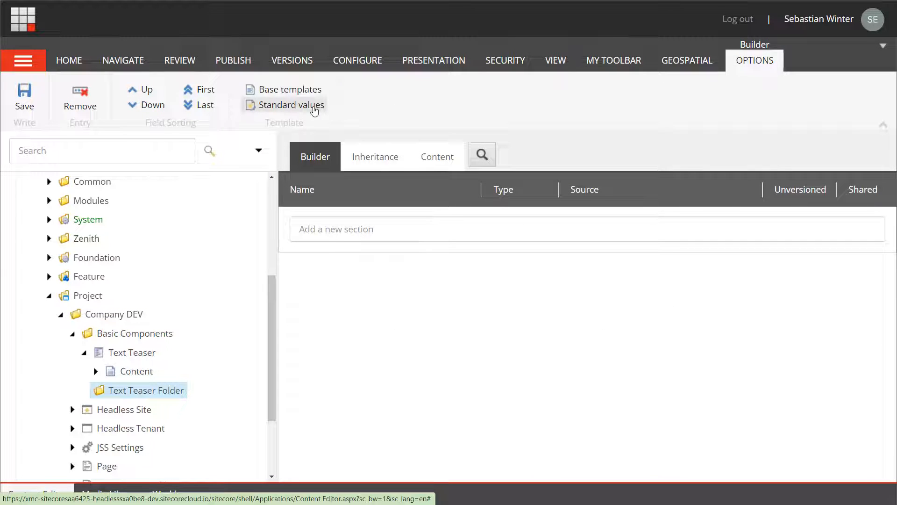
click(290, 105)
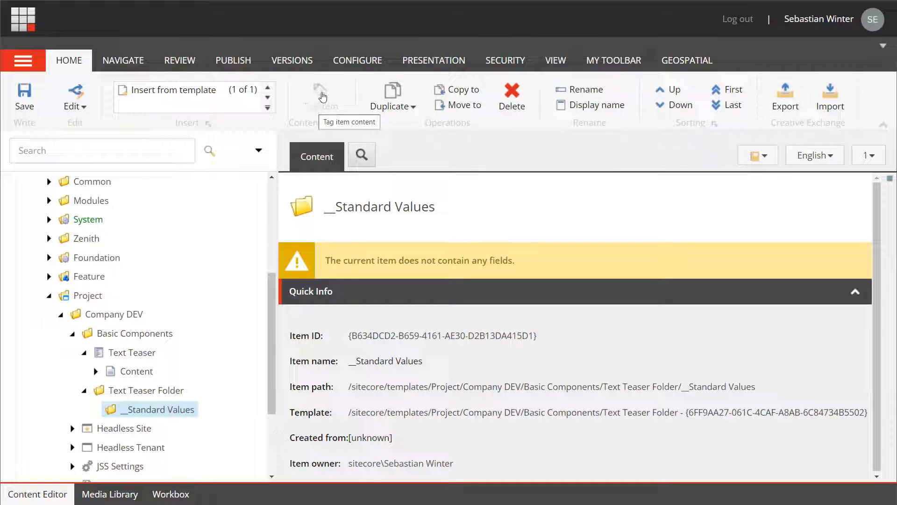
click(357, 60)
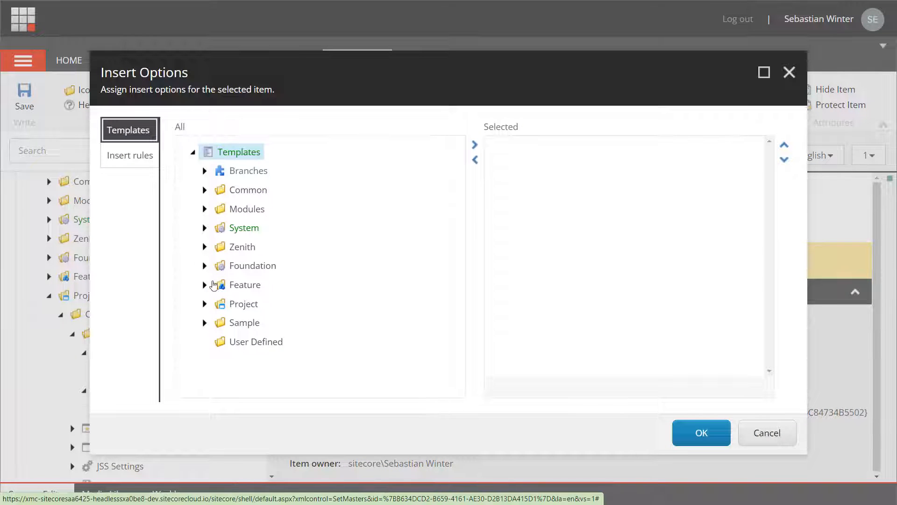
click(205, 304)
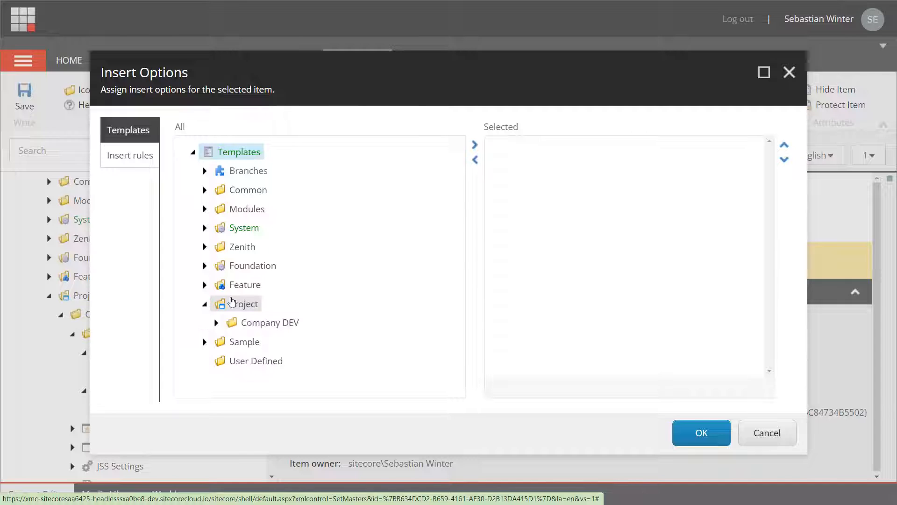
click(217, 322)
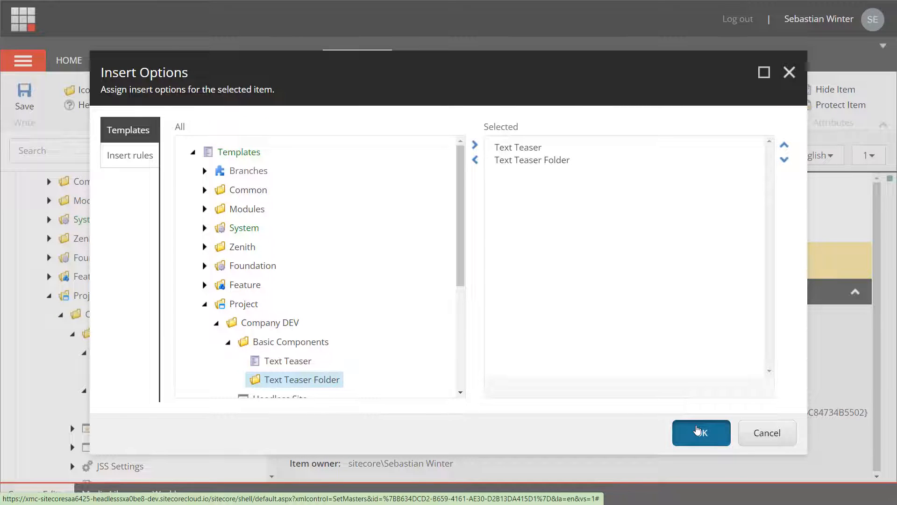
click(700, 433)
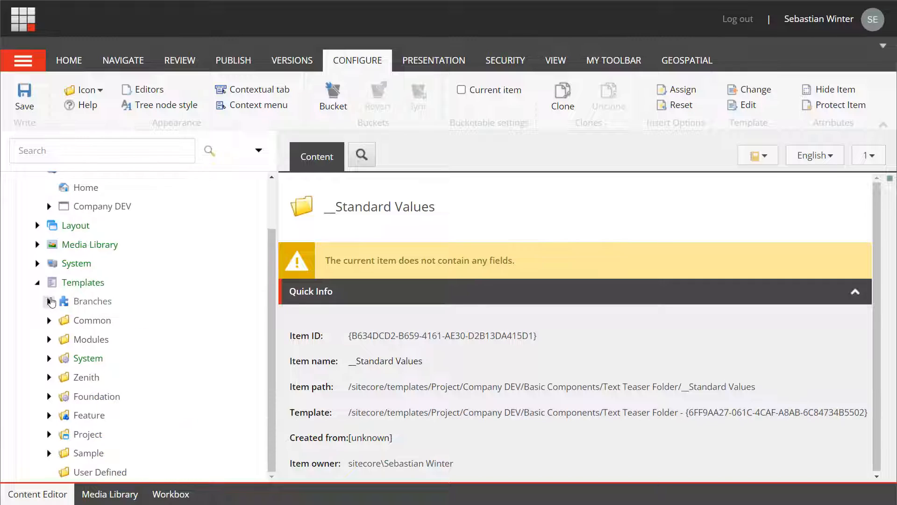
Step: Expand the Company DEV site and its Data folder, then bring up Data's item actions
scroll(up, 3)
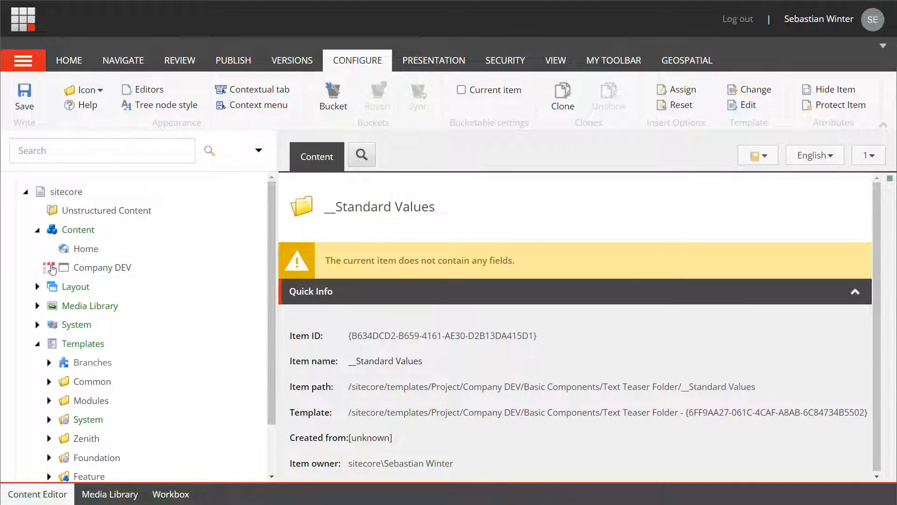
click(86, 248)
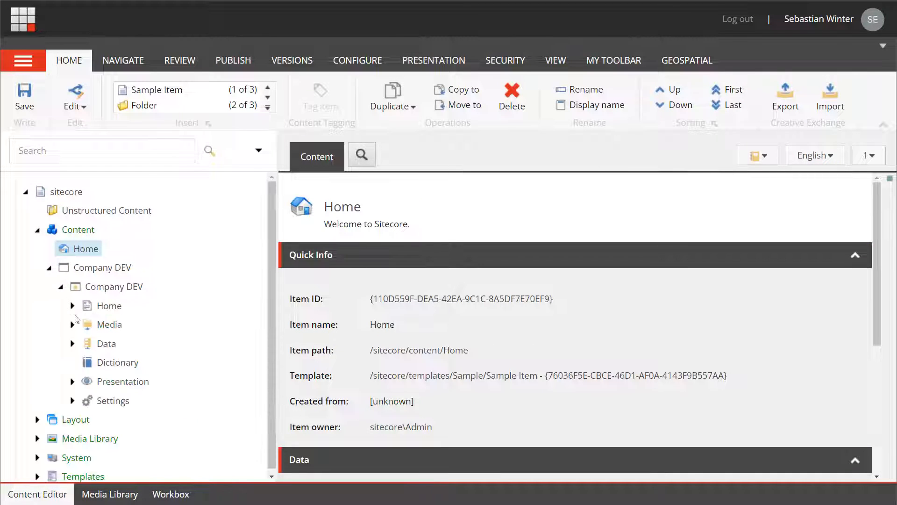
click(73, 343)
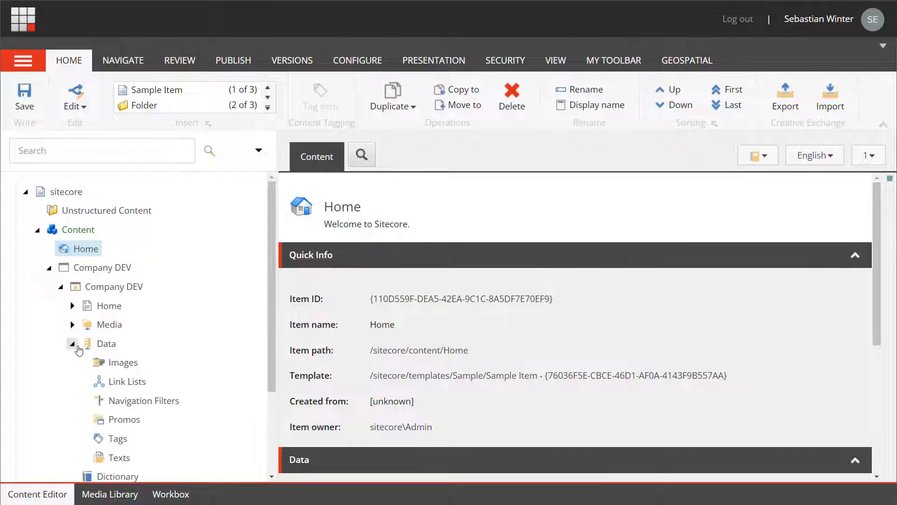
right_click(87, 248)
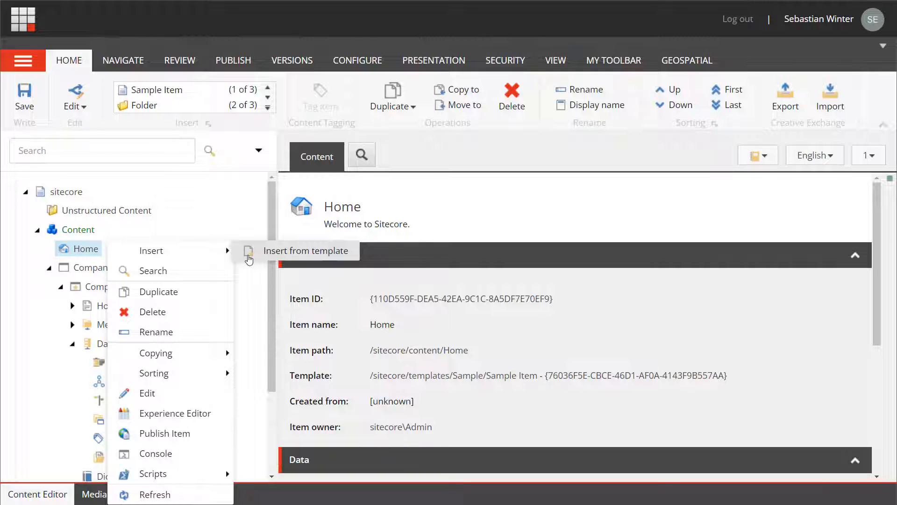
Step: Insert a 'Text Teasers' folder from the Basic Components Text Teaser Folder template
click(306, 251)
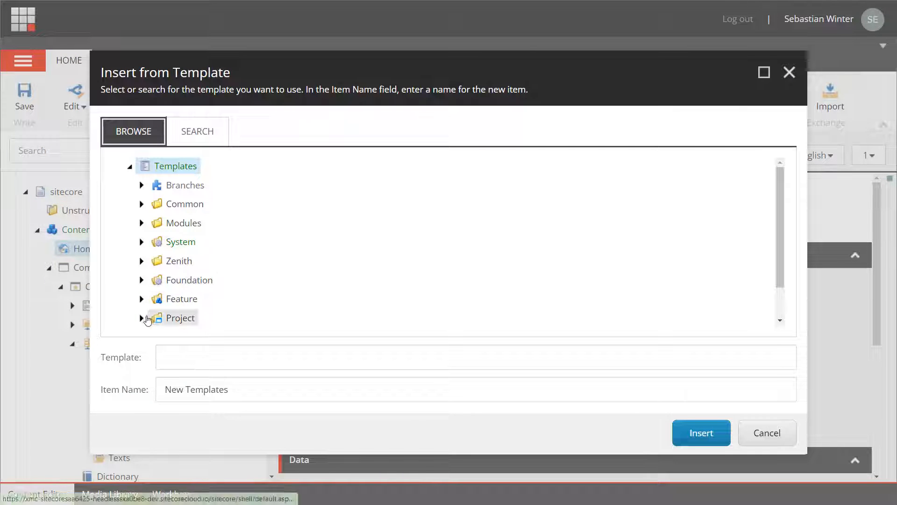
click(141, 318)
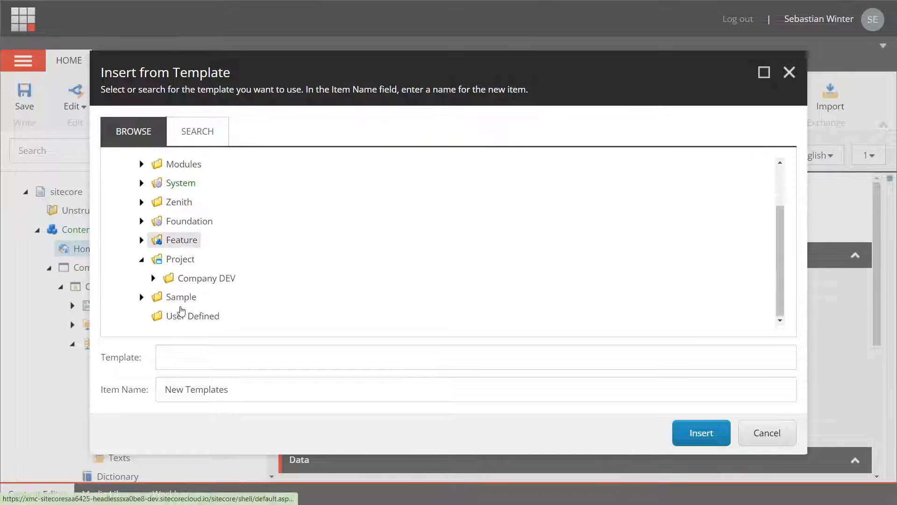
click(153, 278)
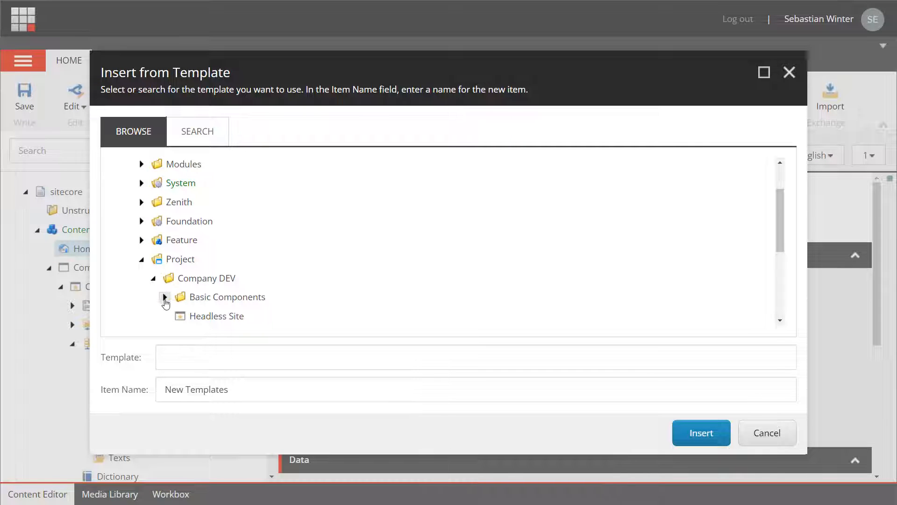
click(165, 296)
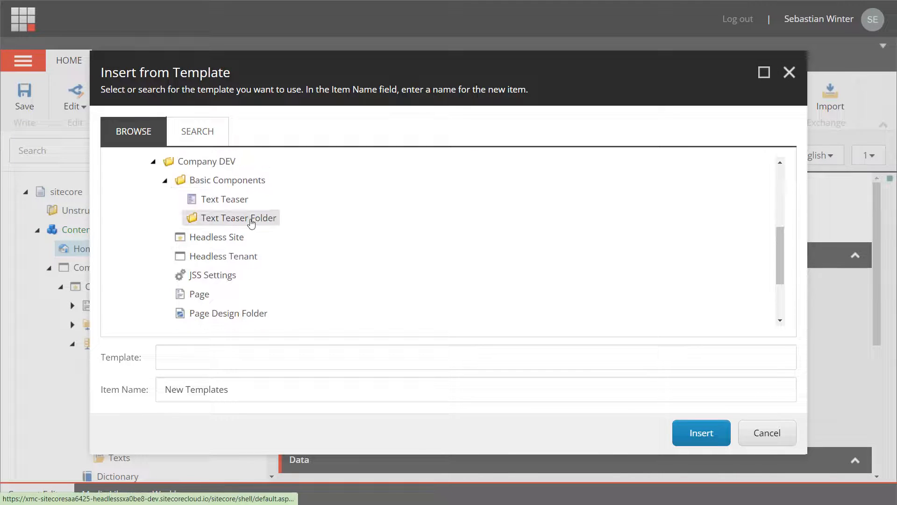
click(238, 218)
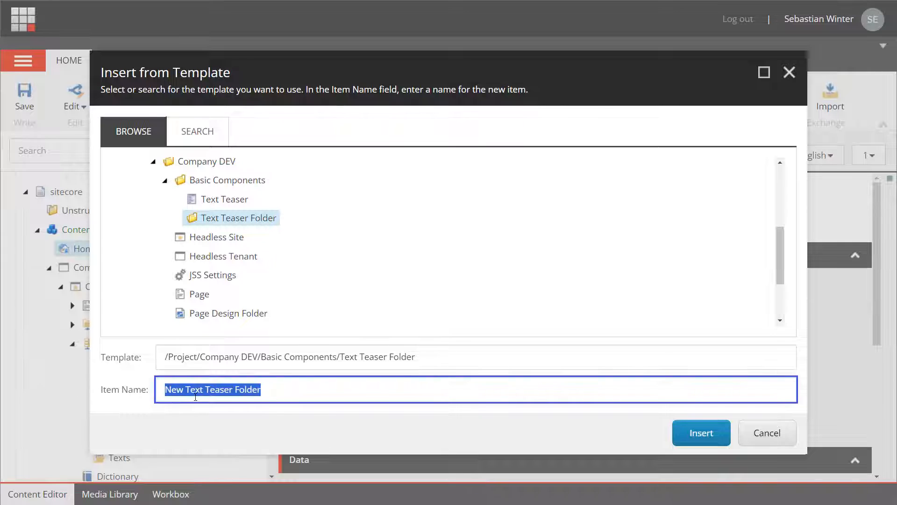
text(Text Teasers)
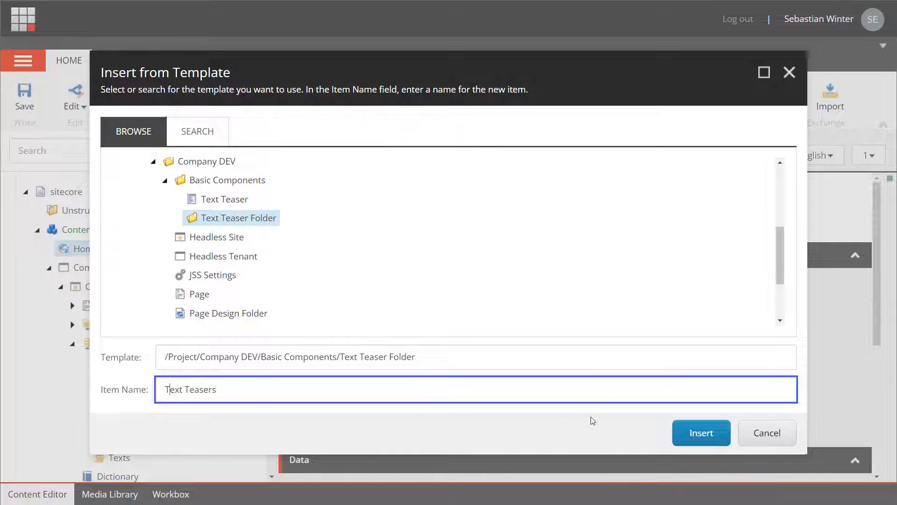
click(701, 433)
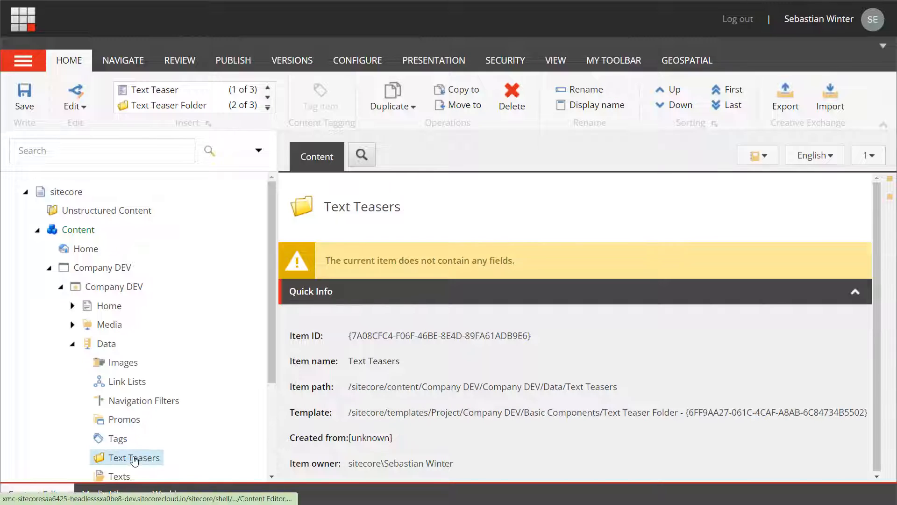
right_click(127, 457)
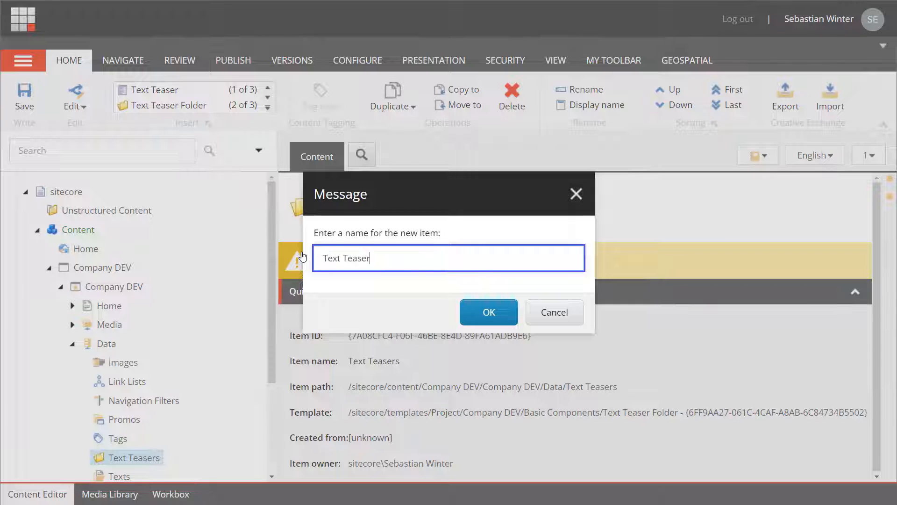
Step: Add a Text Teaser with headline 'How to use Components' and subheadline 'Easy and smart ways designing your pages'
click(488, 312)
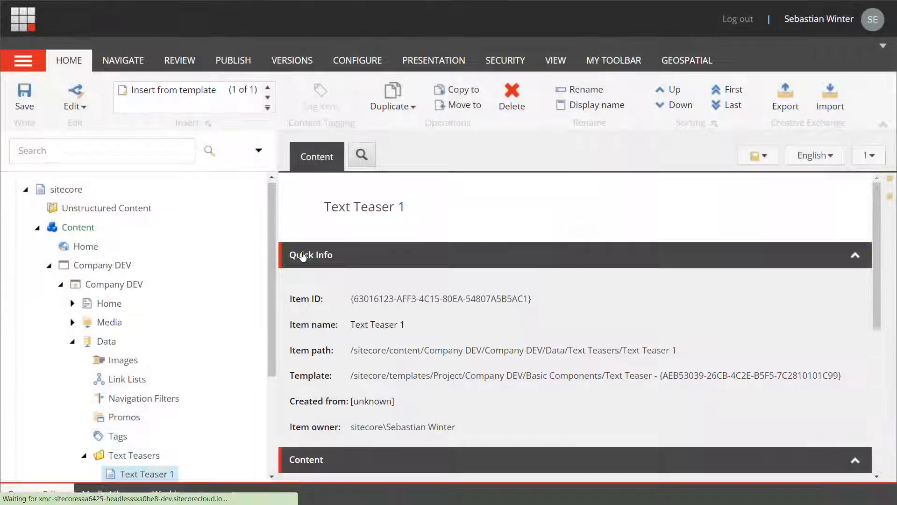
scroll(down, 3)
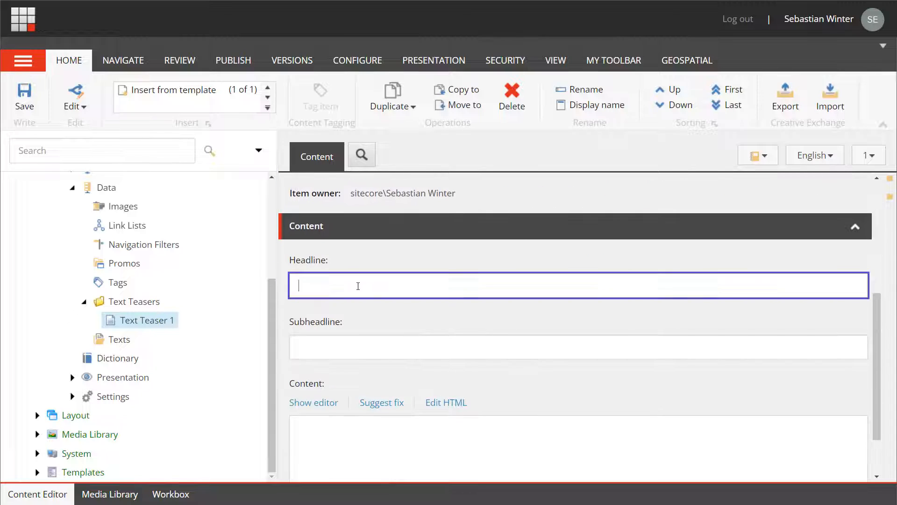
text(How to use Components)
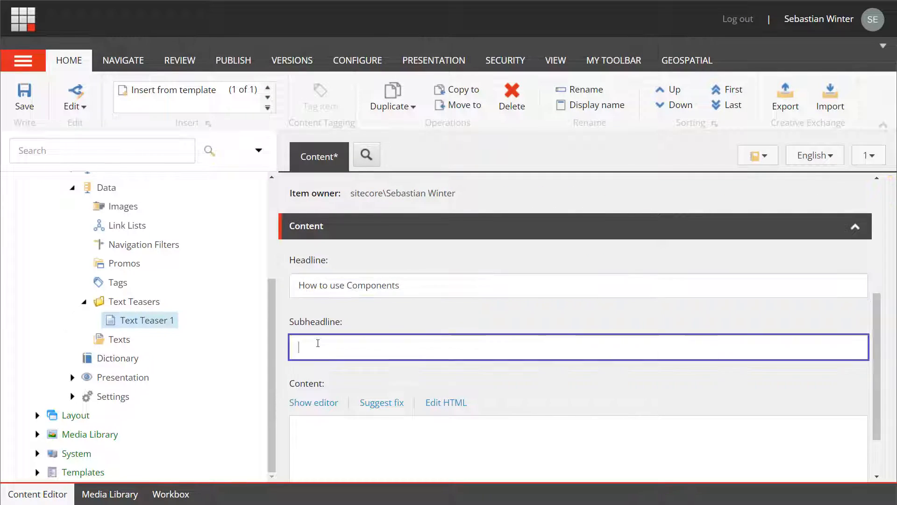
text(Easy and smart ways designing your pages)
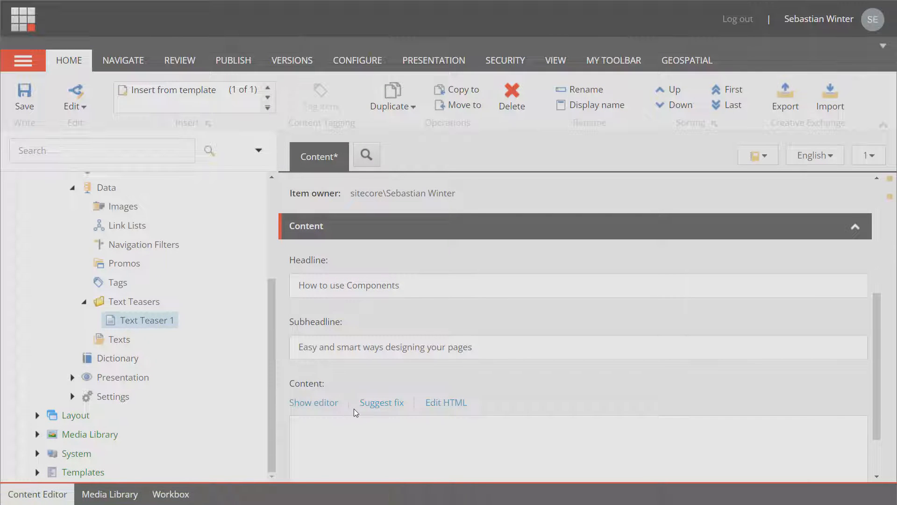
Step: Paste rich-text body into the Content field and save the Text Teaser item
click(314, 402)
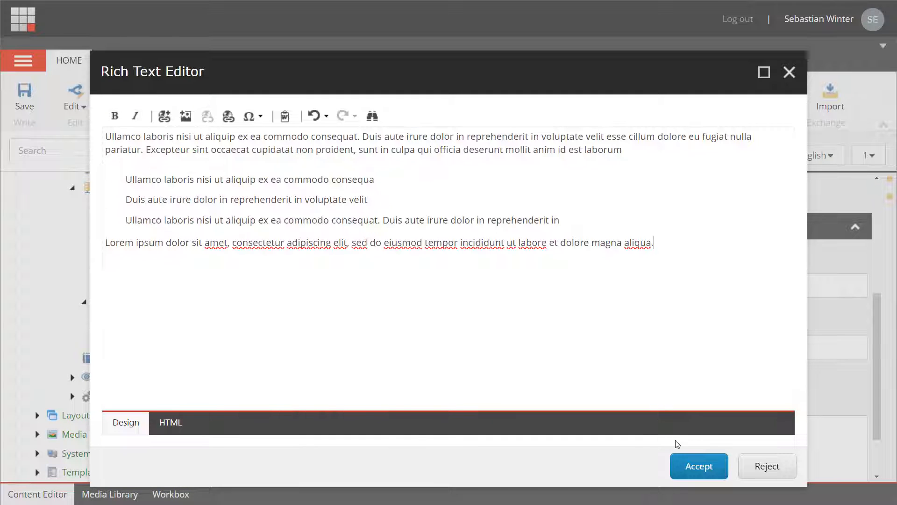
click(698, 466)
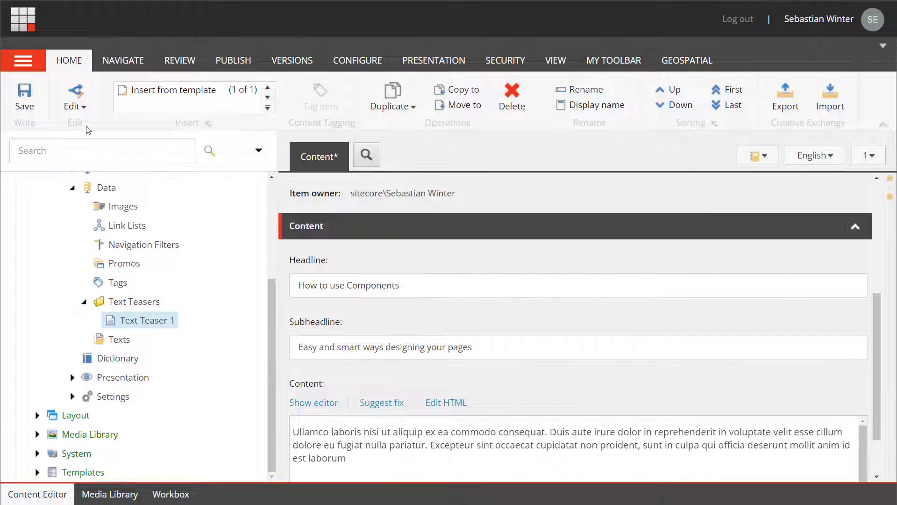
click(24, 97)
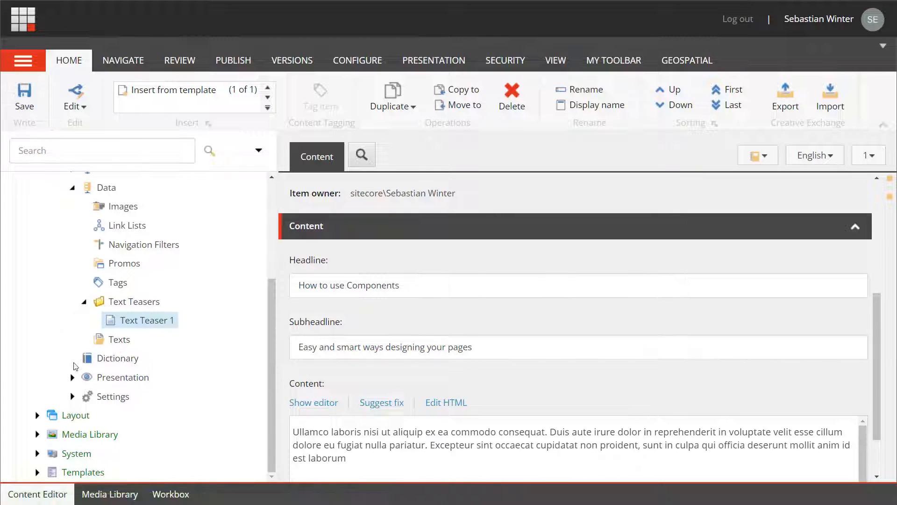
Step: Add the Basic Components Text Teaser template to the site Settings' FEaaS data source templates
click(73, 396)
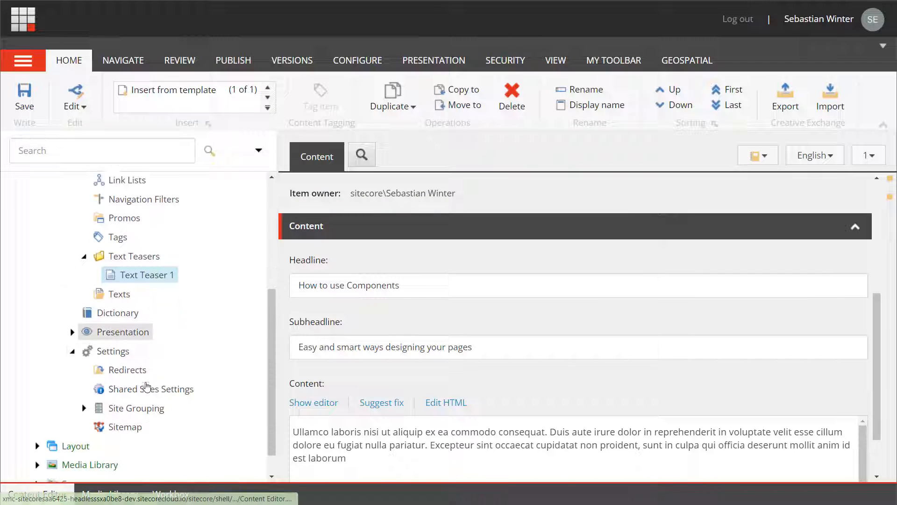
scroll(down, 3)
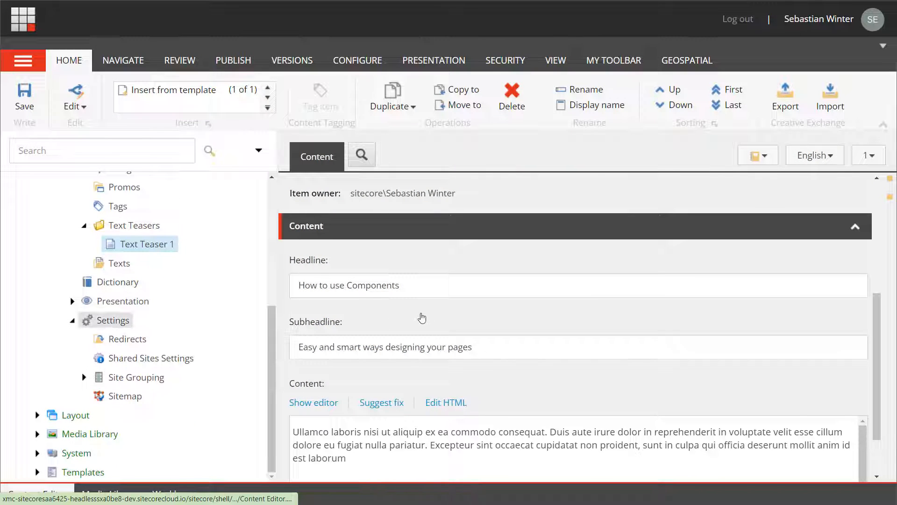
mouse_move(509, 319)
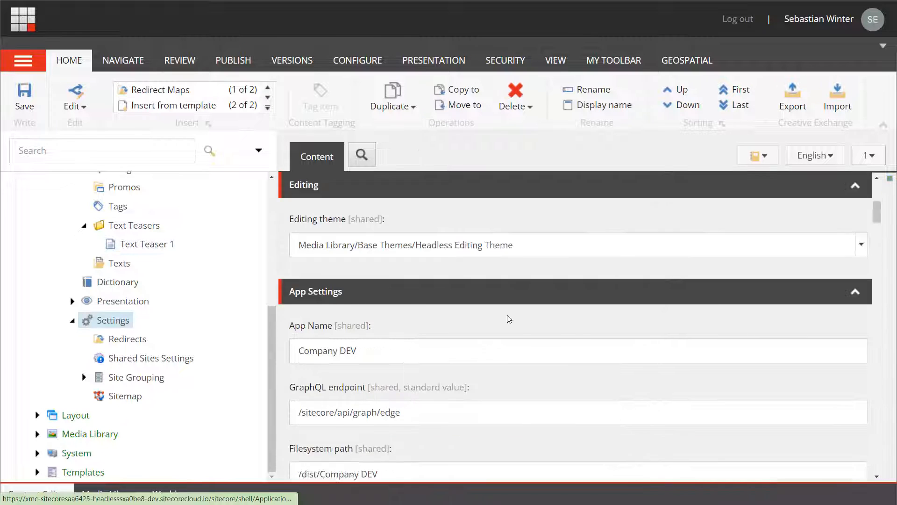
scroll(down, 3)
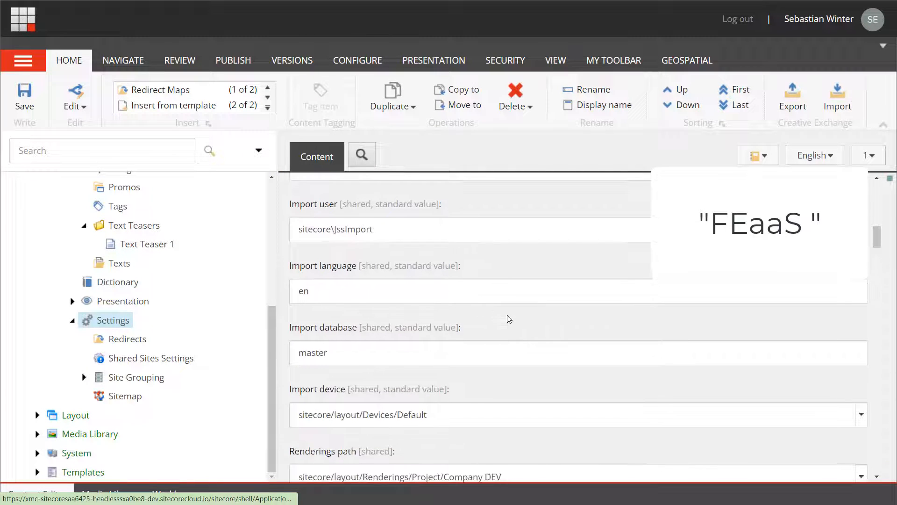
scroll(down, 3)
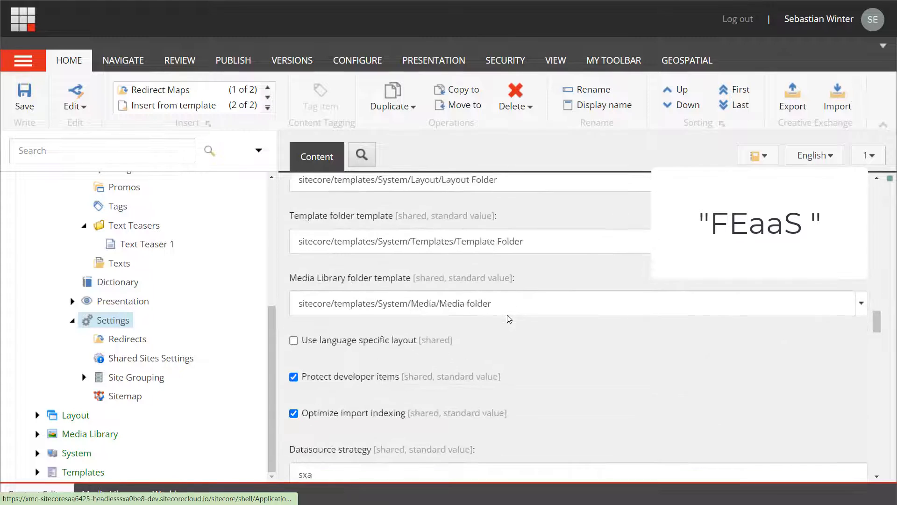
scroll(down, 3)
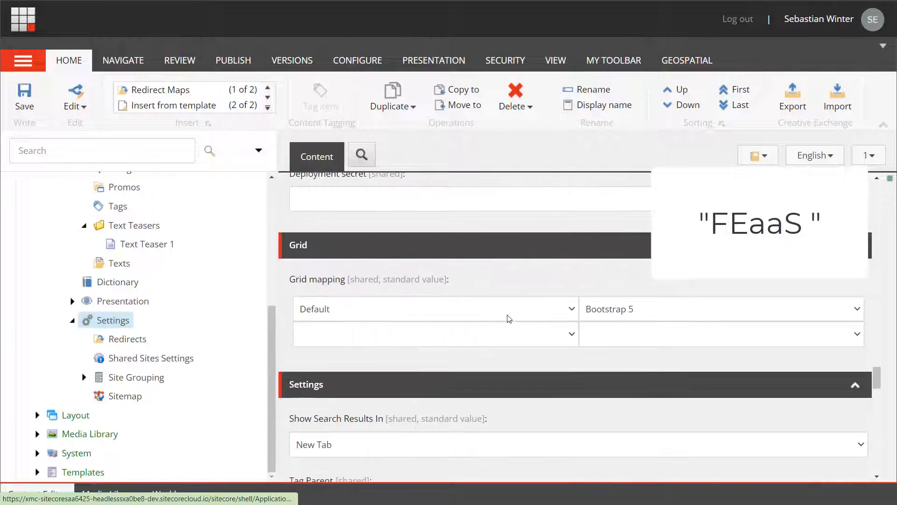
scroll(down, 3)
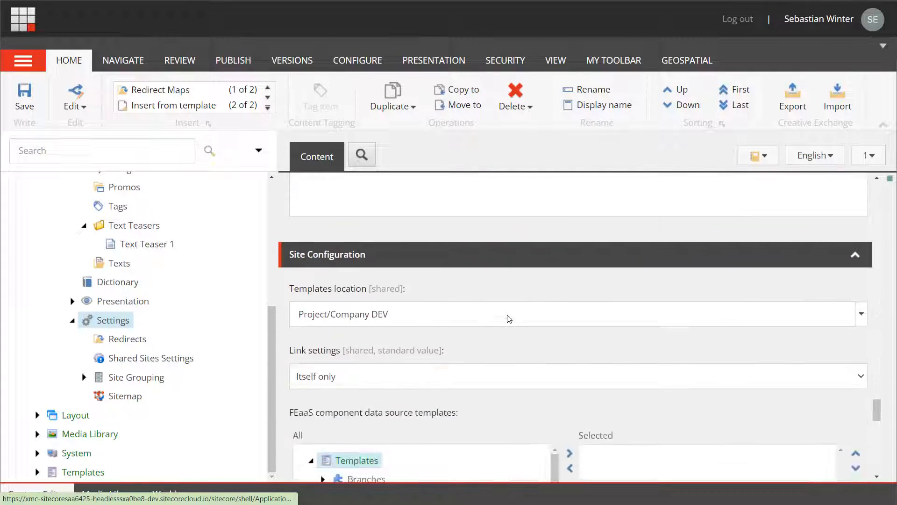
scroll(down, 3)
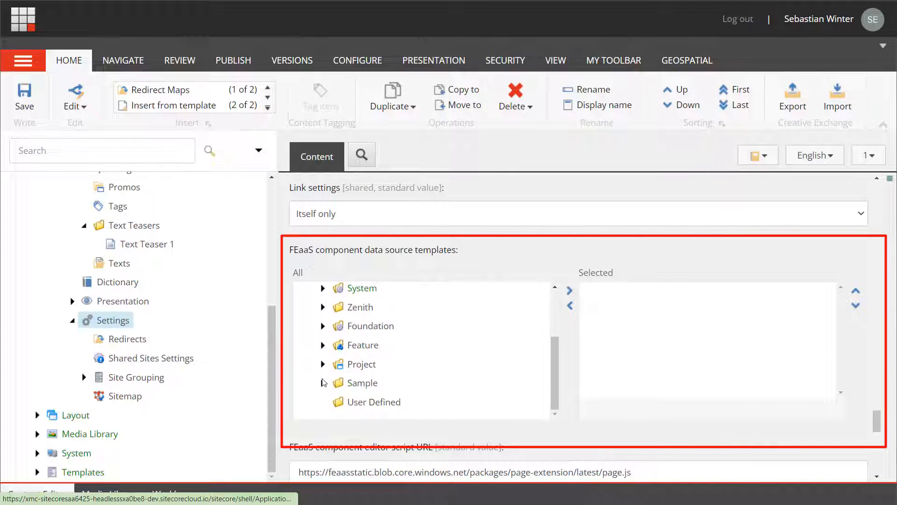
click(323, 364)
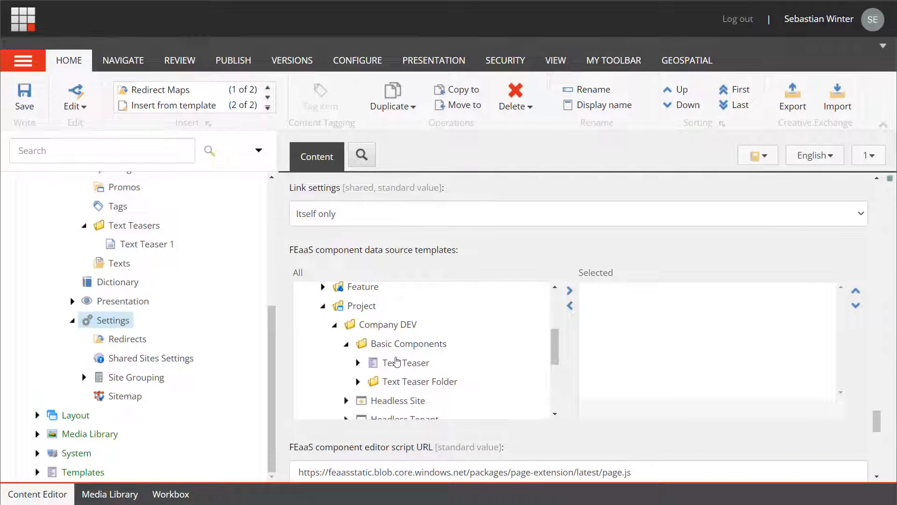
click(405, 363)
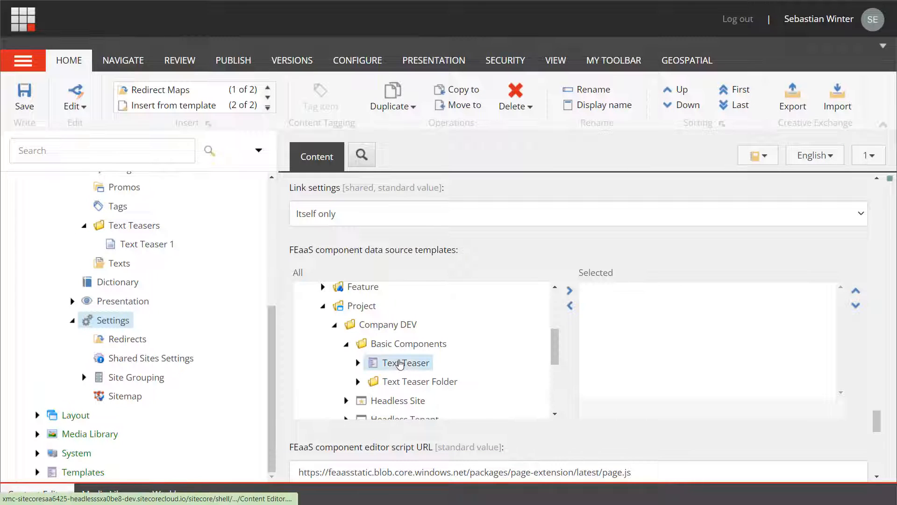
click(569, 290)
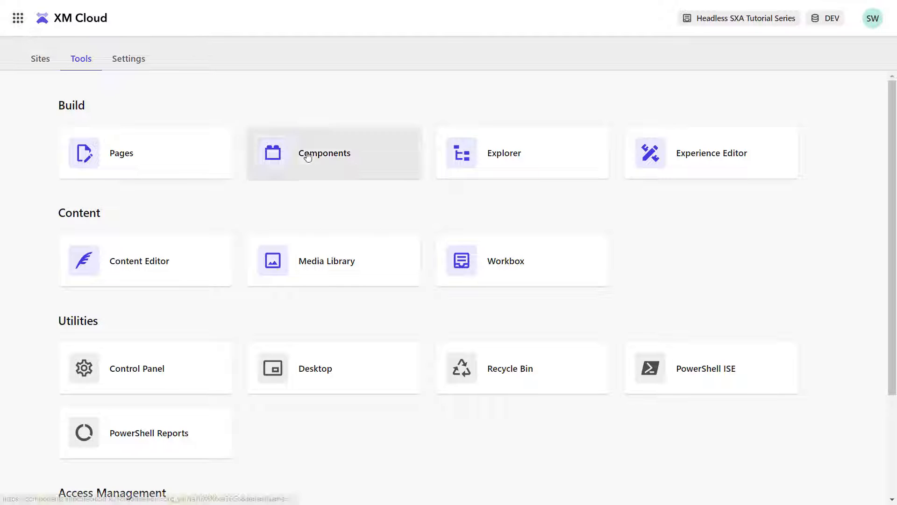
Step: Check the Components Data sources list for Text Teaser, then return to the component library
click(324, 153)
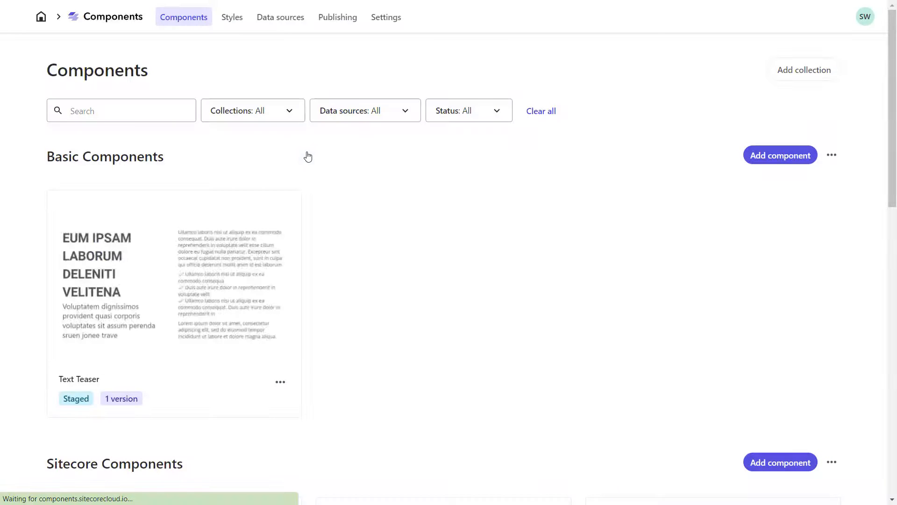
click(280, 16)
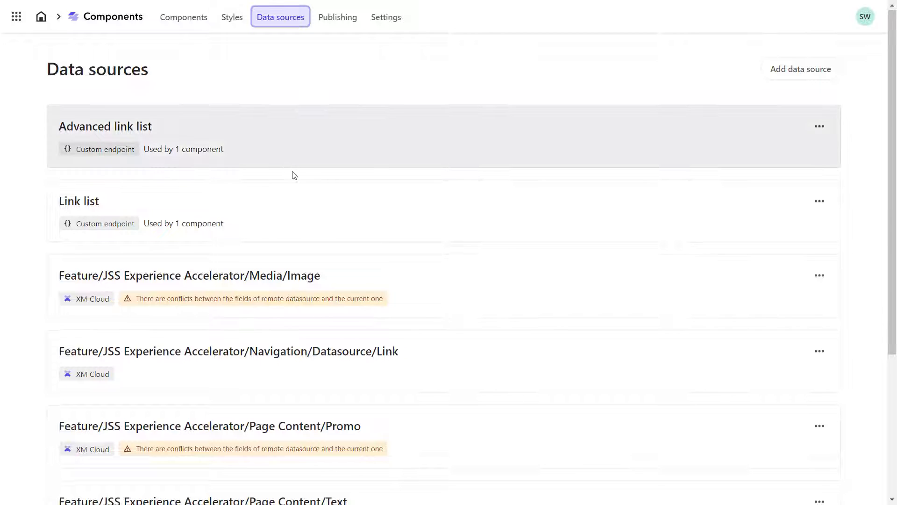
scroll(down, 3)
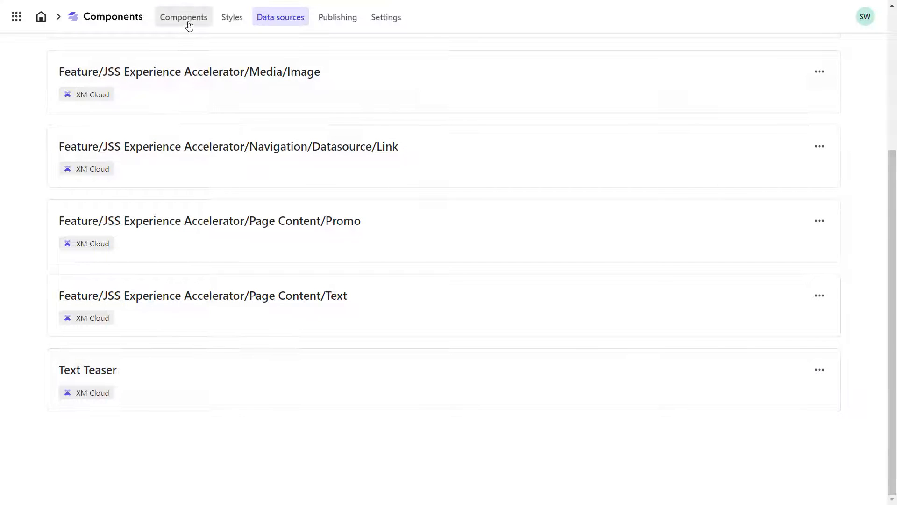
click(183, 16)
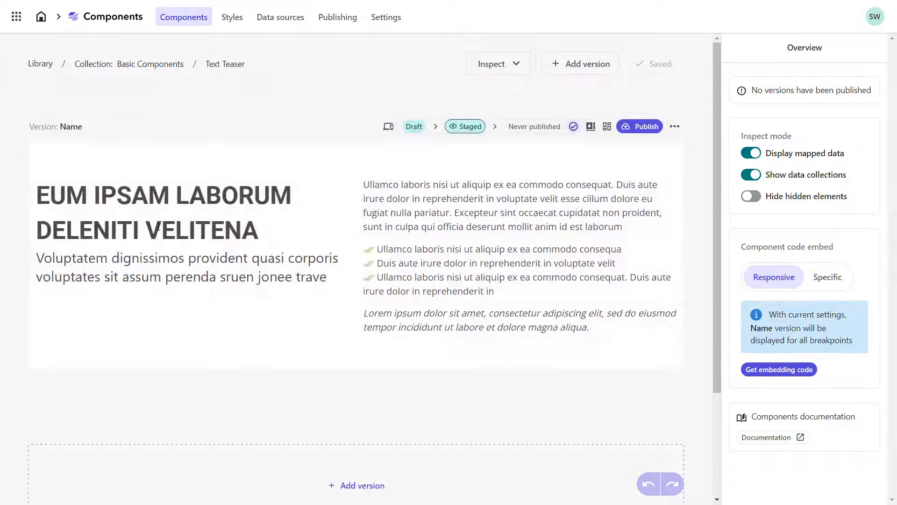
Step: Map the teaser's Heading 2 text to the Text Teaser data source's Headline field
click(163, 211)
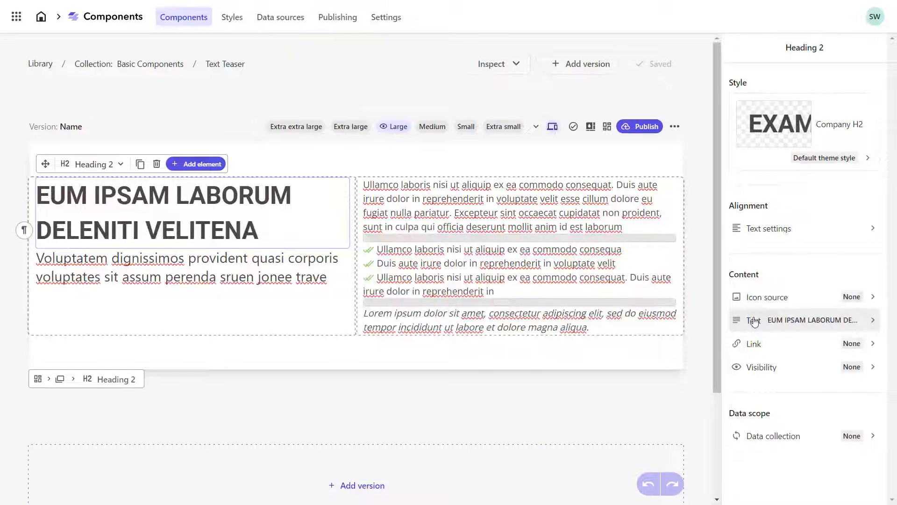
click(800, 320)
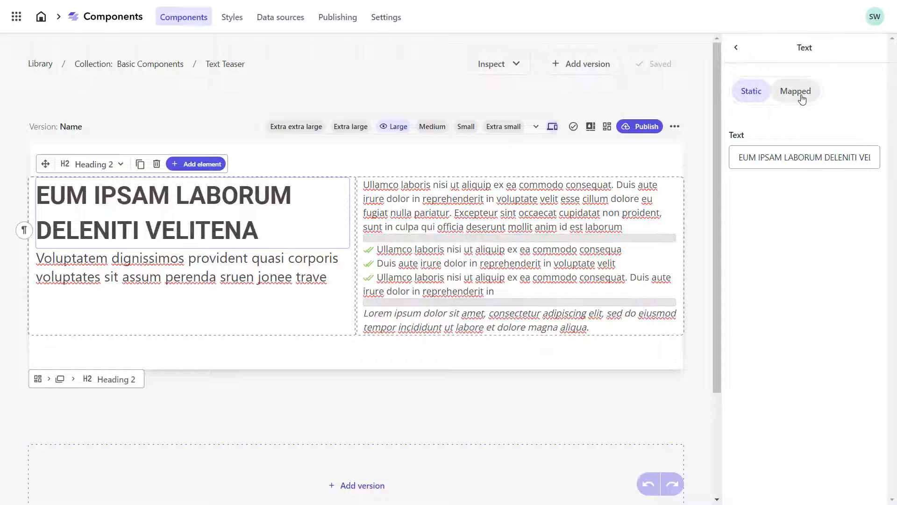
click(795, 91)
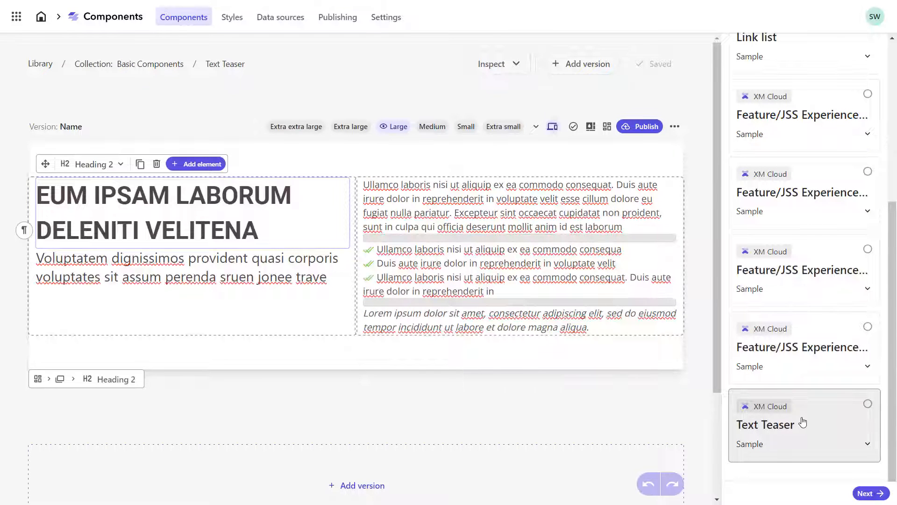
click(867, 405)
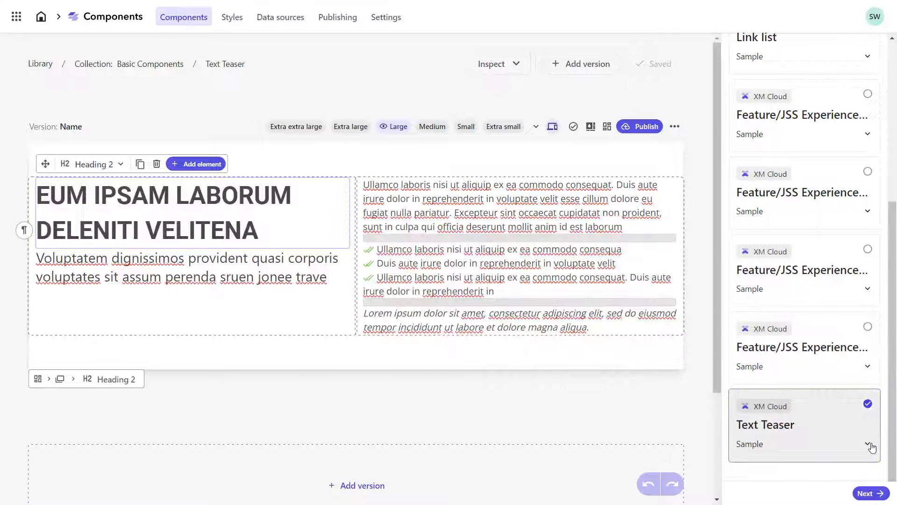
click(867, 446)
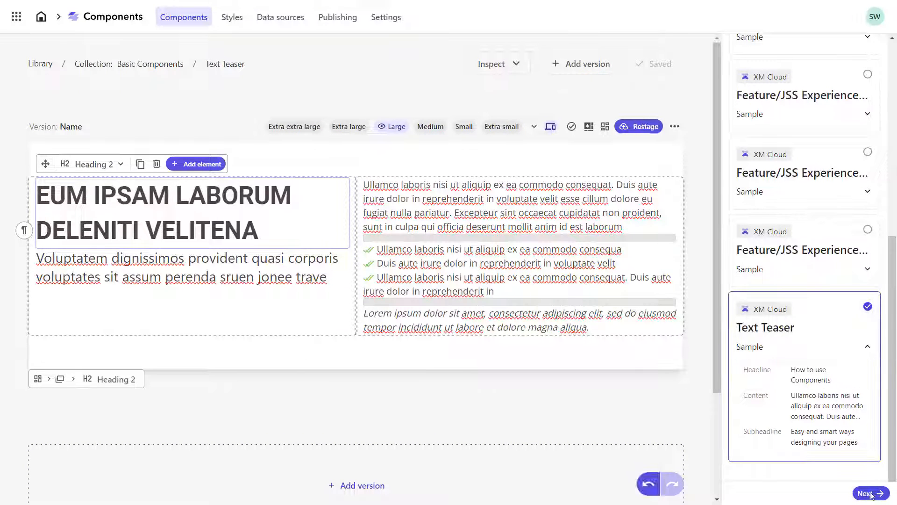
click(869, 493)
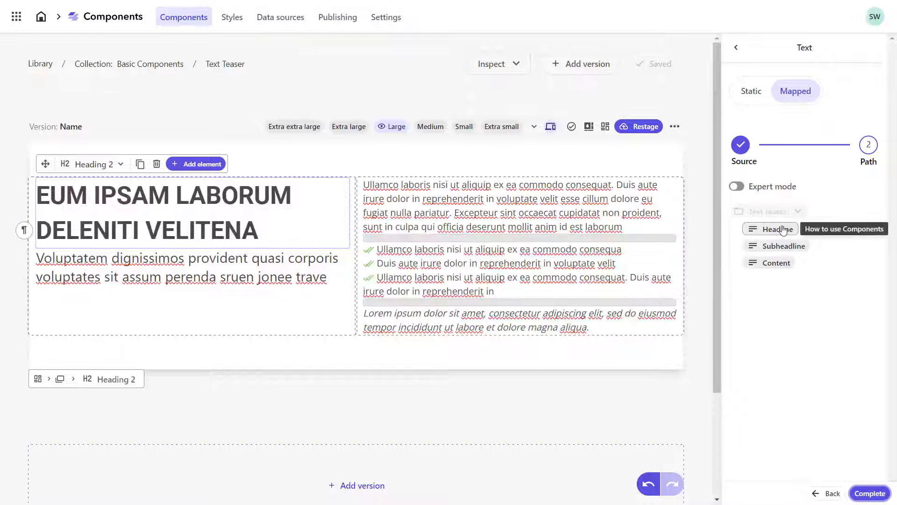
click(777, 228)
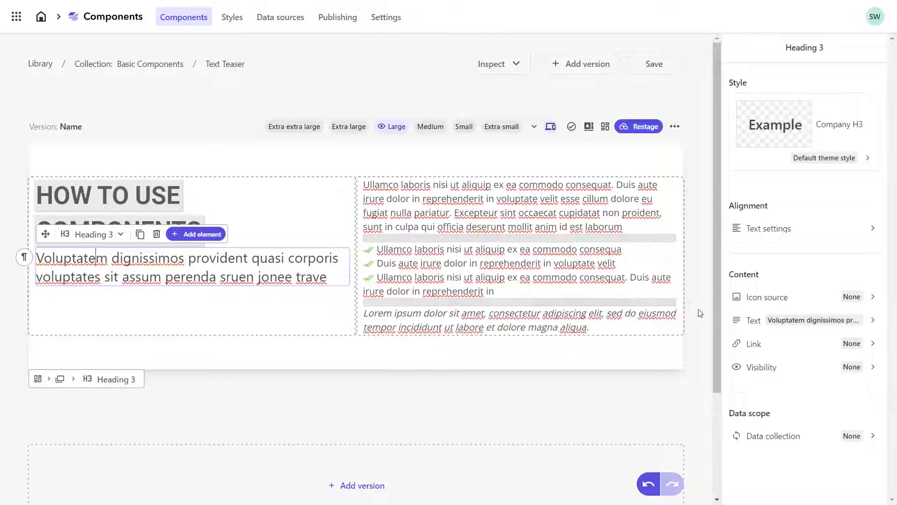
Step: Map the Heading 3 subheading text to the Subheadline field
click(801, 320)
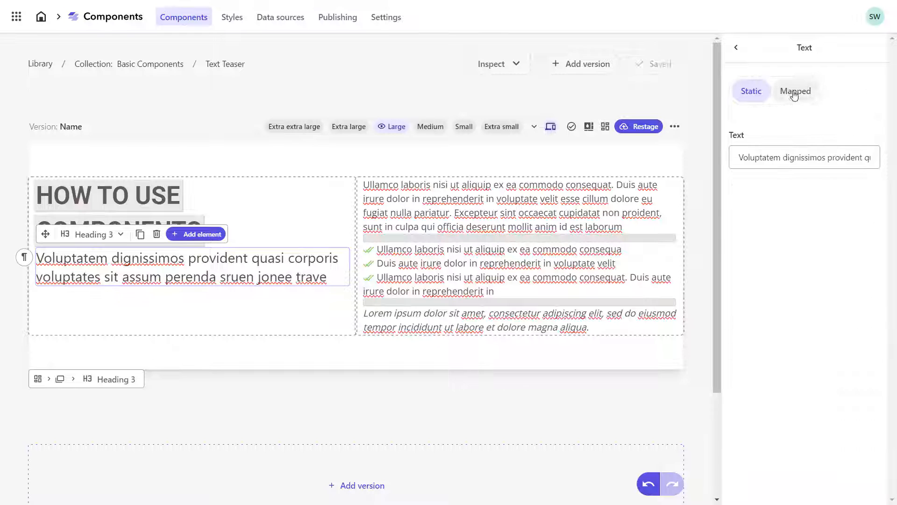
click(794, 91)
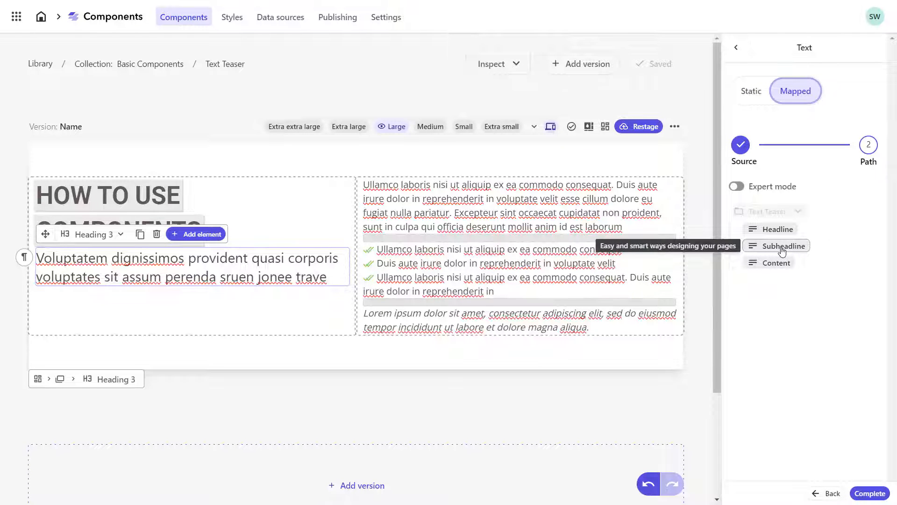
click(776, 245)
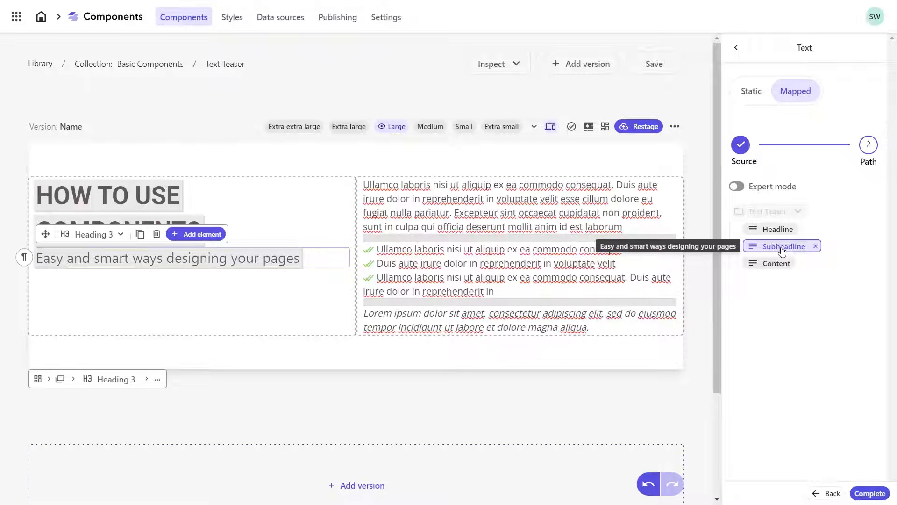
click(510, 206)
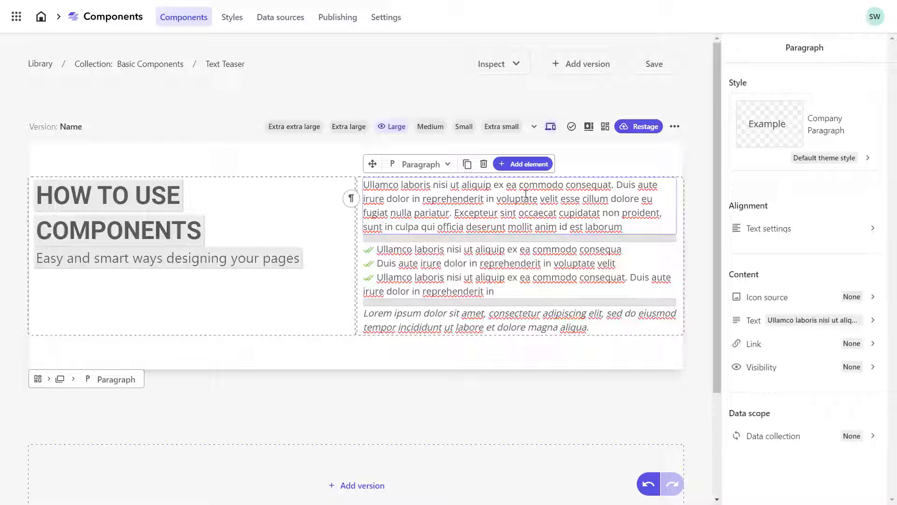
Step: Remove the static paragraph and list item elements from the teaser card
click(803, 319)
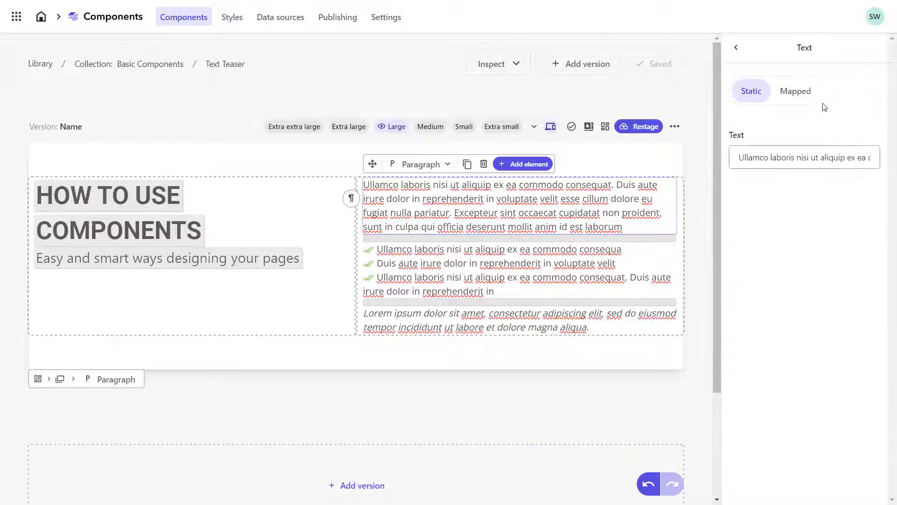
click(795, 90)
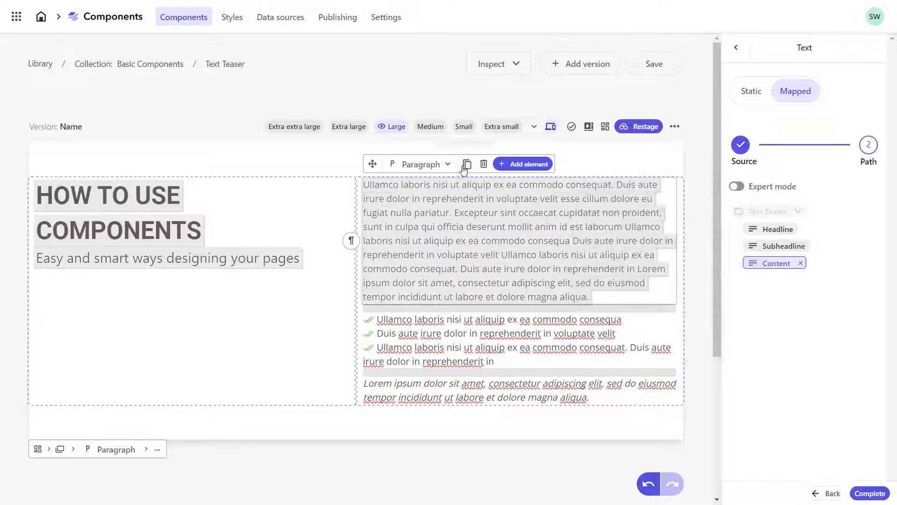
click(518, 181)
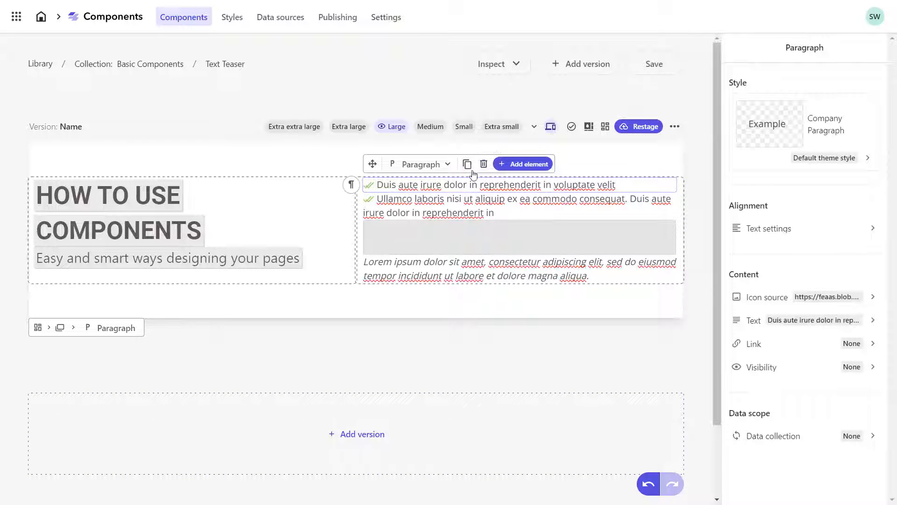
click(518, 216)
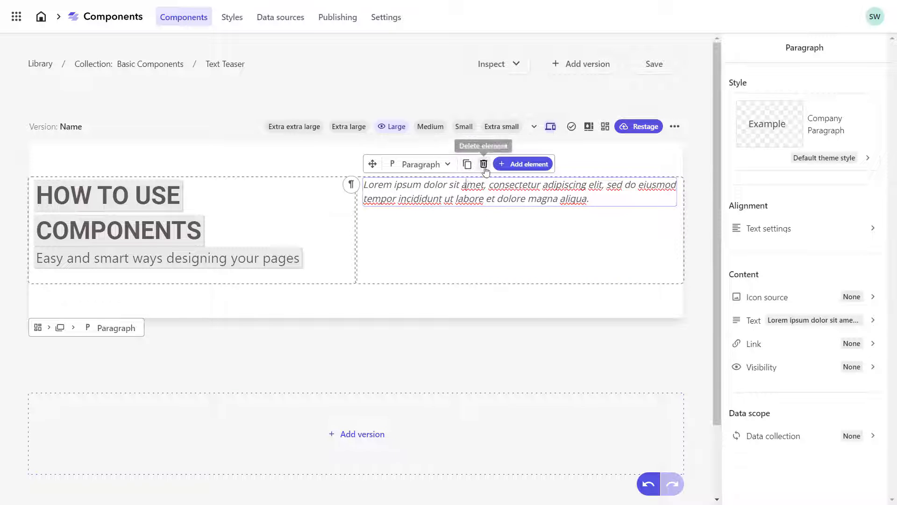
click(522, 163)
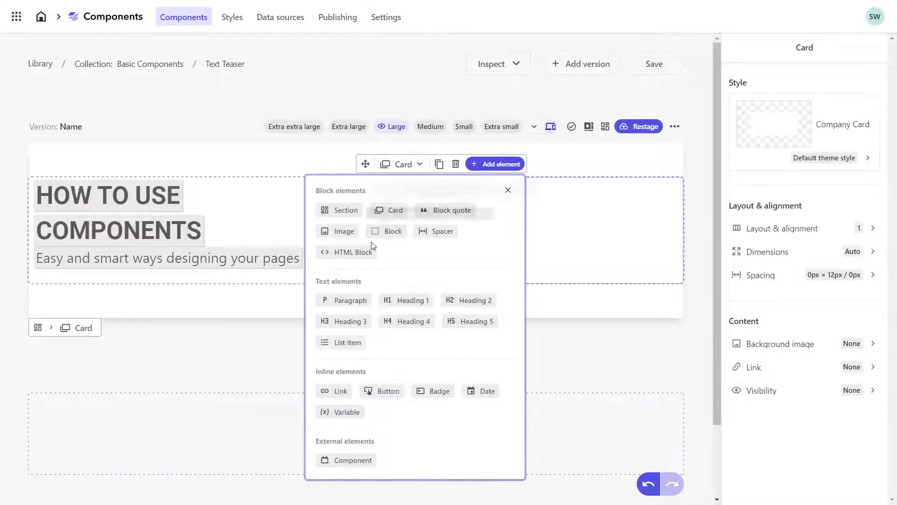
Step: Add an HTML Block and map its HTML content to the Content field
click(352, 252)
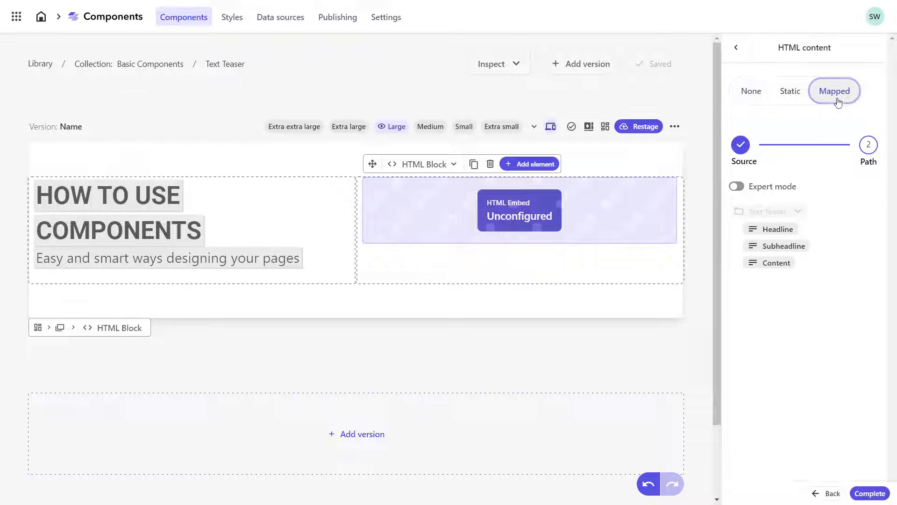
click(775, 263)
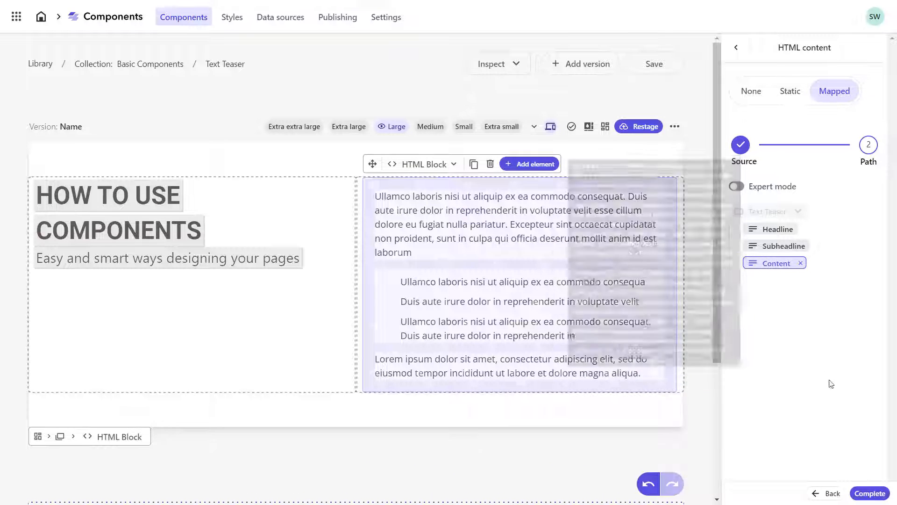
click(869, 493)
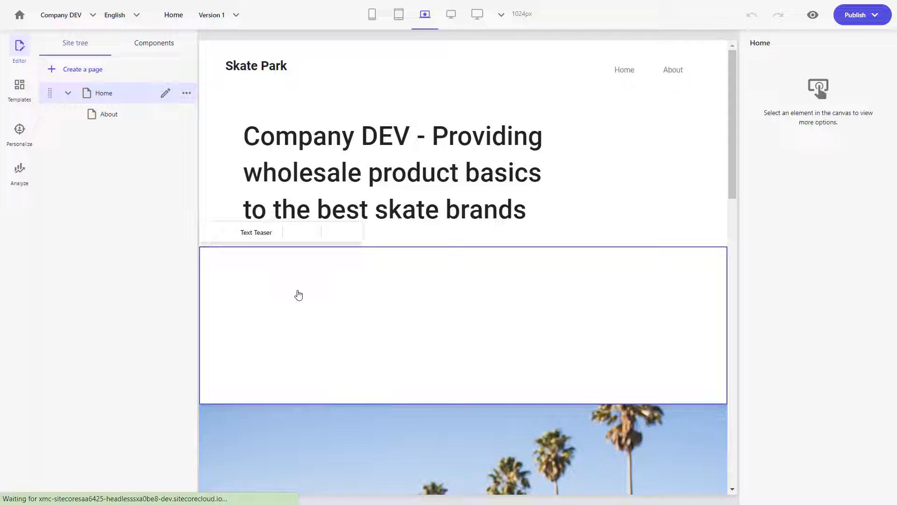
Step: Assign a content item to the Text Teaser, browsing the expanded Company-DEV site tree
click(154, 43)
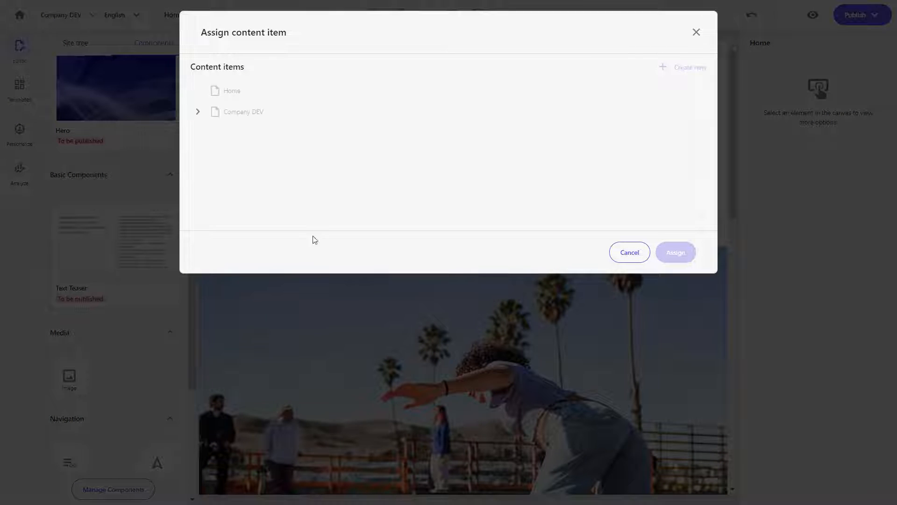
click(197, 111)
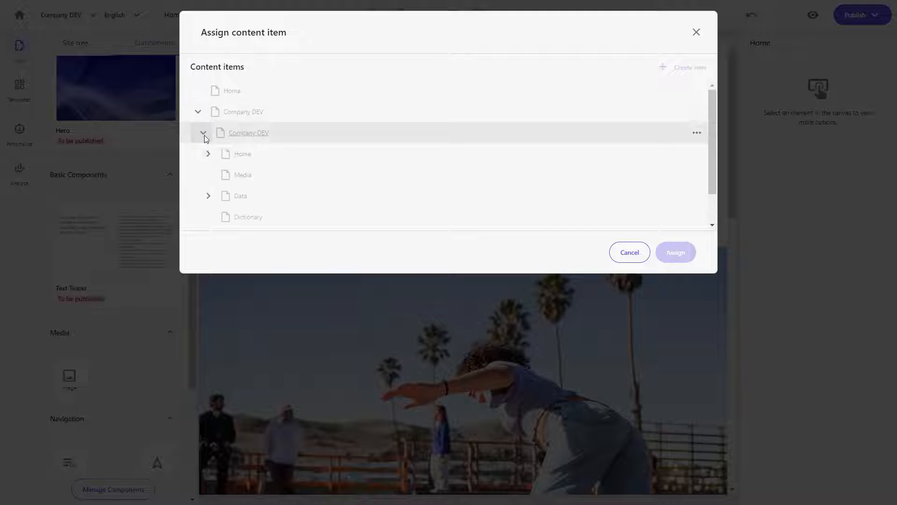
scroll(down, 3)
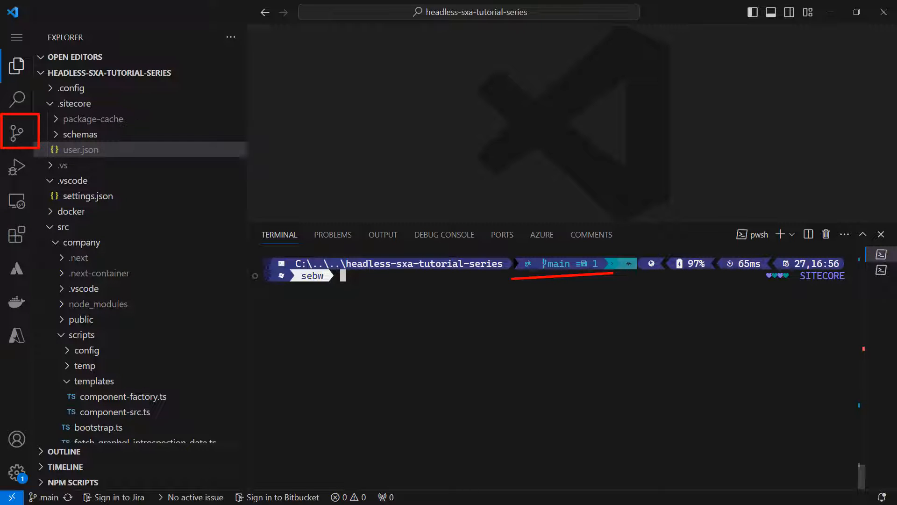
Step: Create and switch to a git branch named text-teaser, then begin the Sitecore CLI login
text(git checkout -)
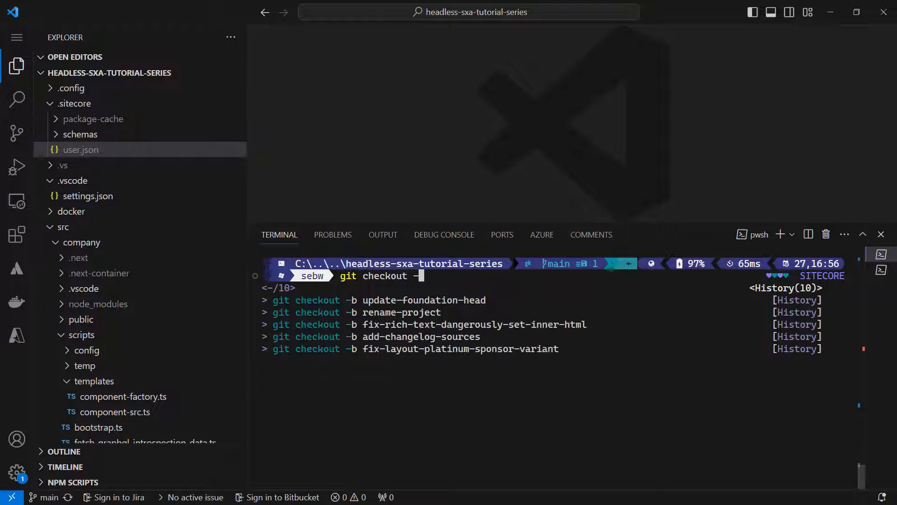
text(text-teaser)
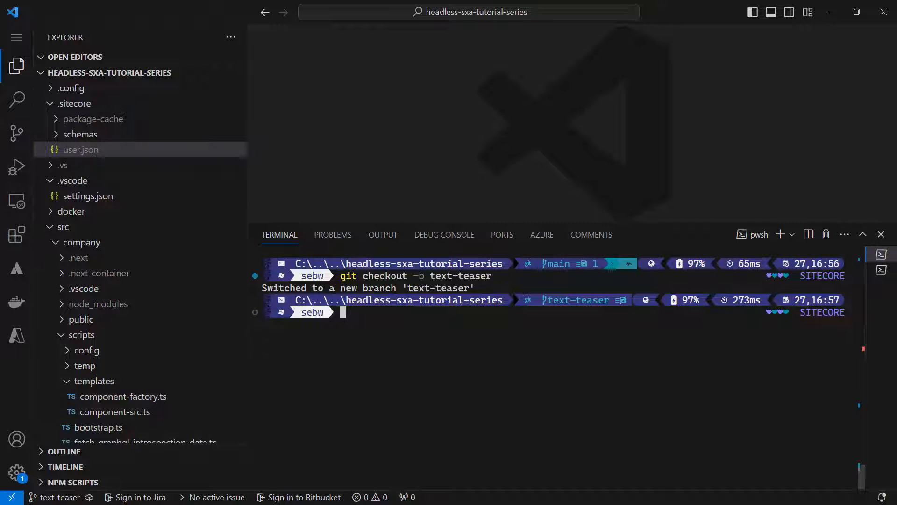
text(dotnet sit)
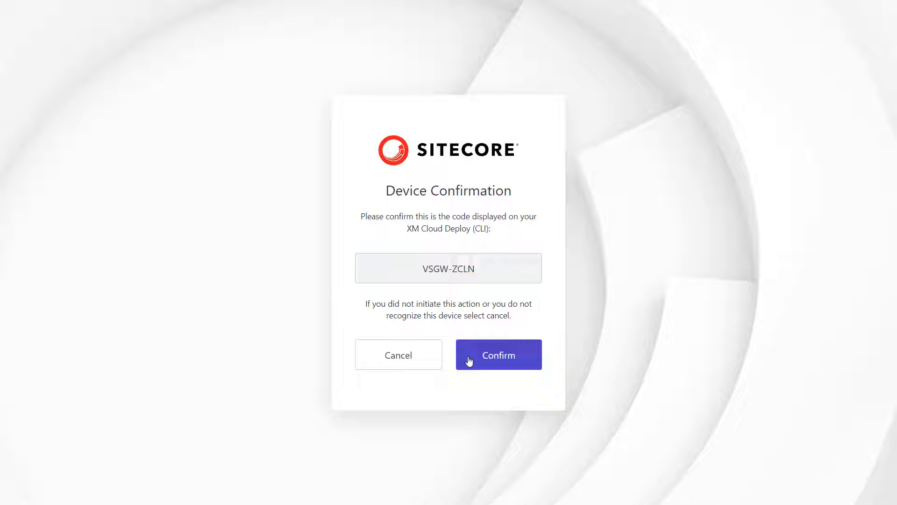
Step: Confirm the CLI device code and choose the Sitecore Dev Relations organization
click(498, 354)
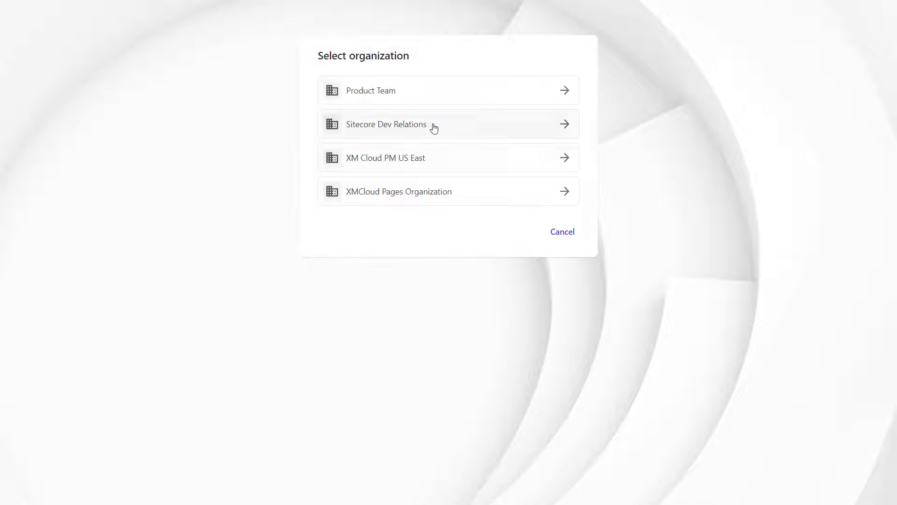
click(448, 123)
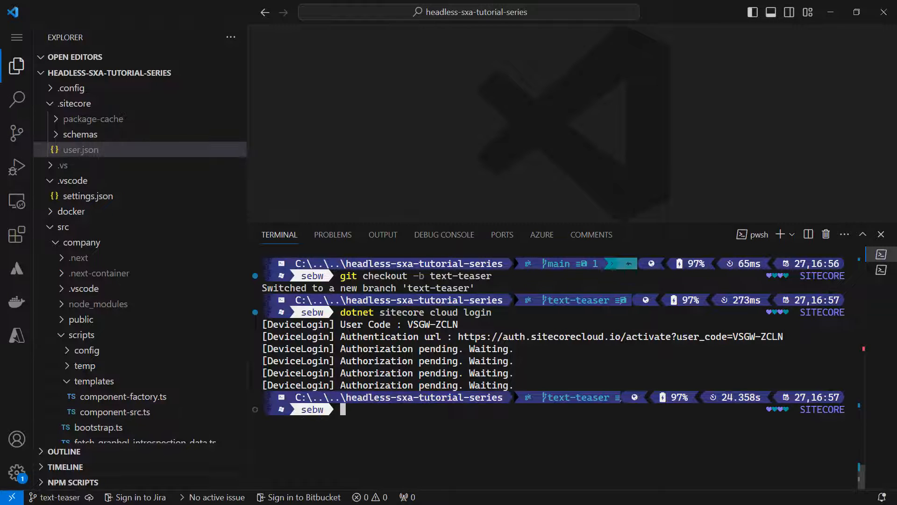
Step: Run dotnet sitecore ser pull from the dev environment, applying 14 changes
text(dotnet s)
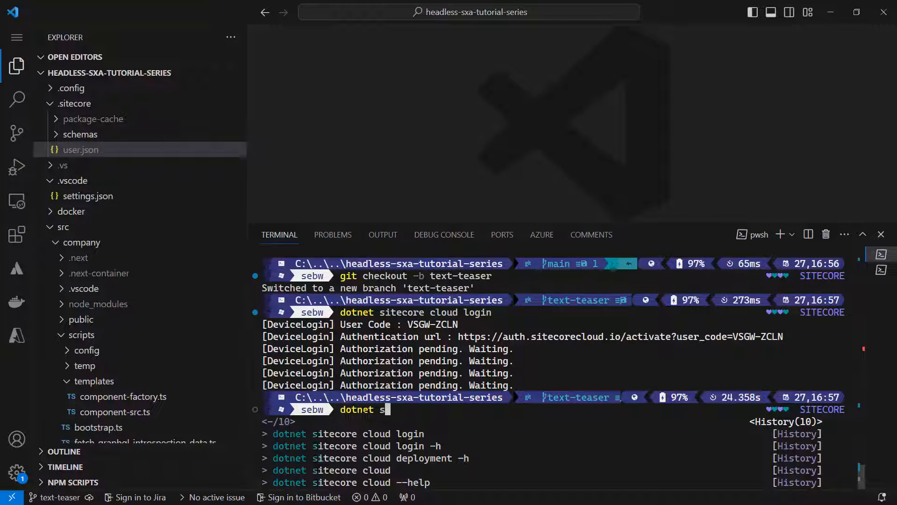
text(itecore ser pull --environment-name dev)
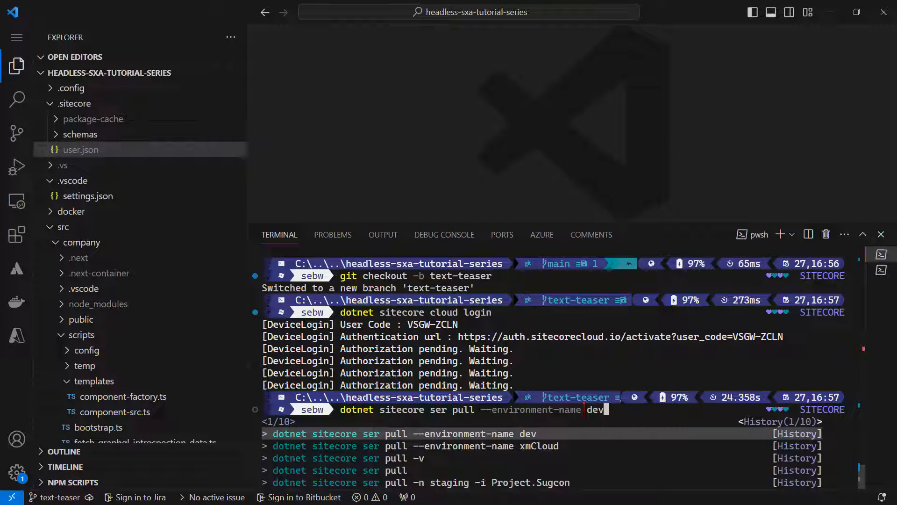
key(Return)
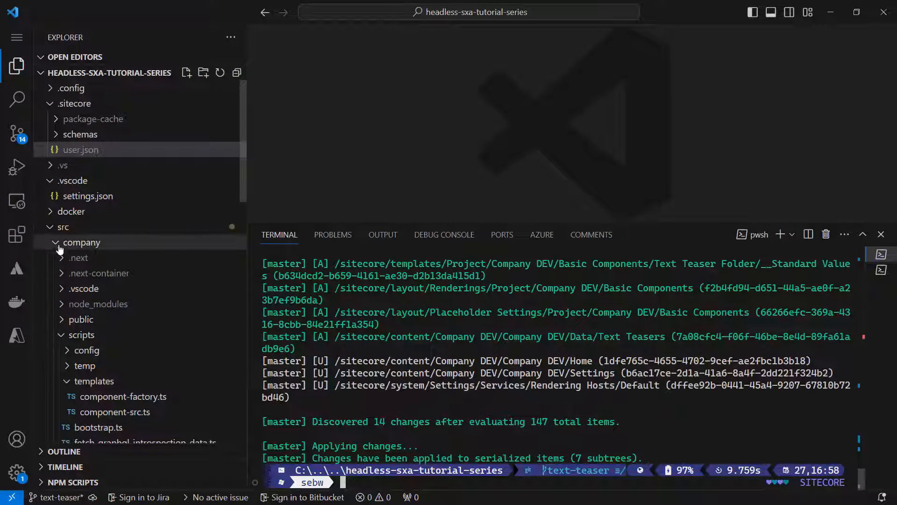
Step: Browse the src items folders to inspect the new Text Teaser template YAML files
click(81, 242)
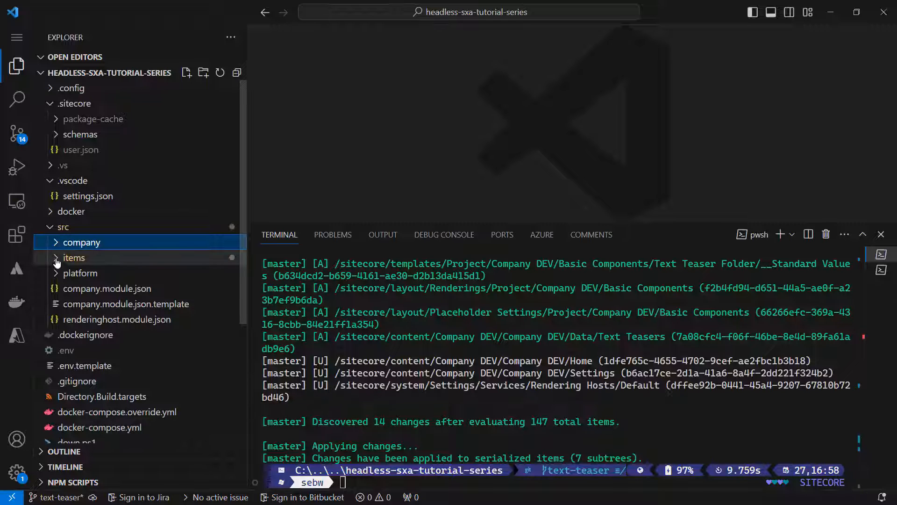
click(74, 257)
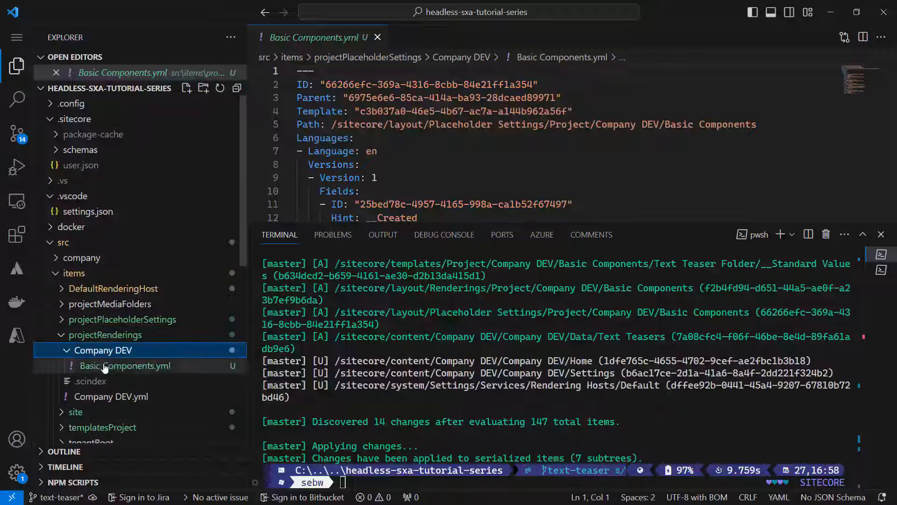
click(74, 349)
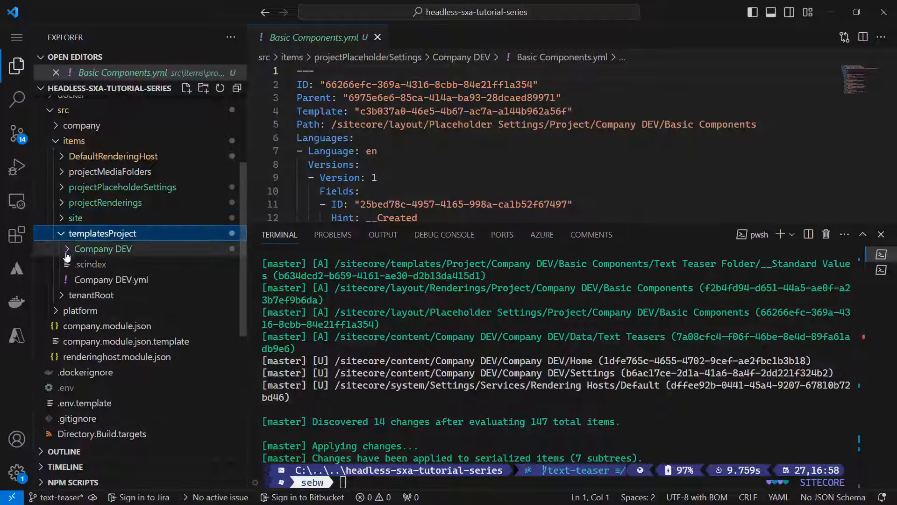
click(102, 248)
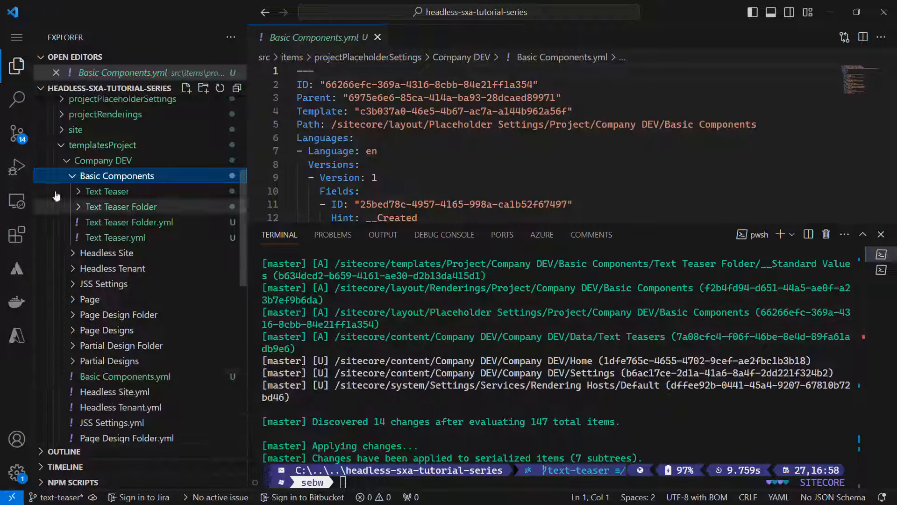
click(67, 160)
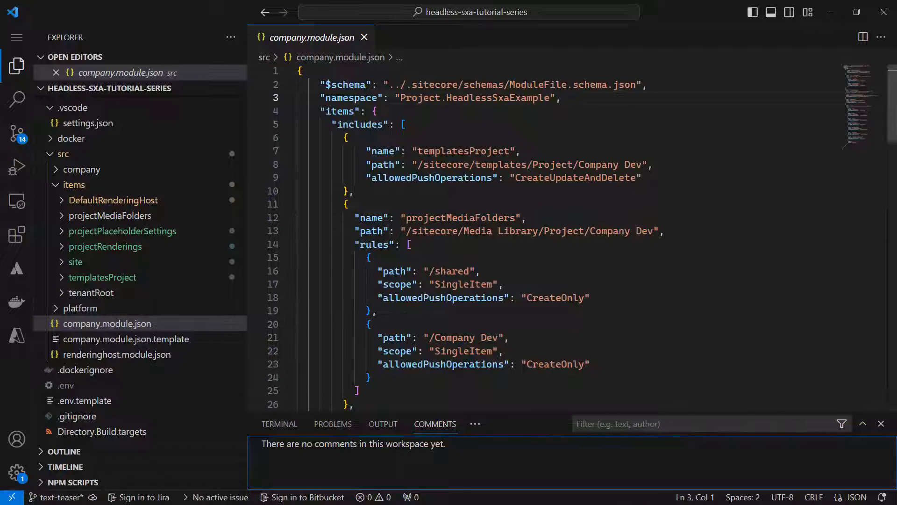
Step: Add a Project/Company Dev modules include to company.module.json and re-pull from dev
click(124, 339)
text(modul)
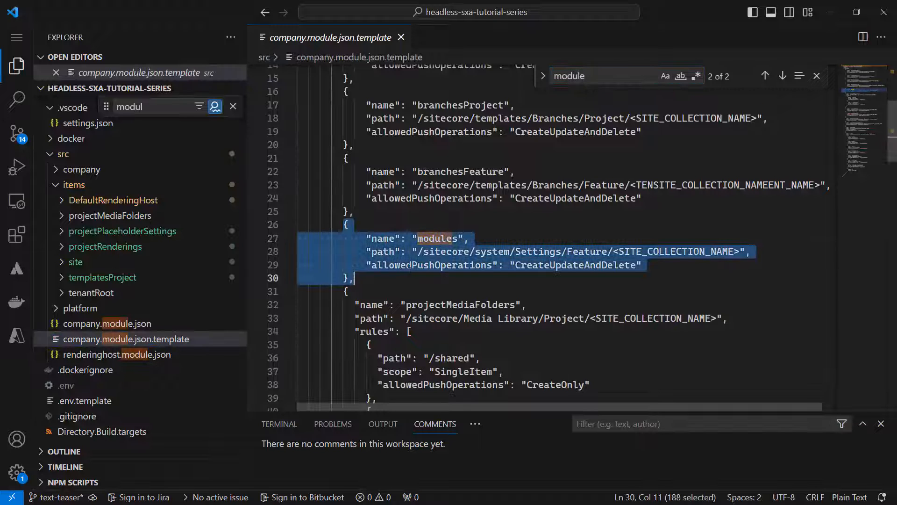
click(107, 323)
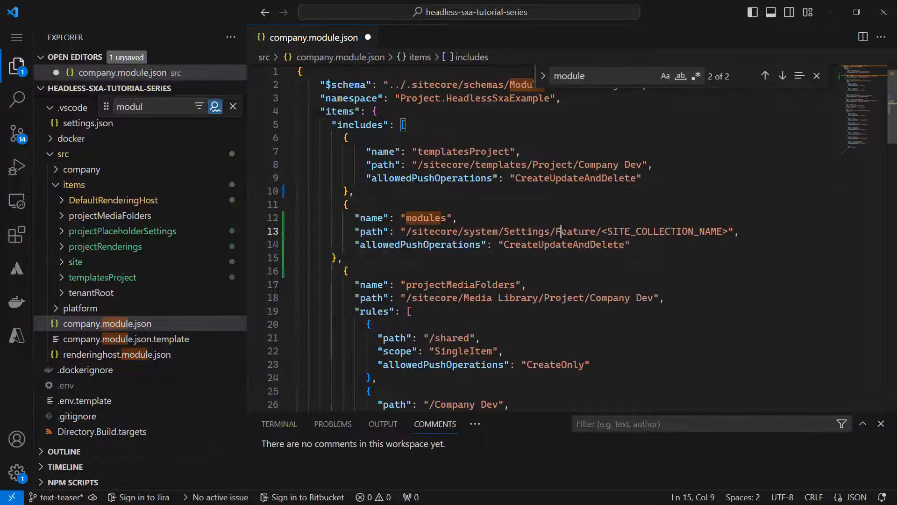
text(Project)
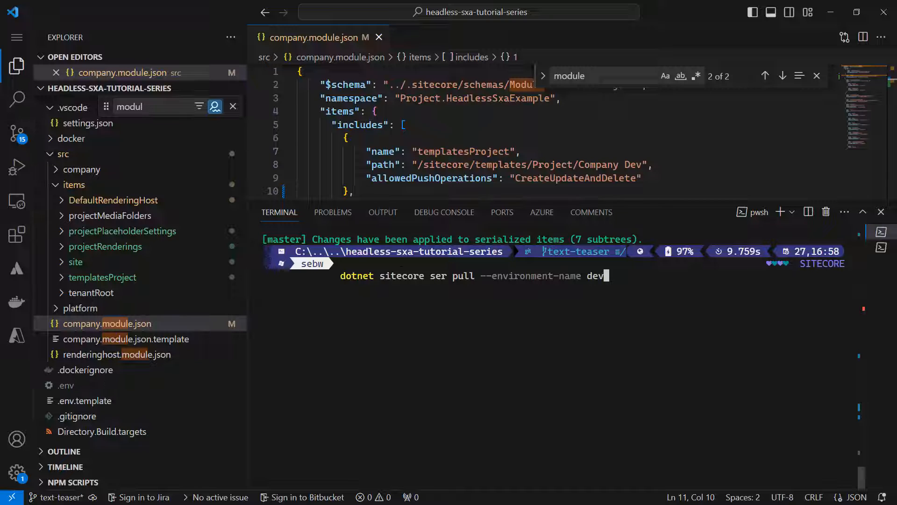
key(Return)
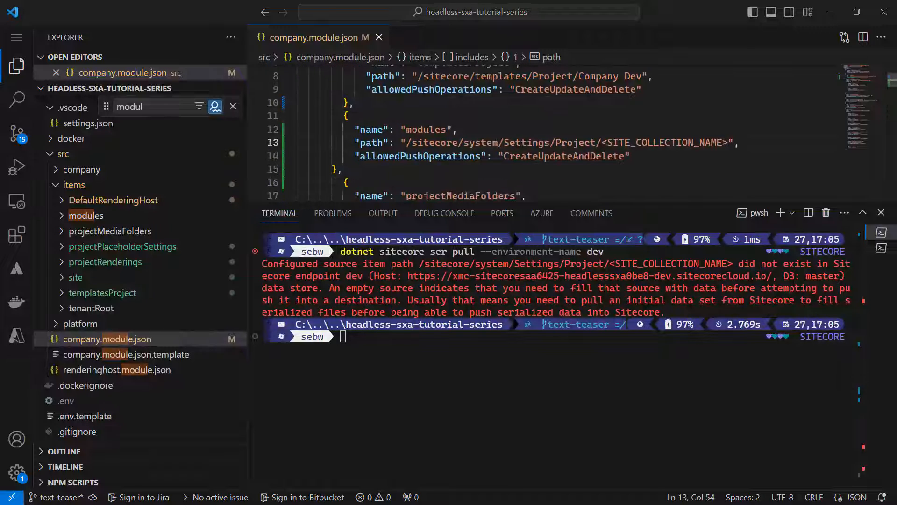
double_click(661, 142)
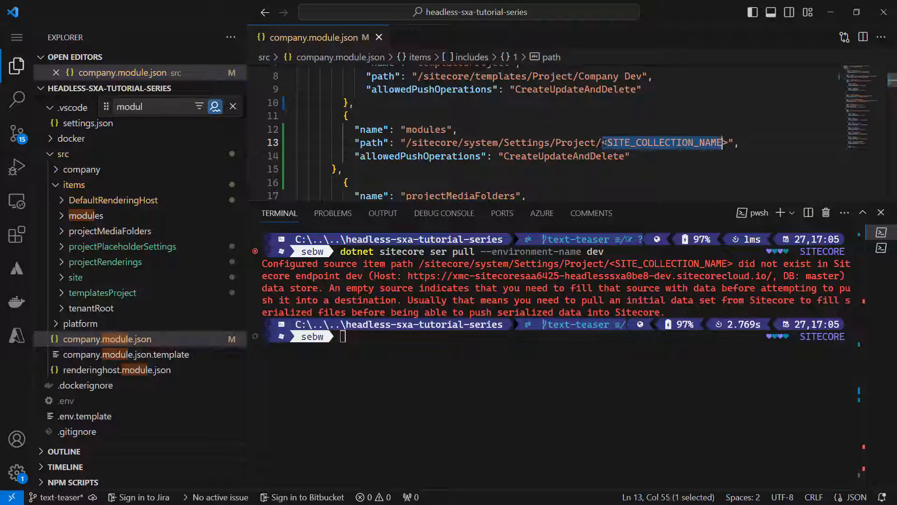
text(Company Dev)
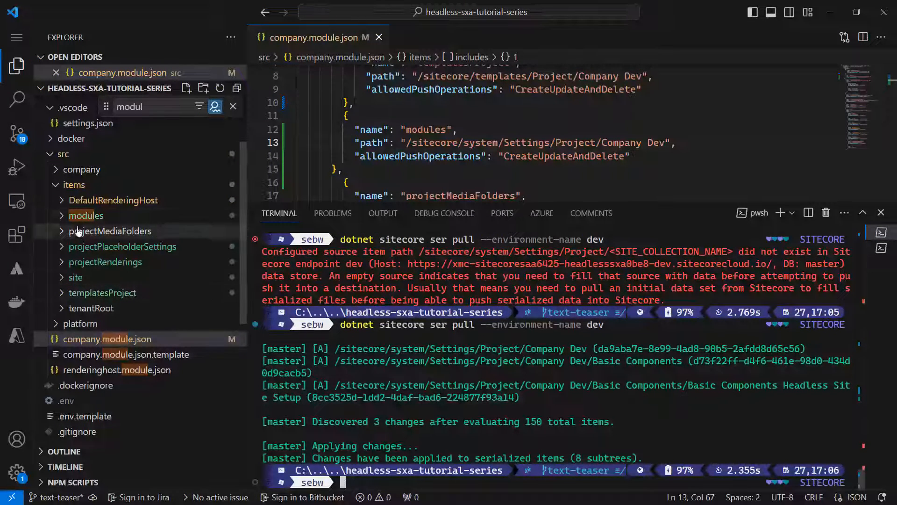
Step: Commit 'added Items for data modeling of Text Teaser' and attempt a git push
click(86, 215)
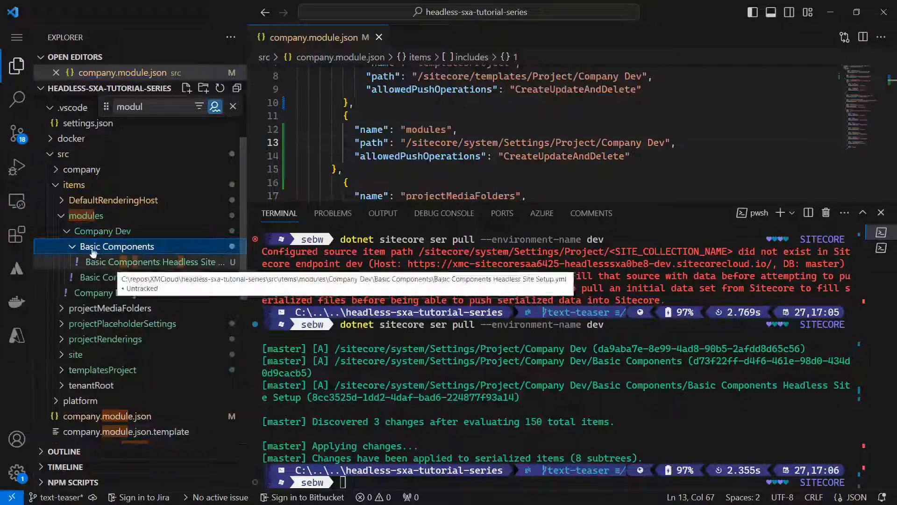
click(86, 215)
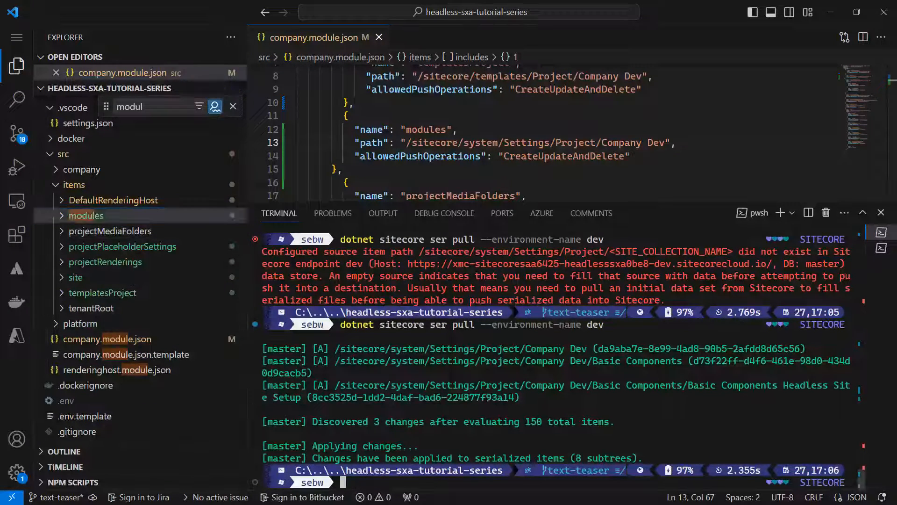
text(git commit -m "added Items for data modeling of Text Teaser")
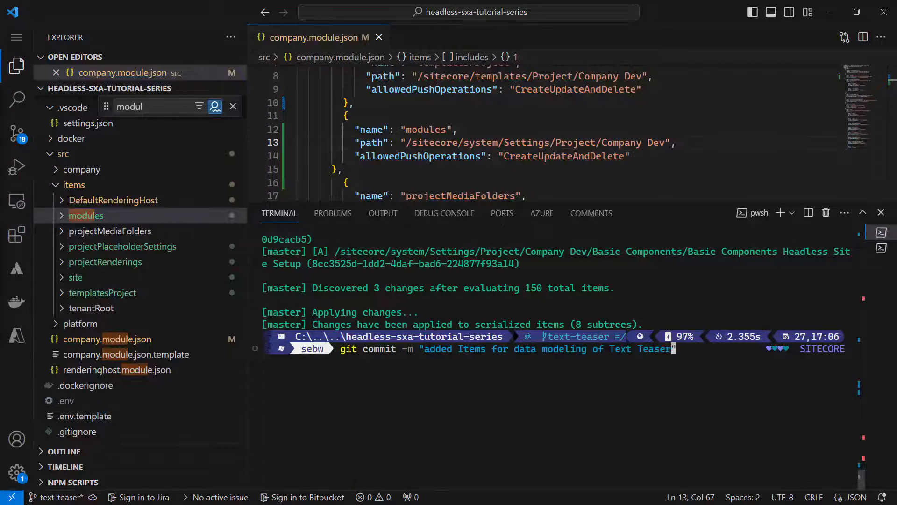
key(Return)
text(git pu)
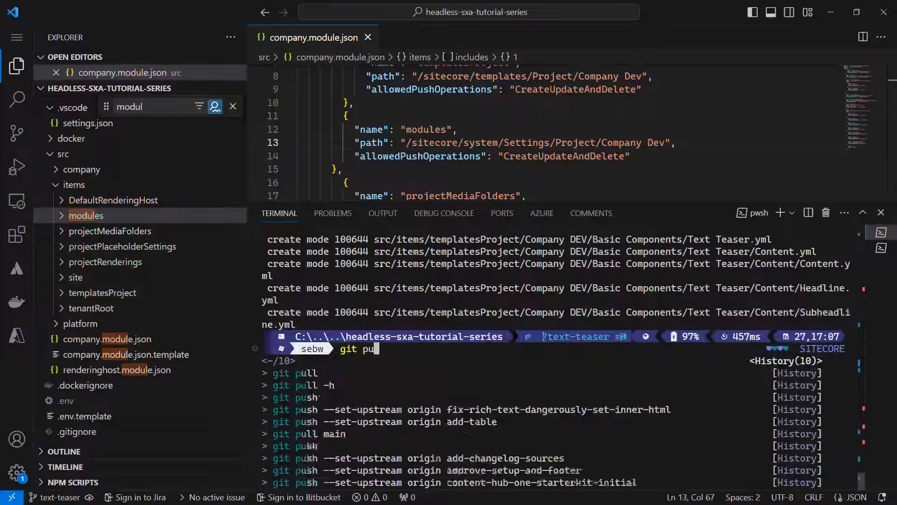
key(Return)
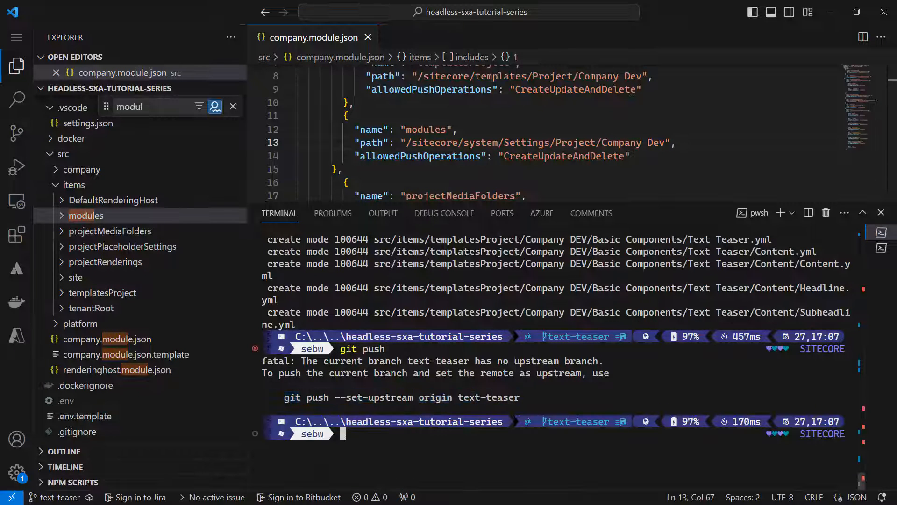